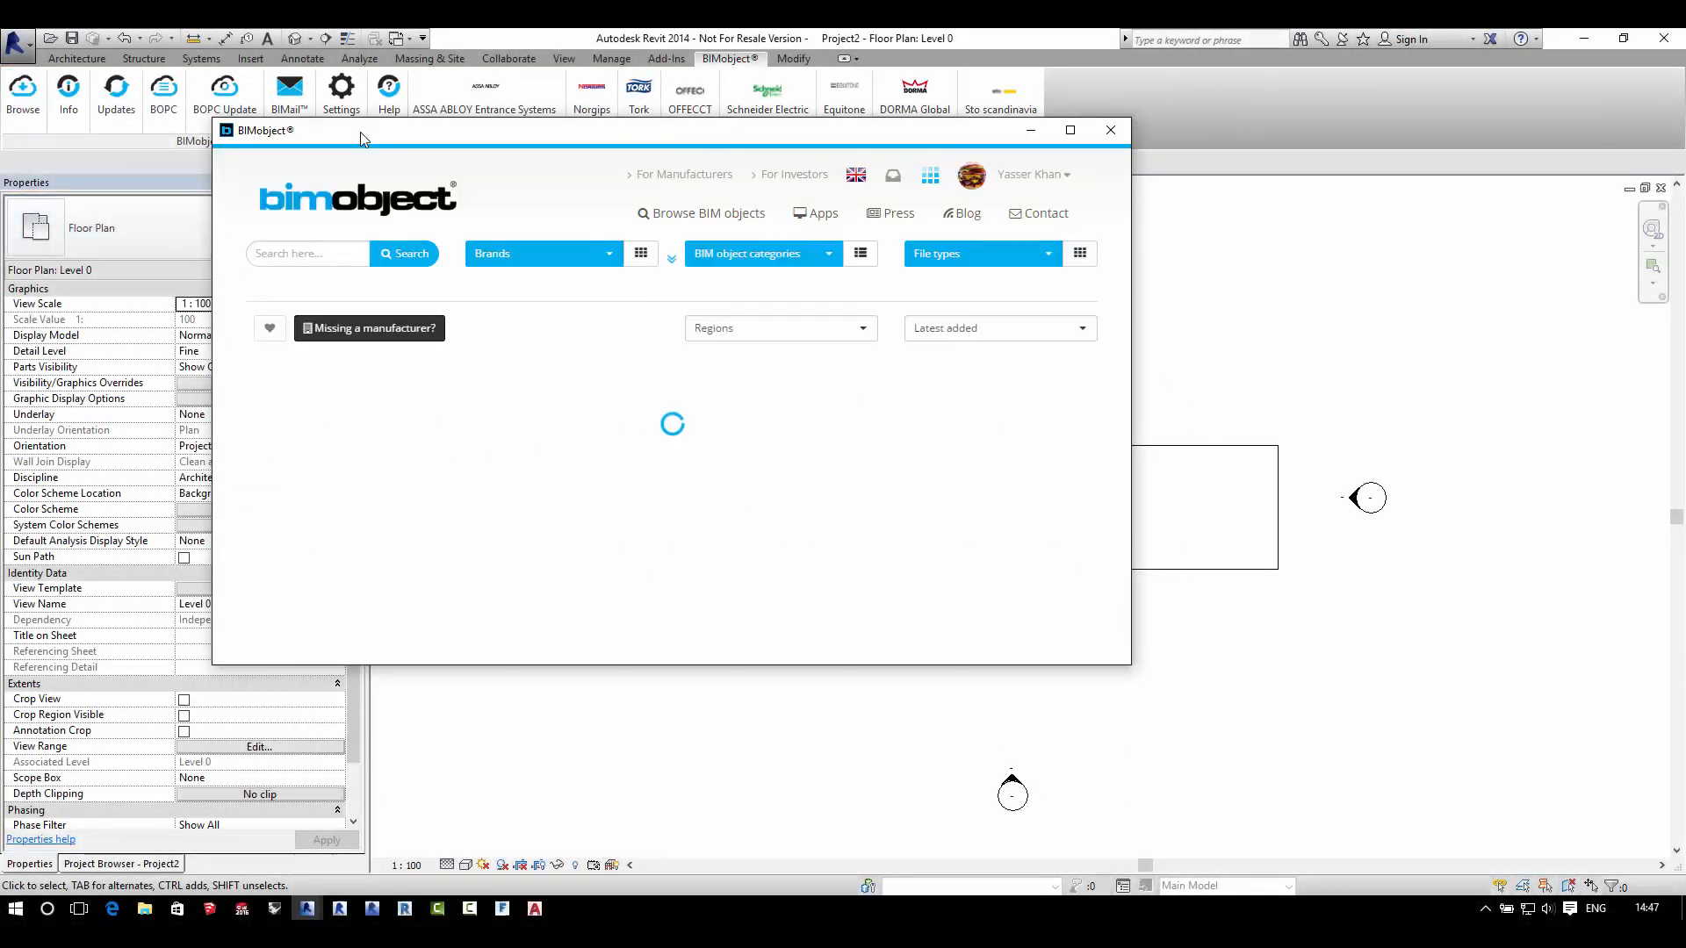
Step: Filter BIMobject to Revit objects from Equitone and go to the Equitone brand page
click(541, 253)
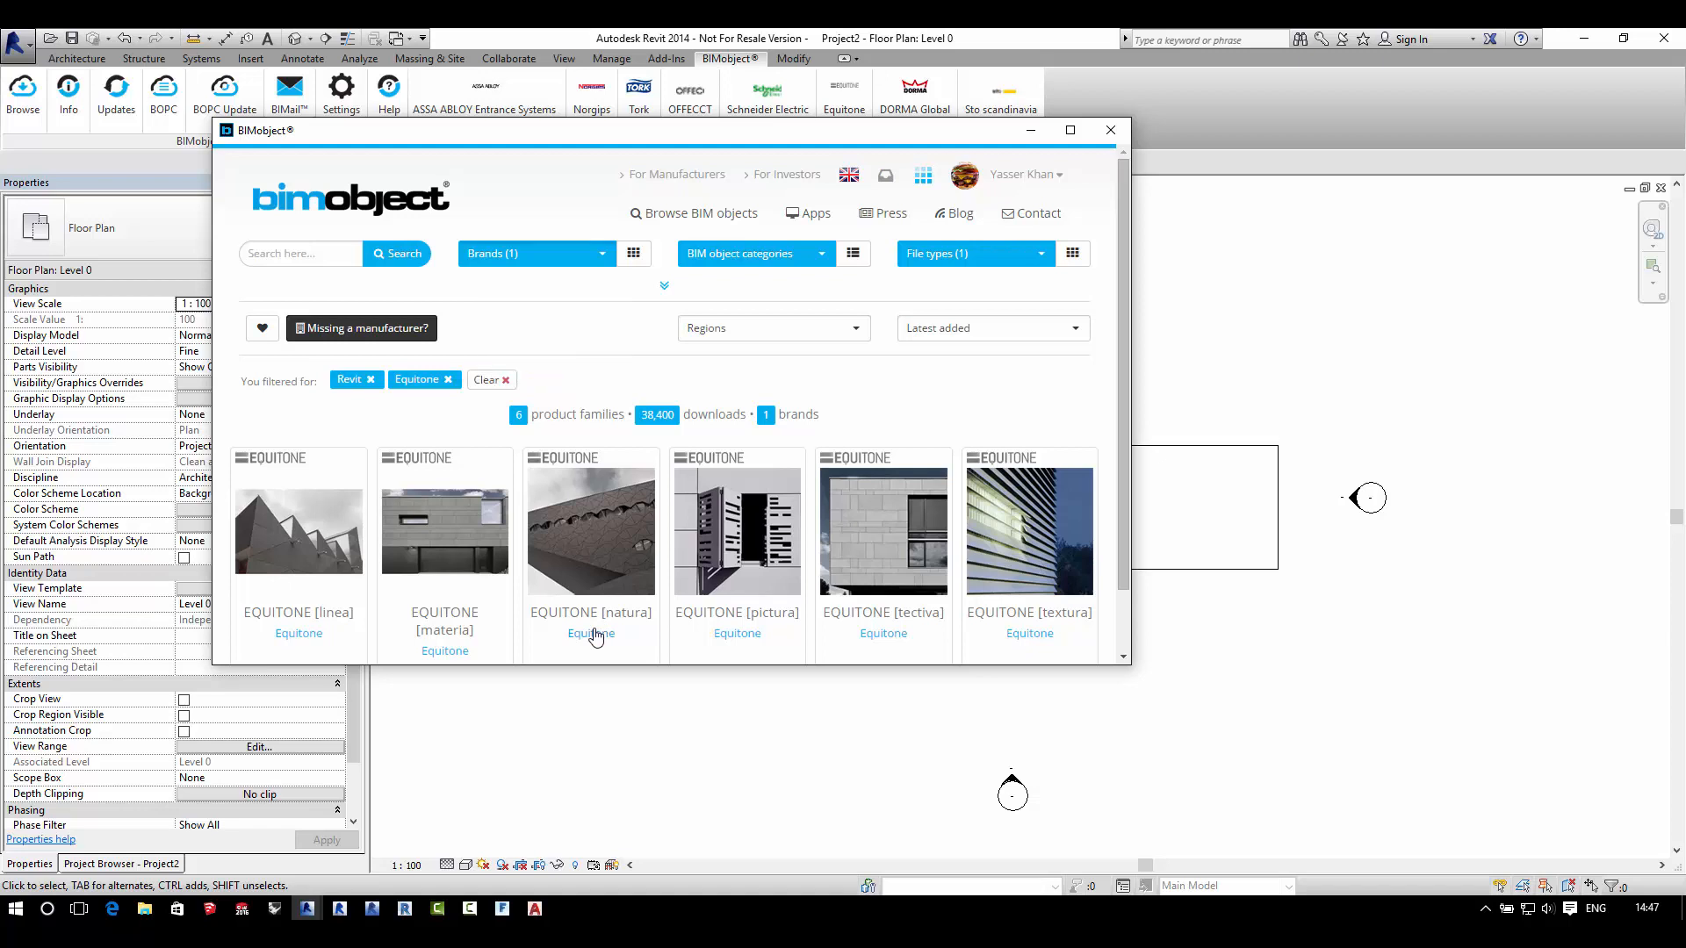
click(590, 633)
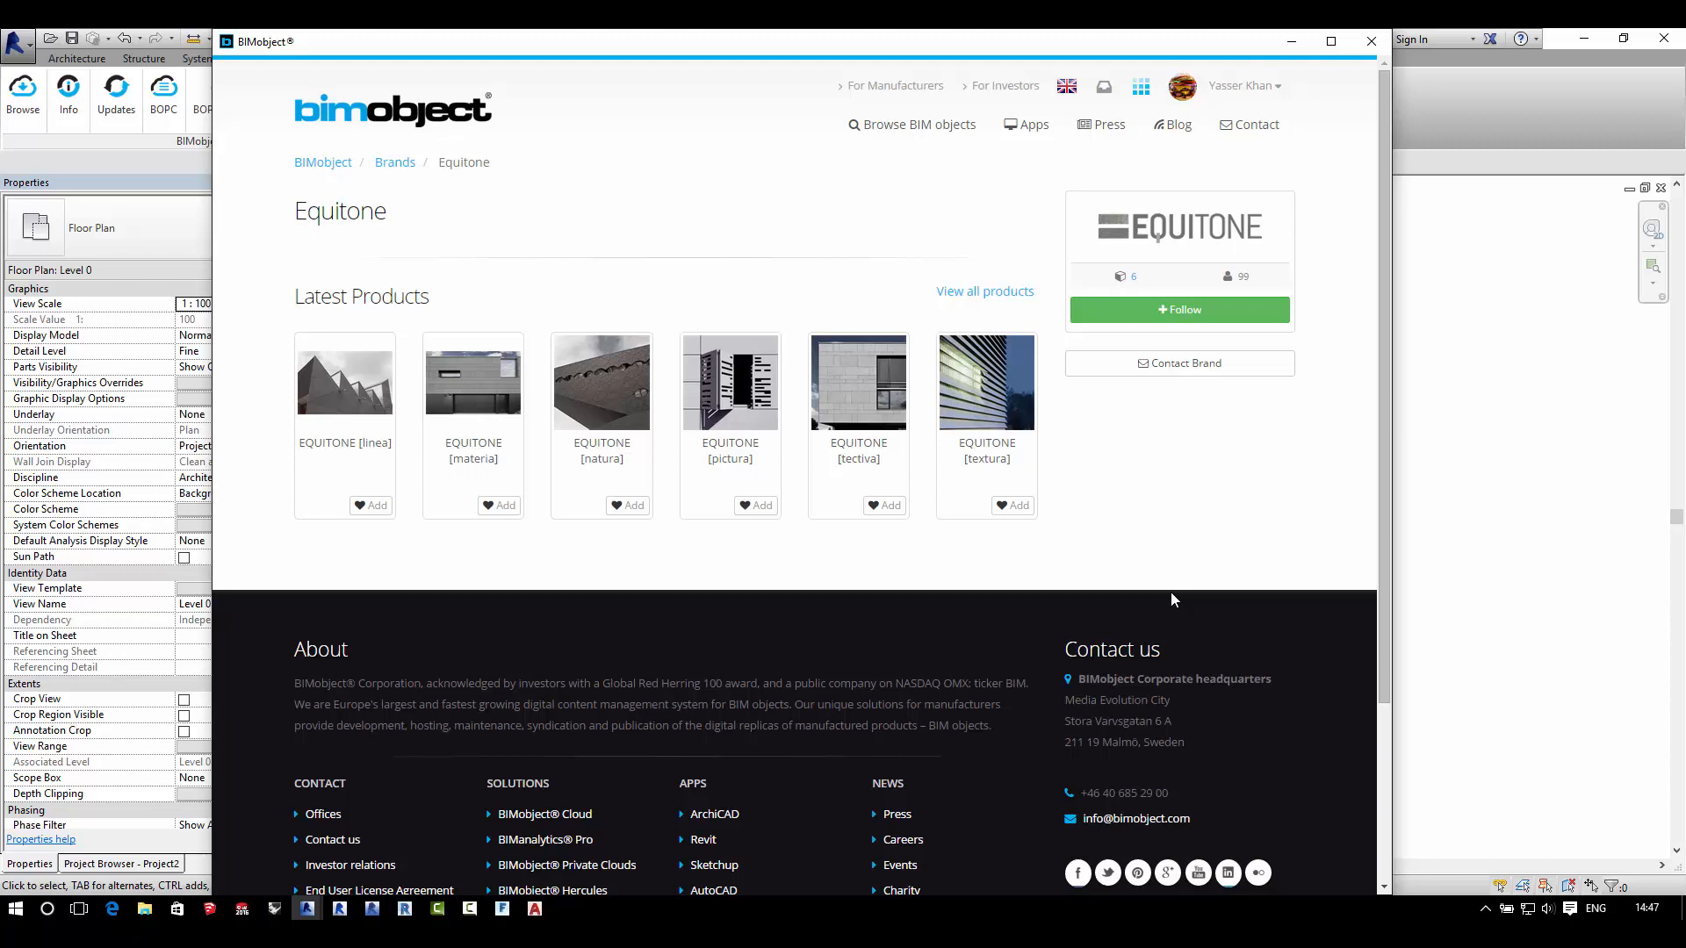
mouse_move(746, 421)
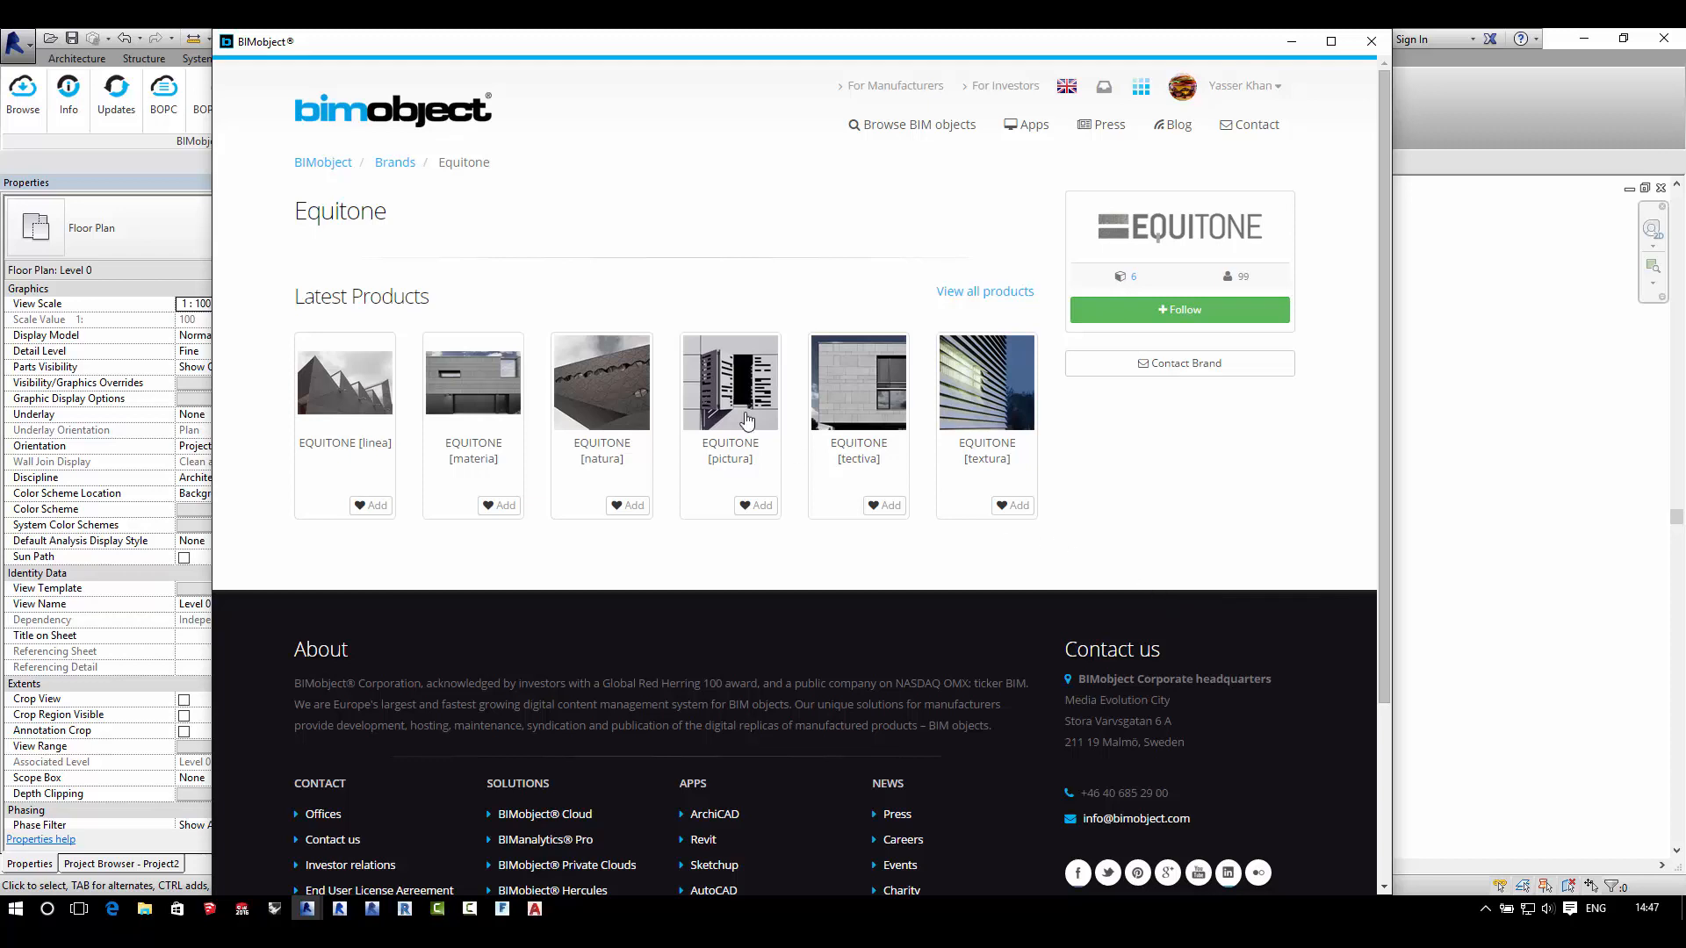
Step: From the EQUITONE [pictura] page, review Links and Region, then download Curtain_Wall-Equitone-Pictura-EN.rvt for Revit
click(729, 382)
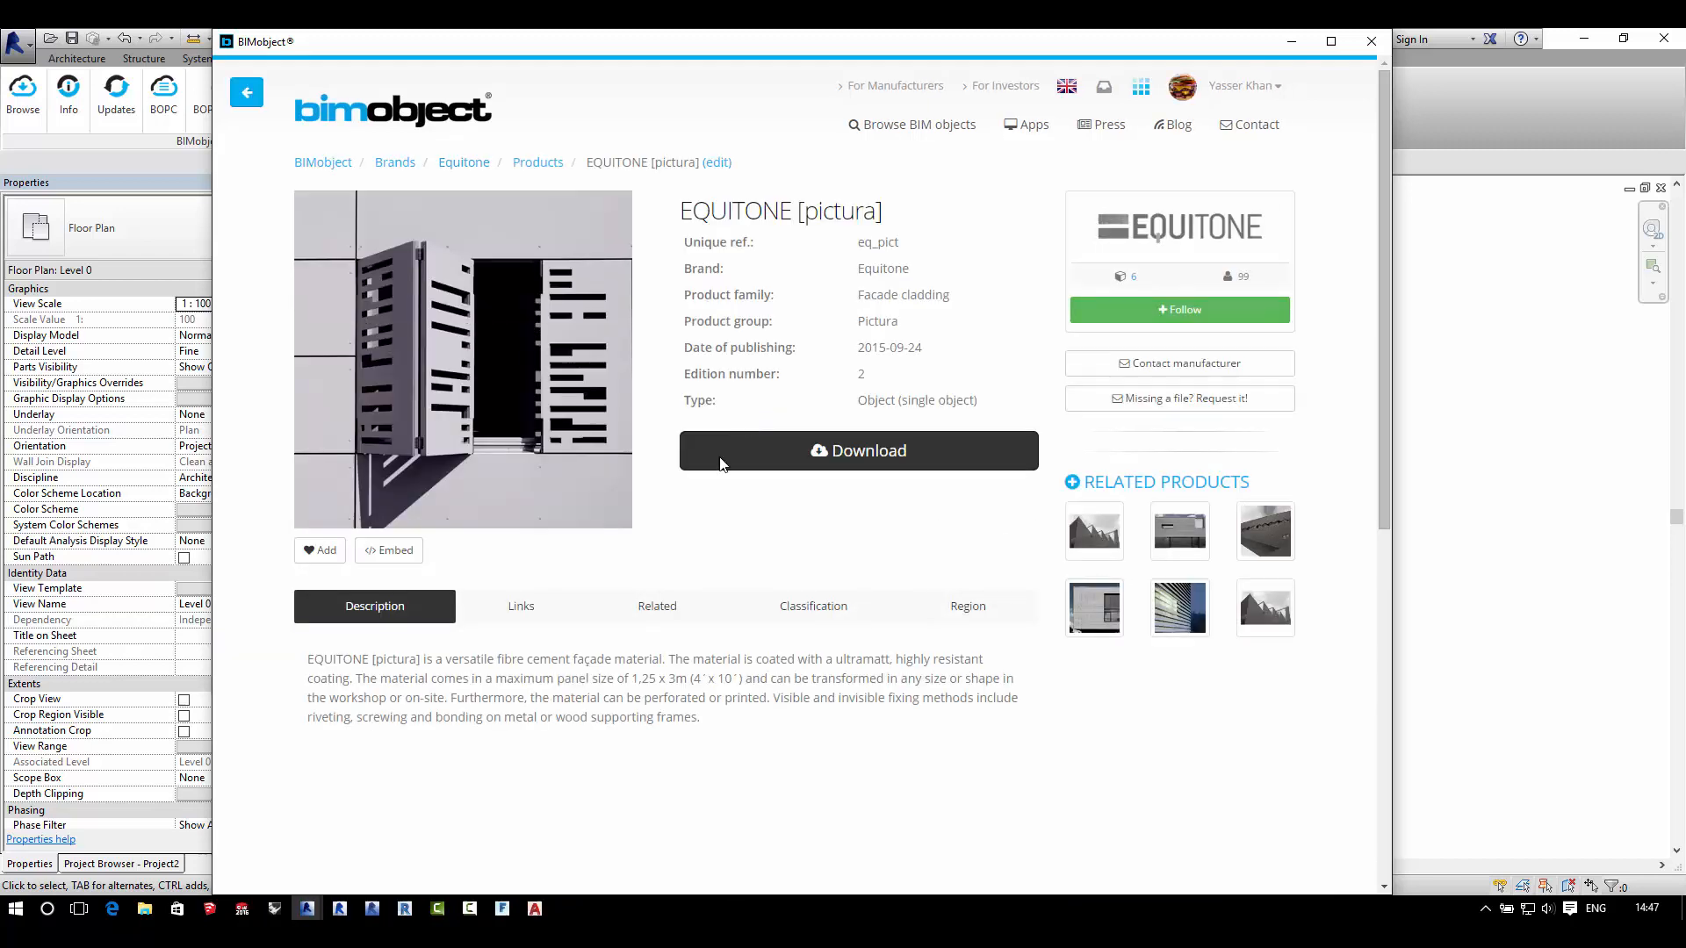
click(520, 605)
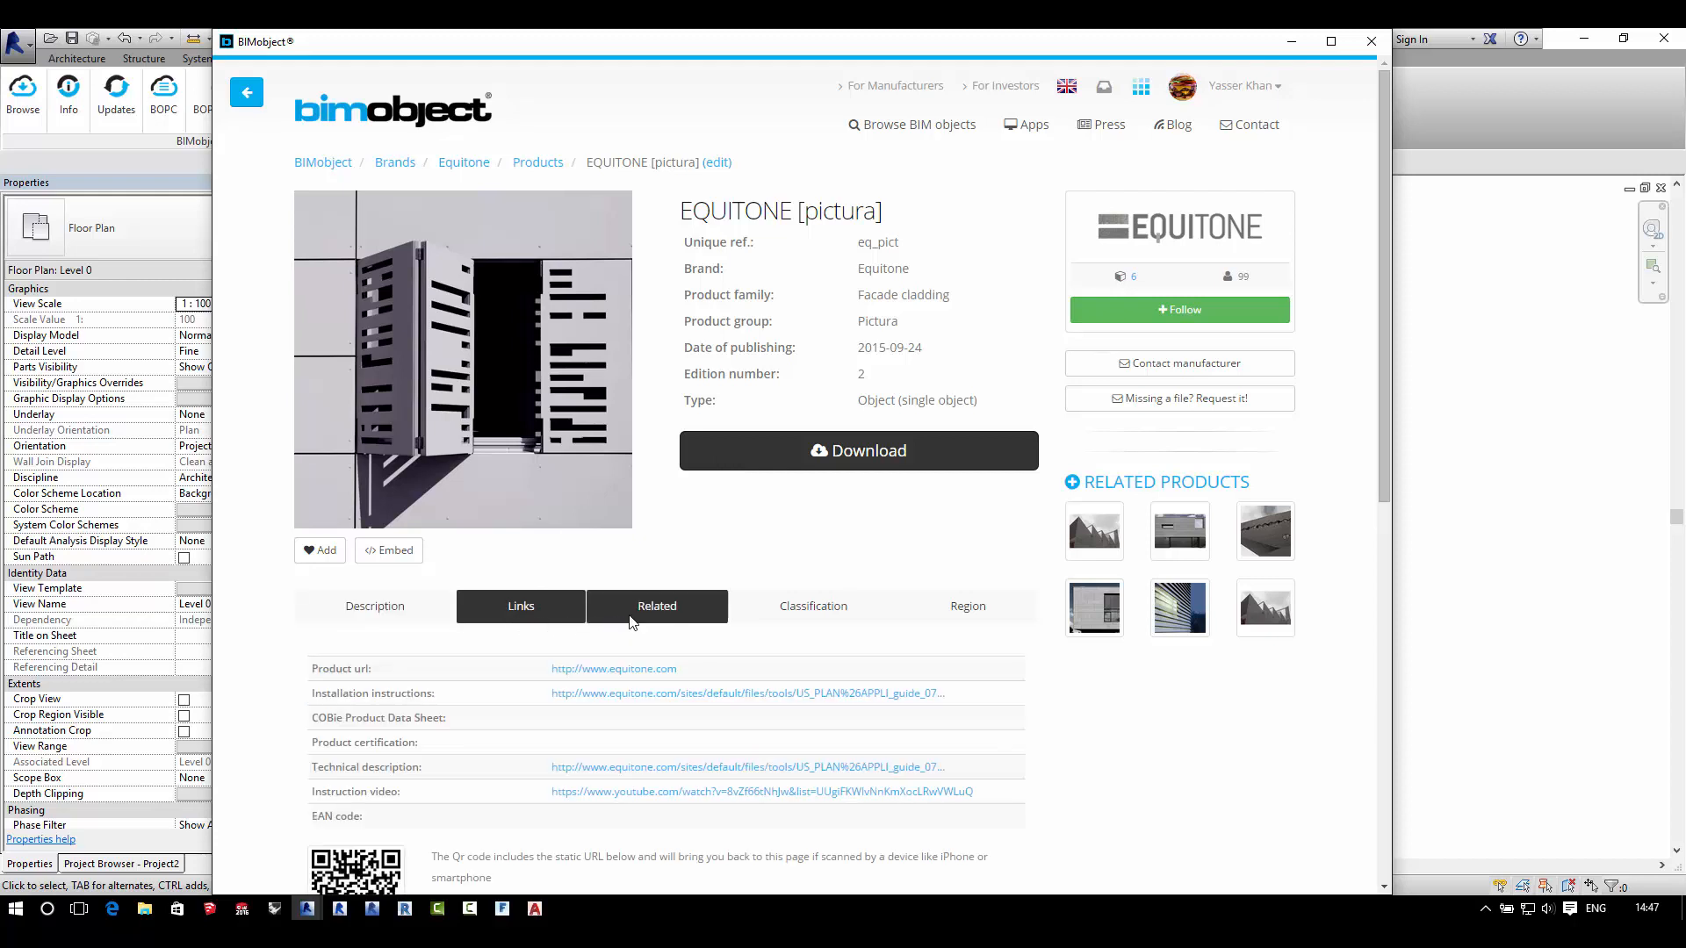
click(966, 605)
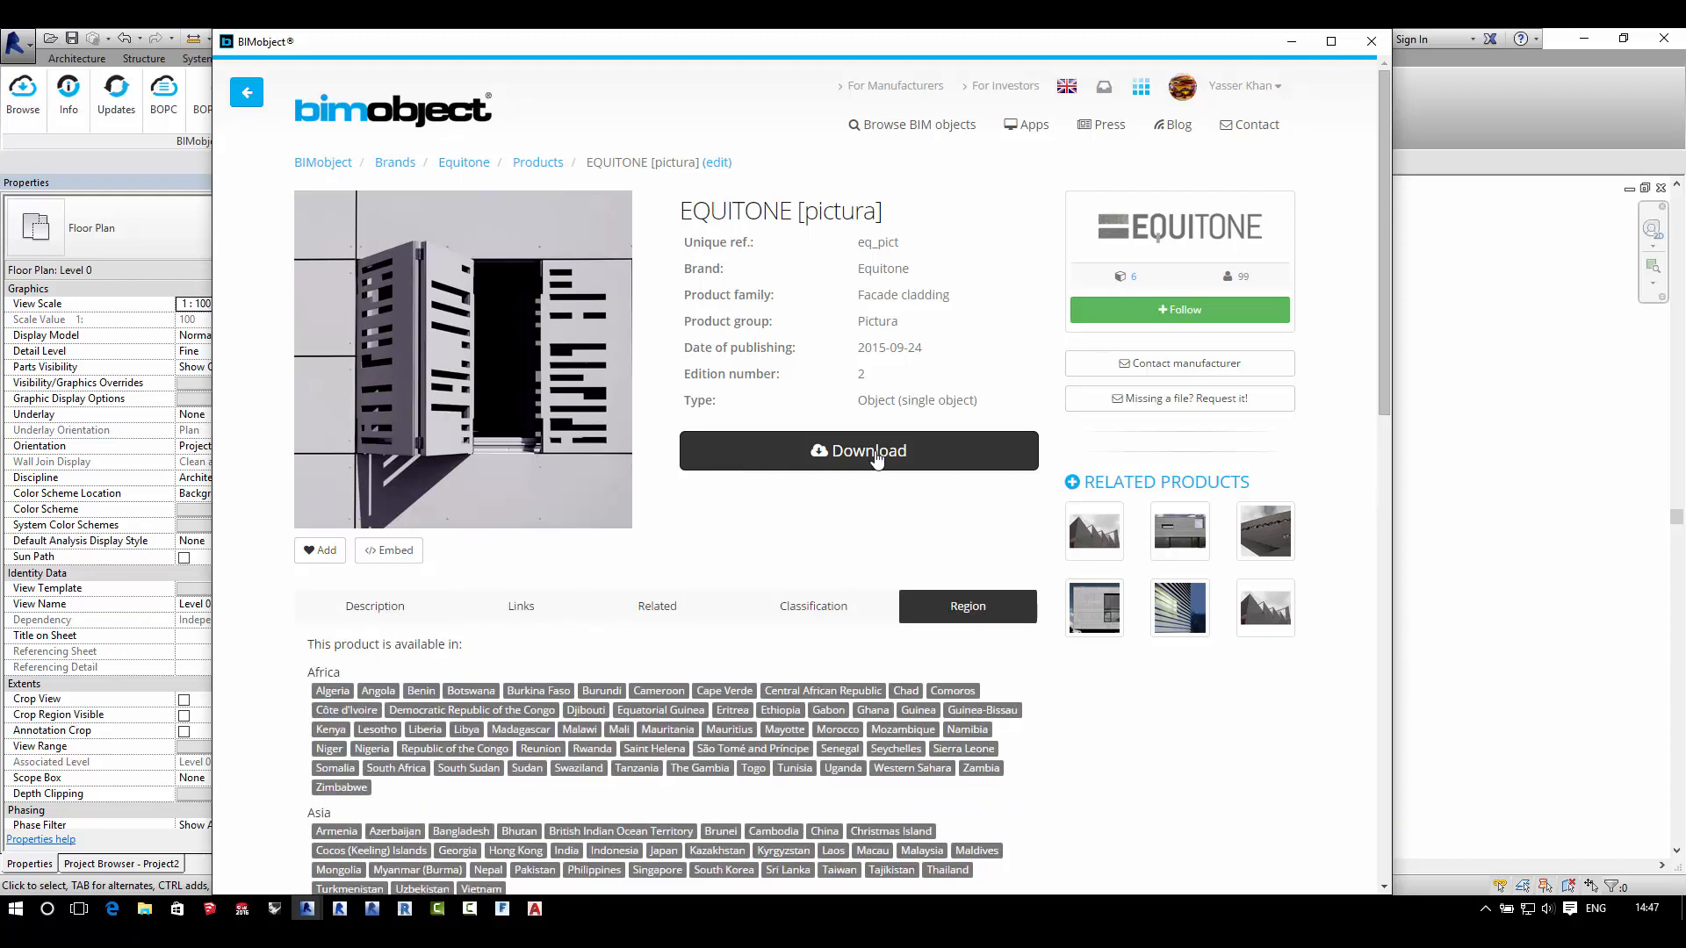
click(857, 451)
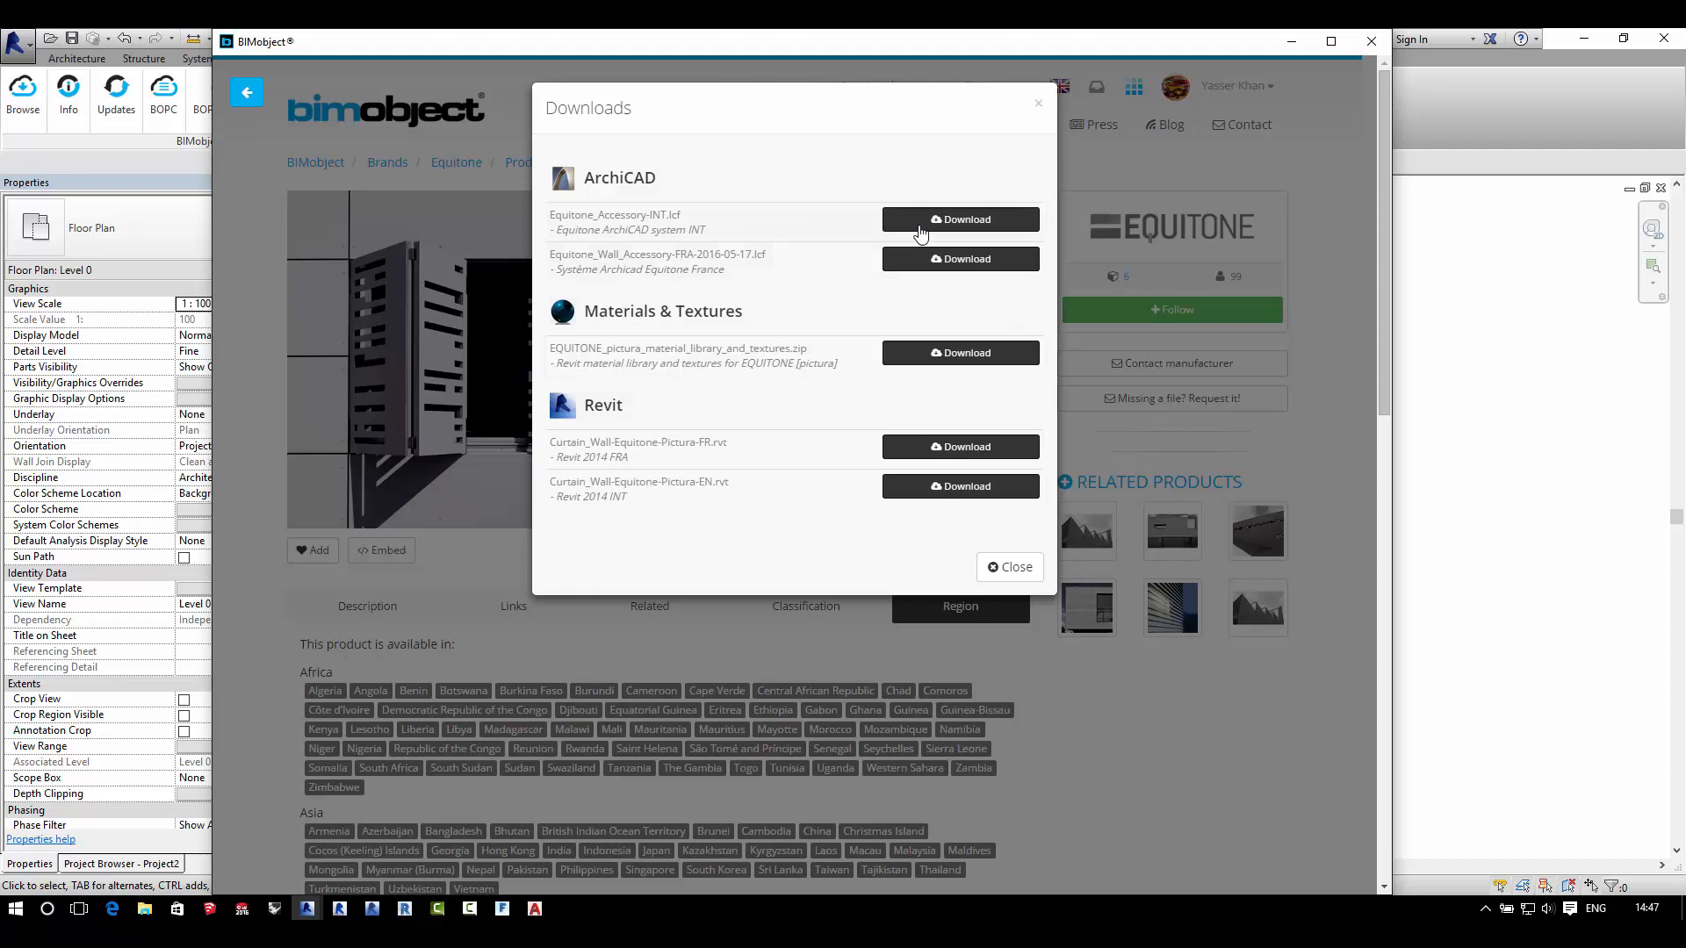
mouse_move(982, 365)
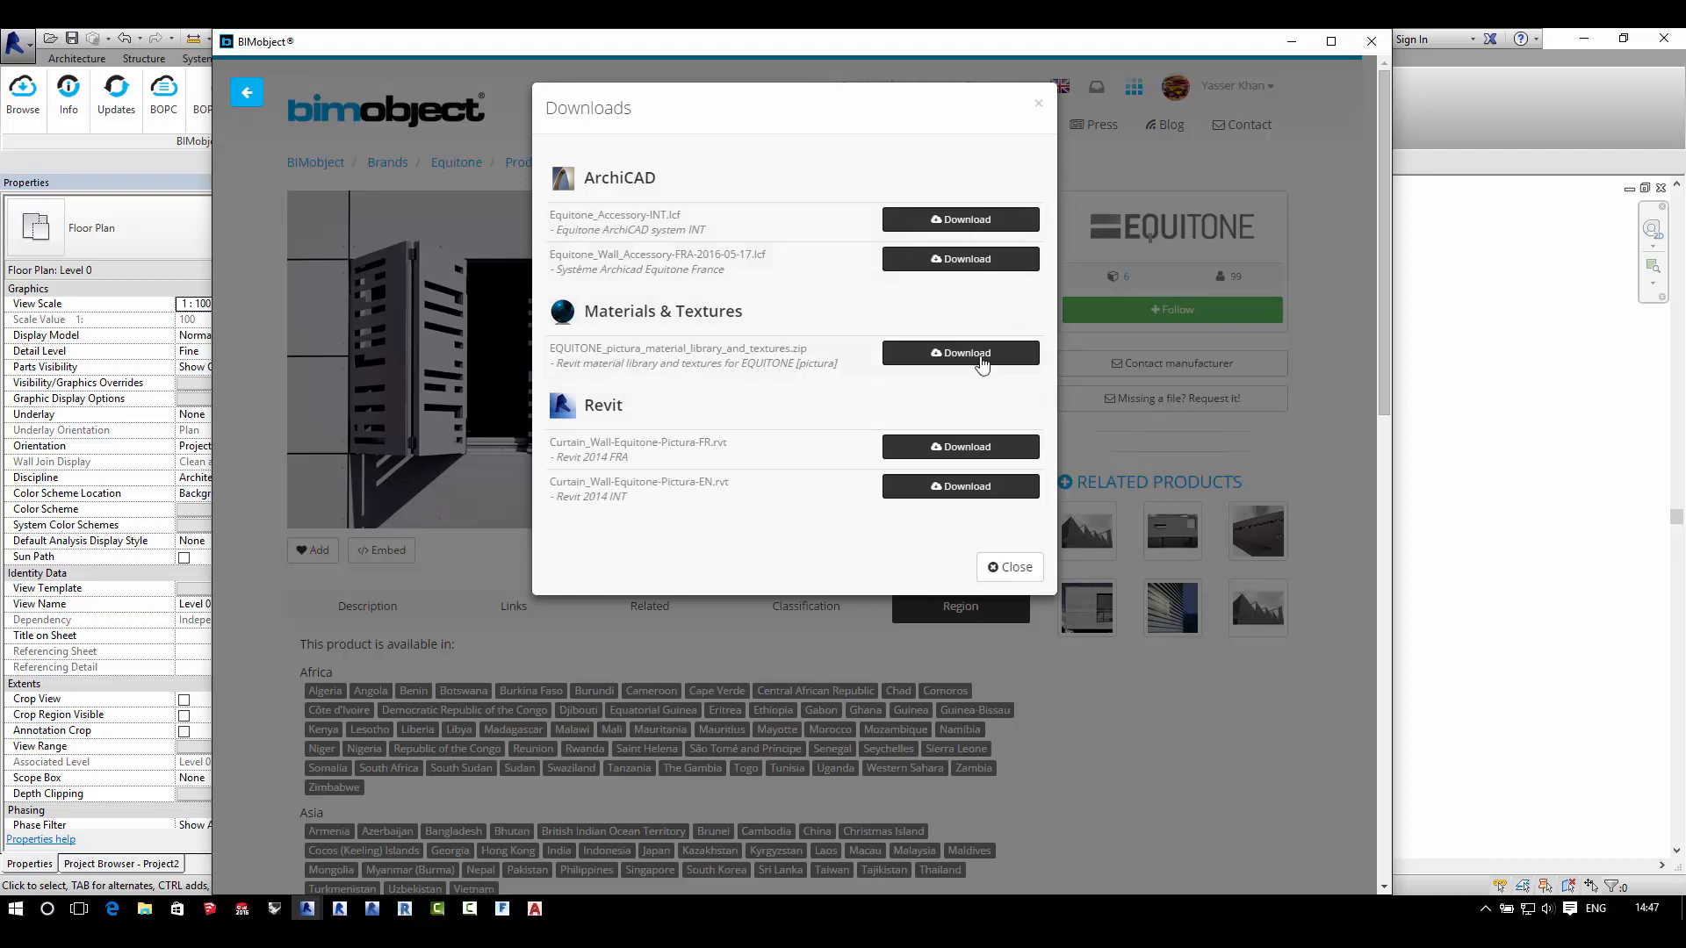
mouse_move(967, 497)
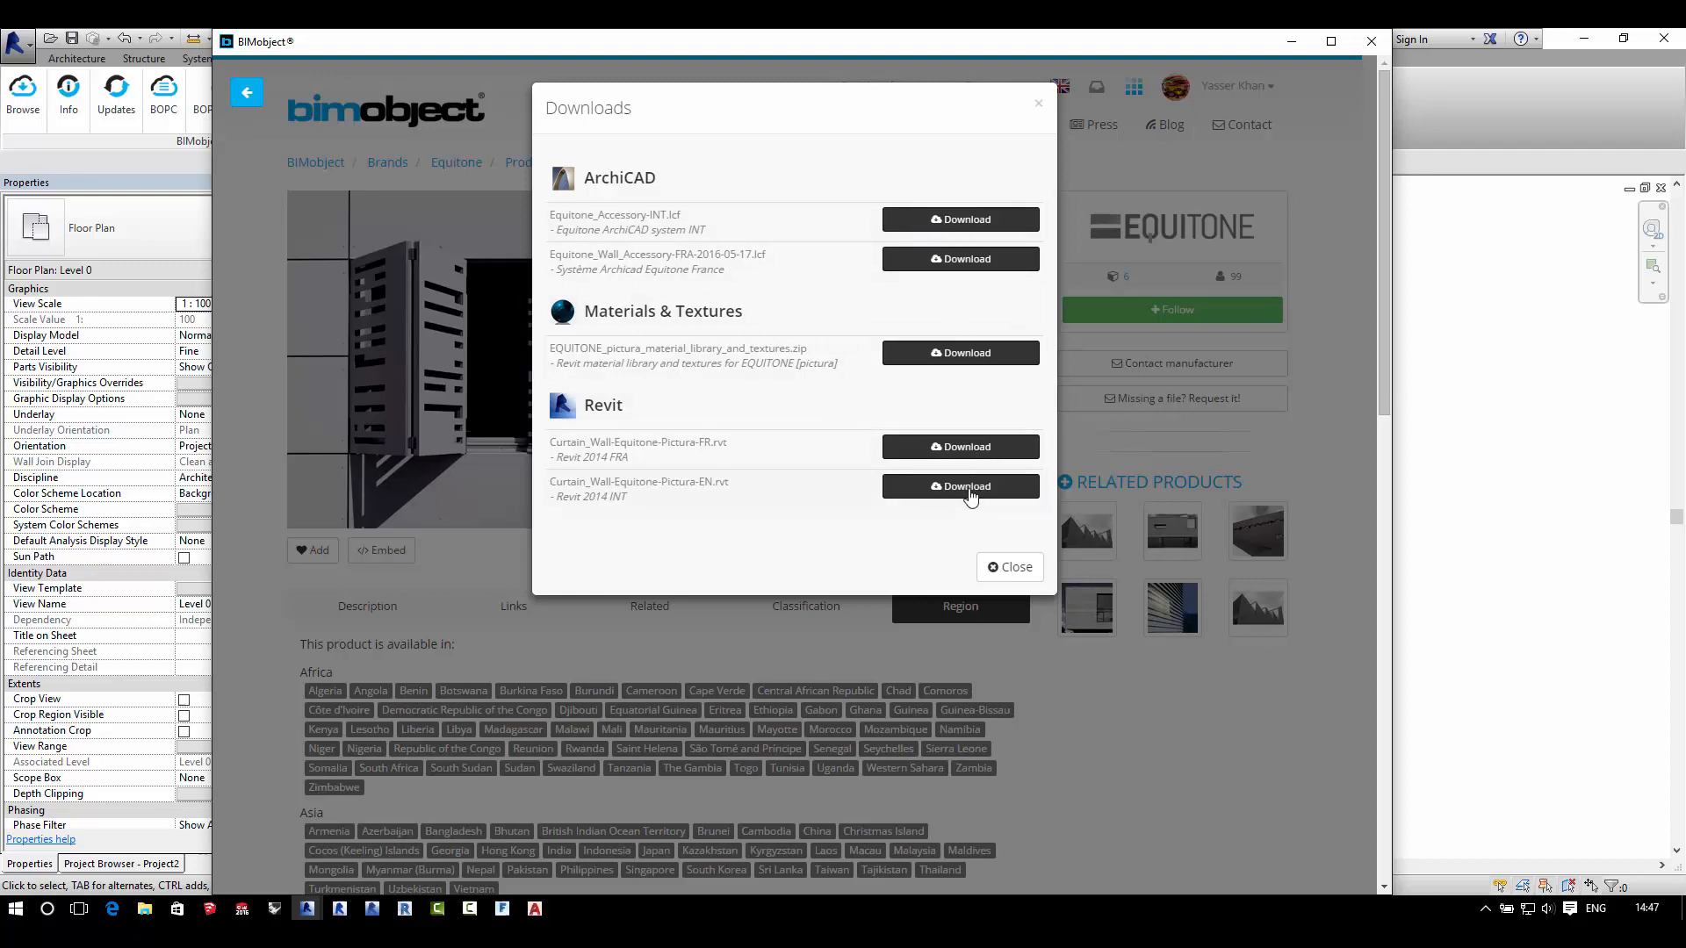
click(1009, 566)
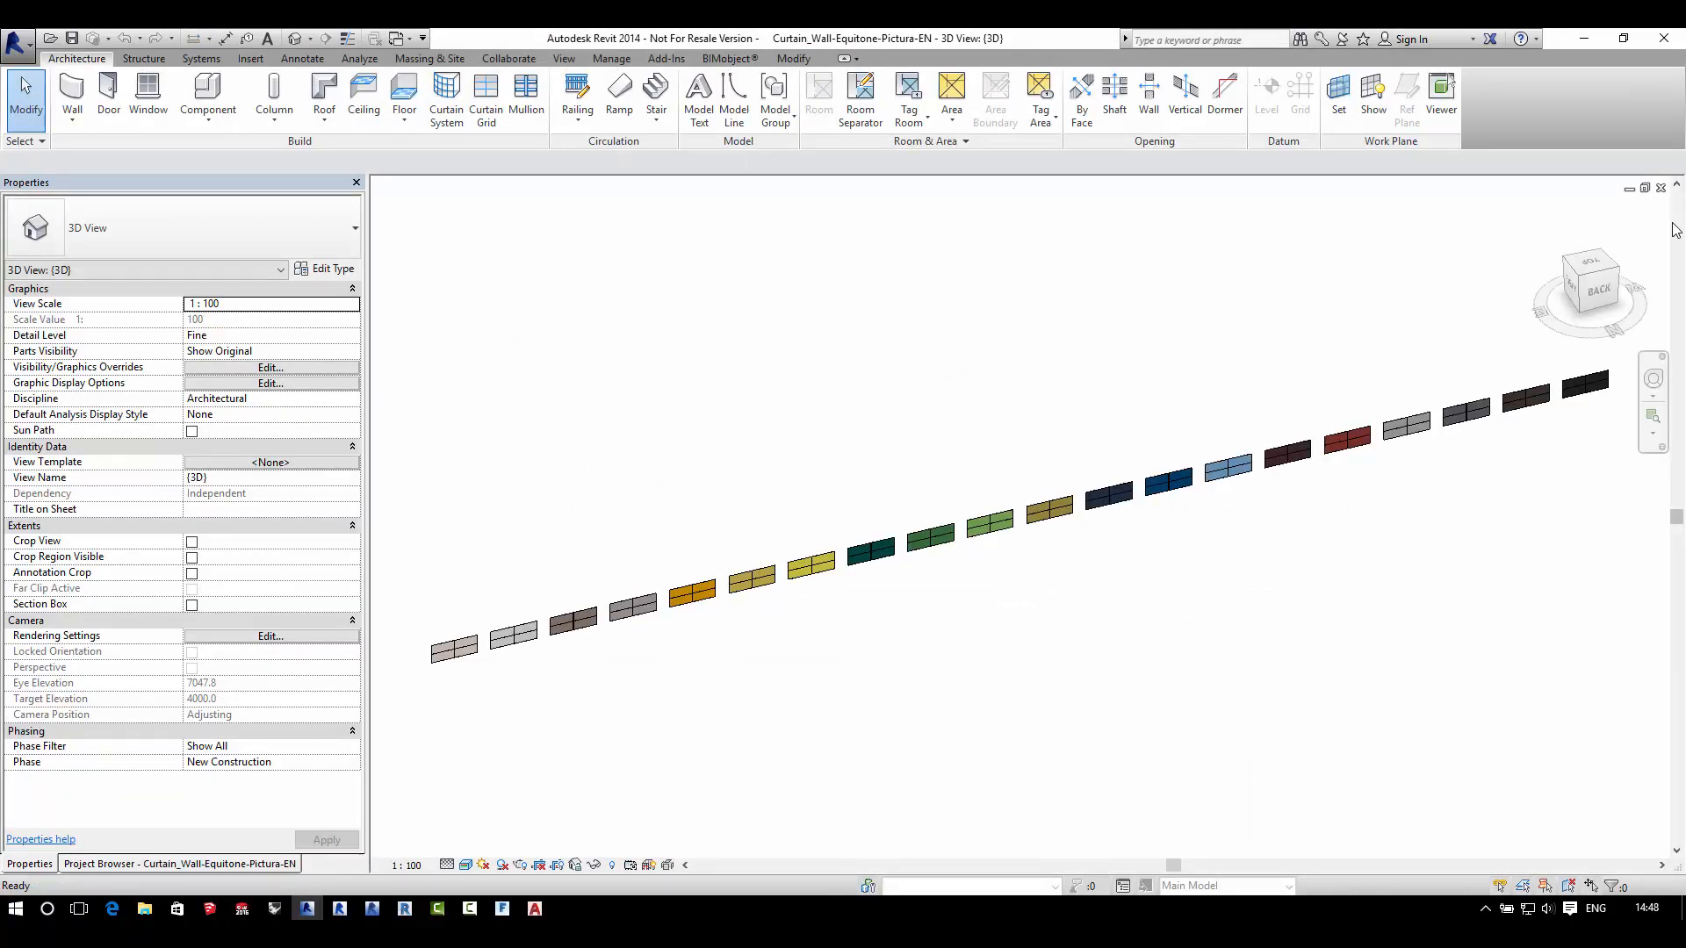
Step: Show the Level 0 floor plan from the Project Browser and zoom in on its setup note
click(178, 863)
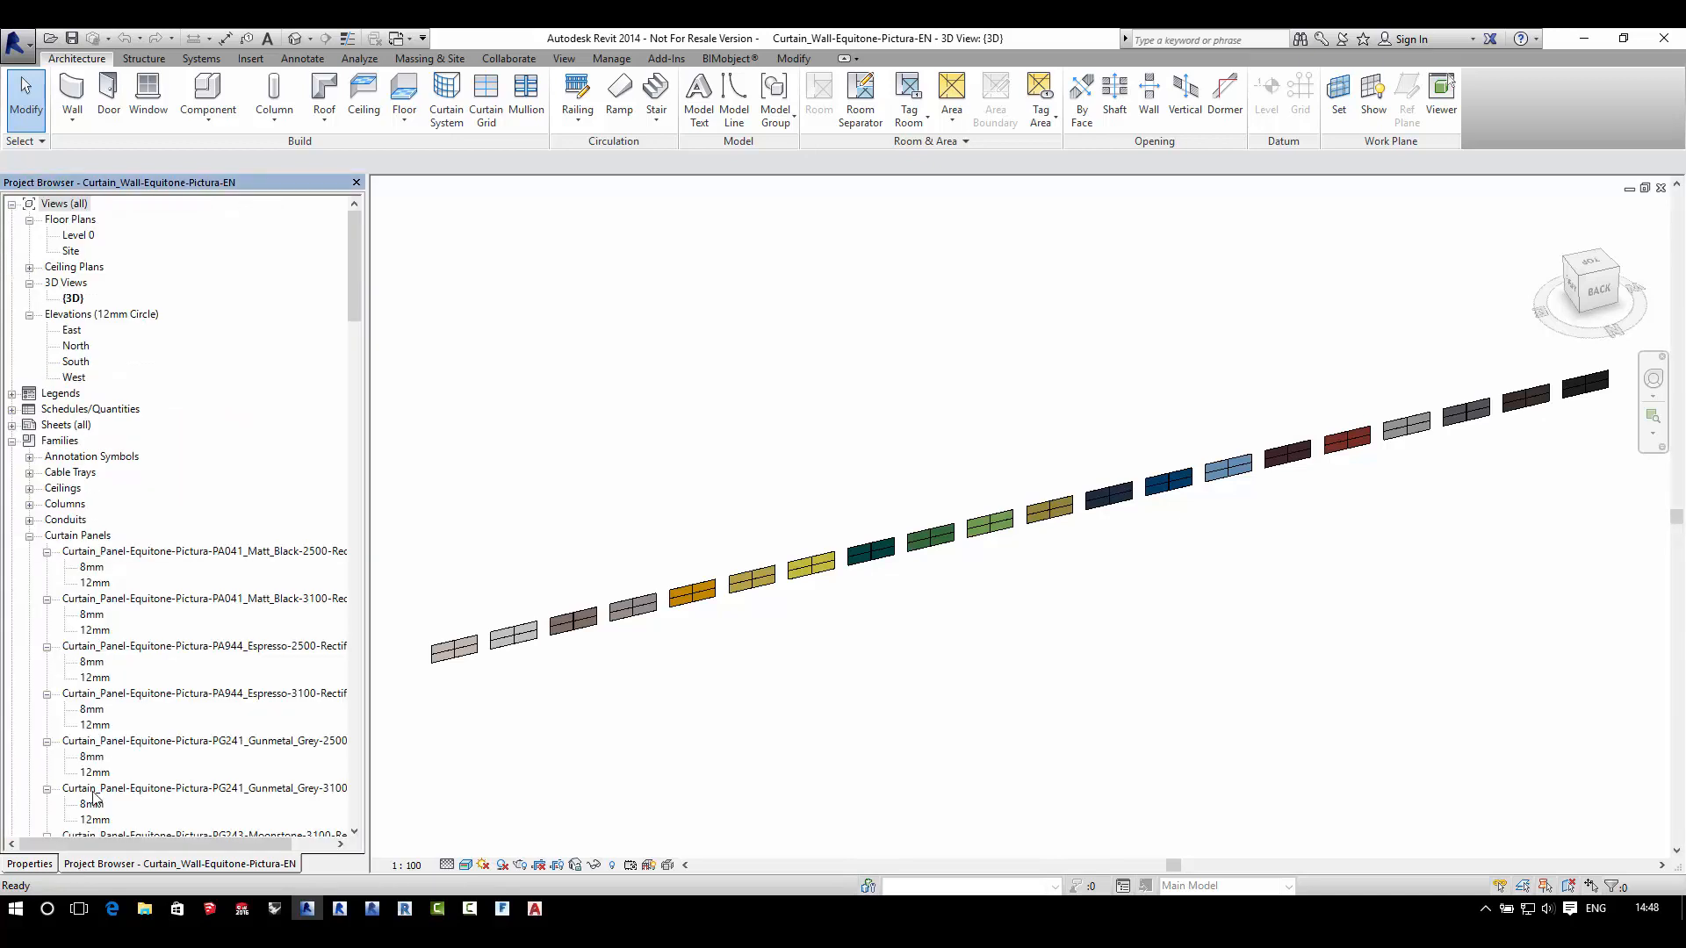
click(77, 234)
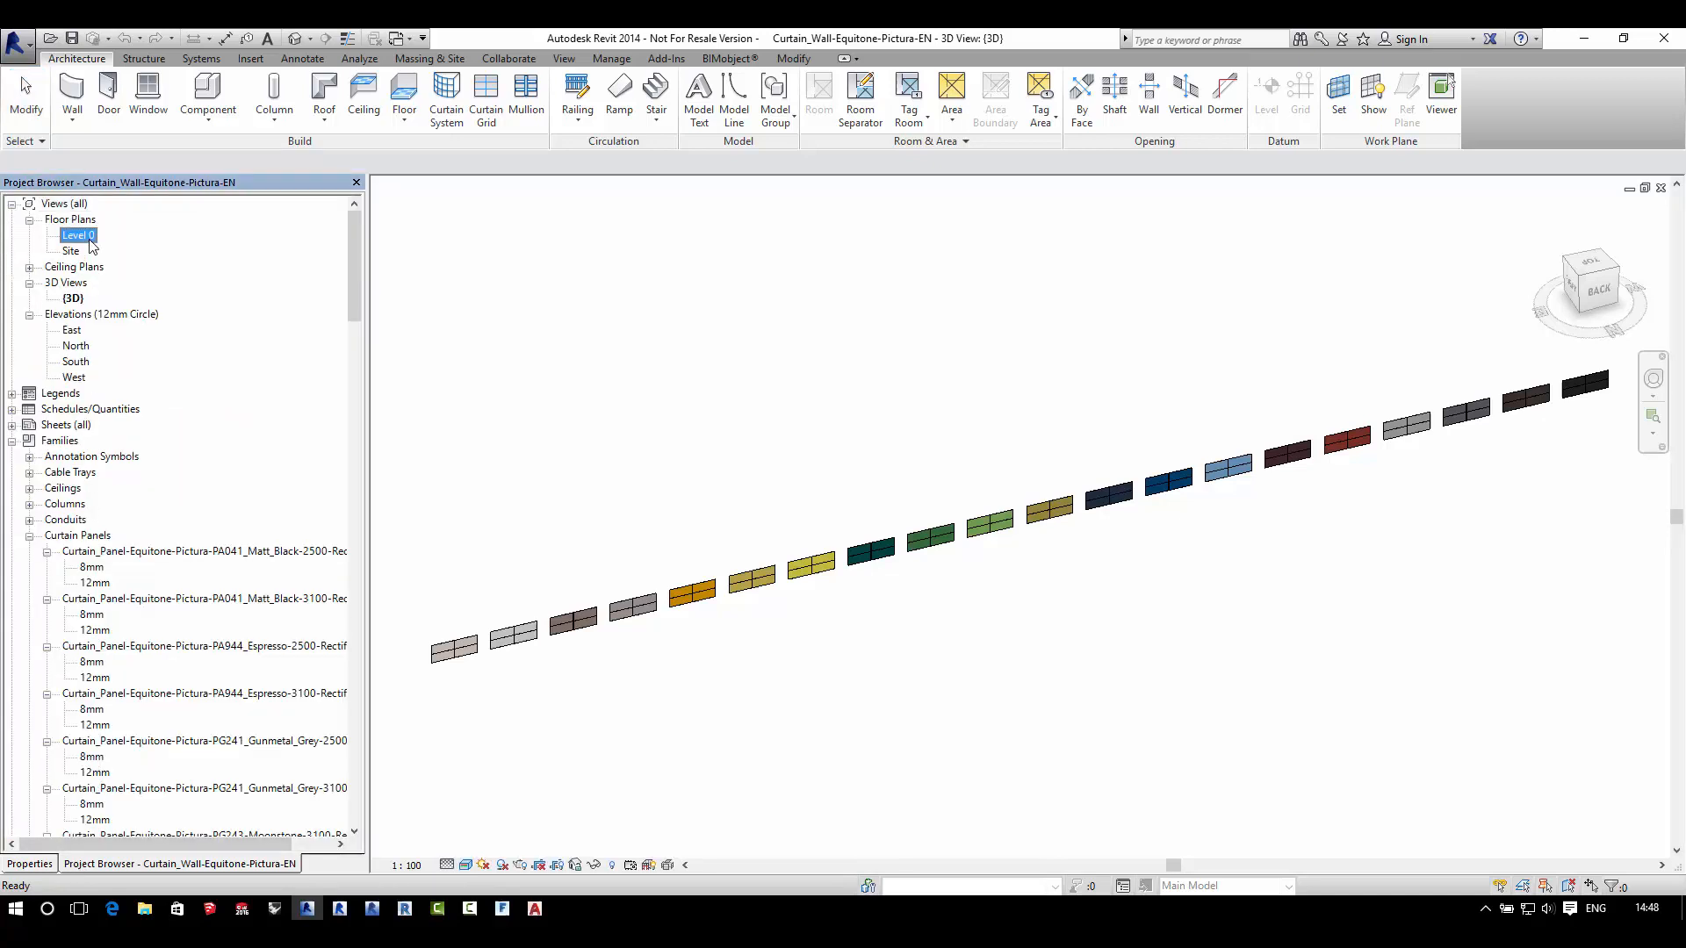
double_click(75, 234)
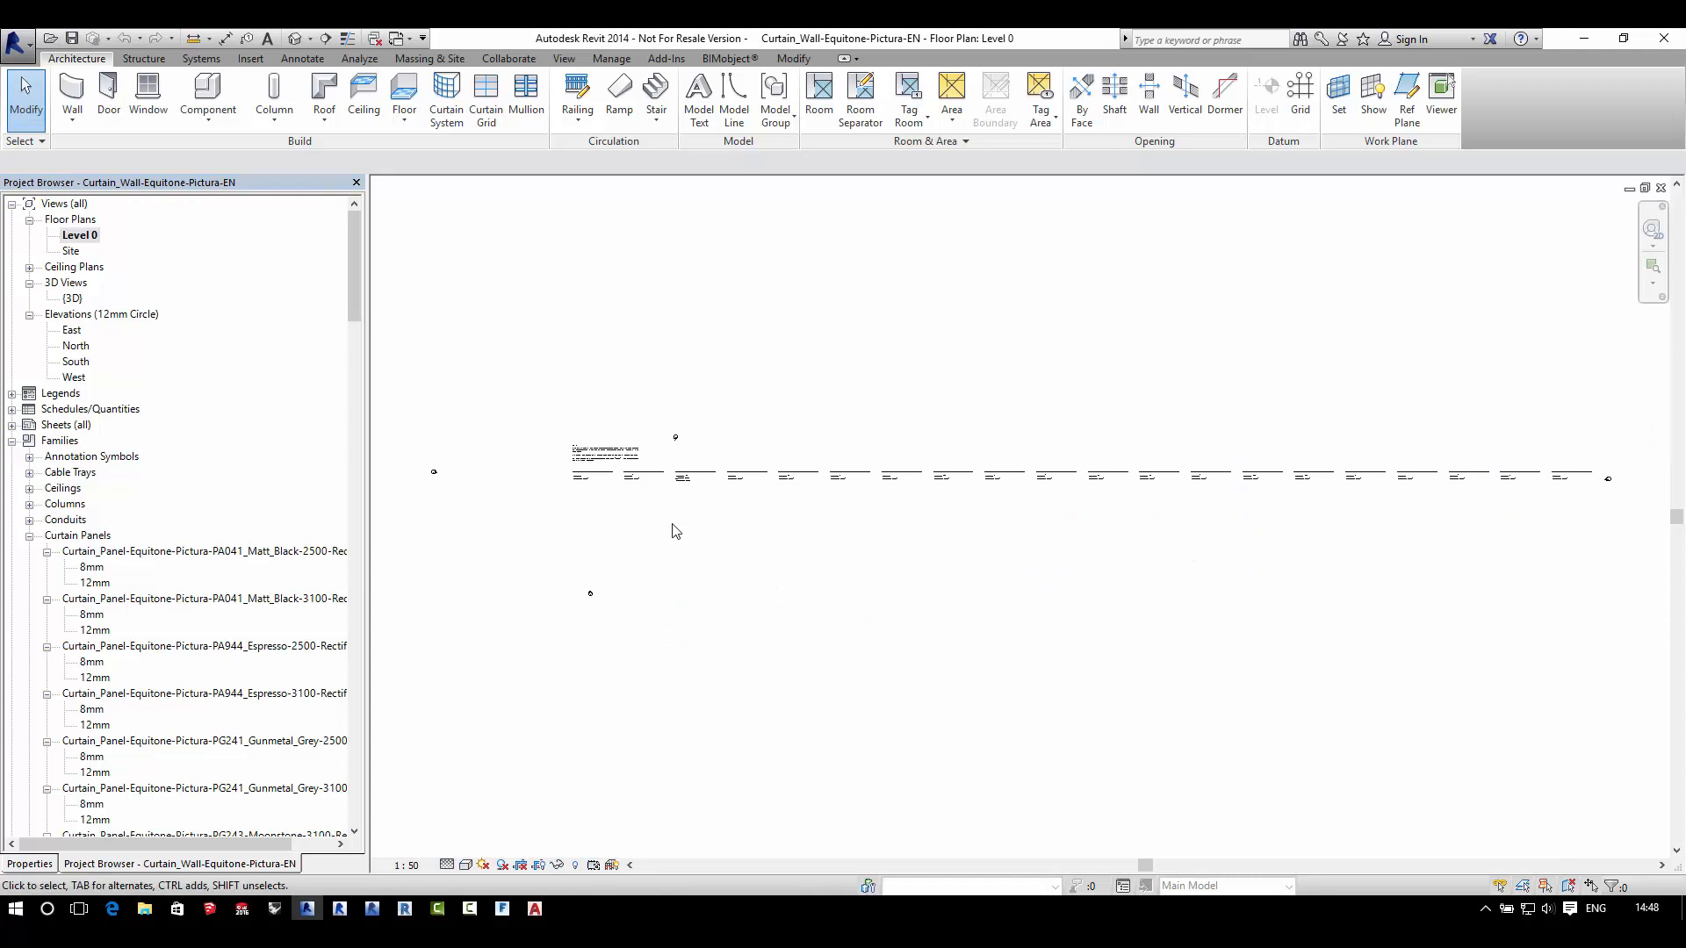
click(589, 476)
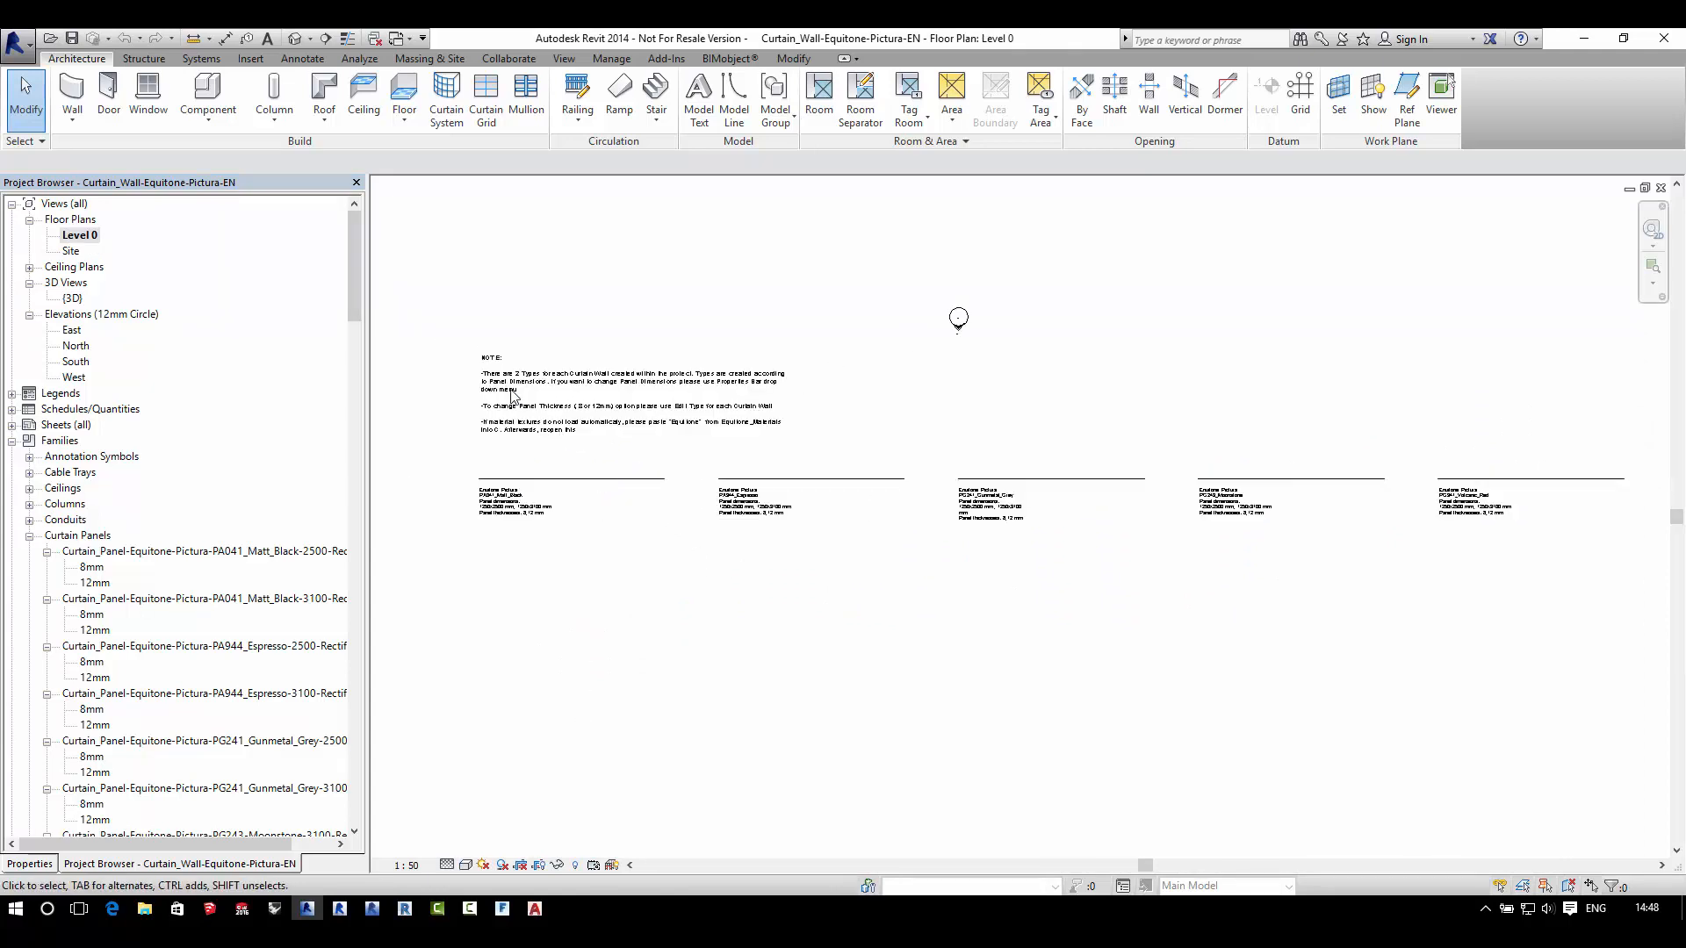
click(505, 392)
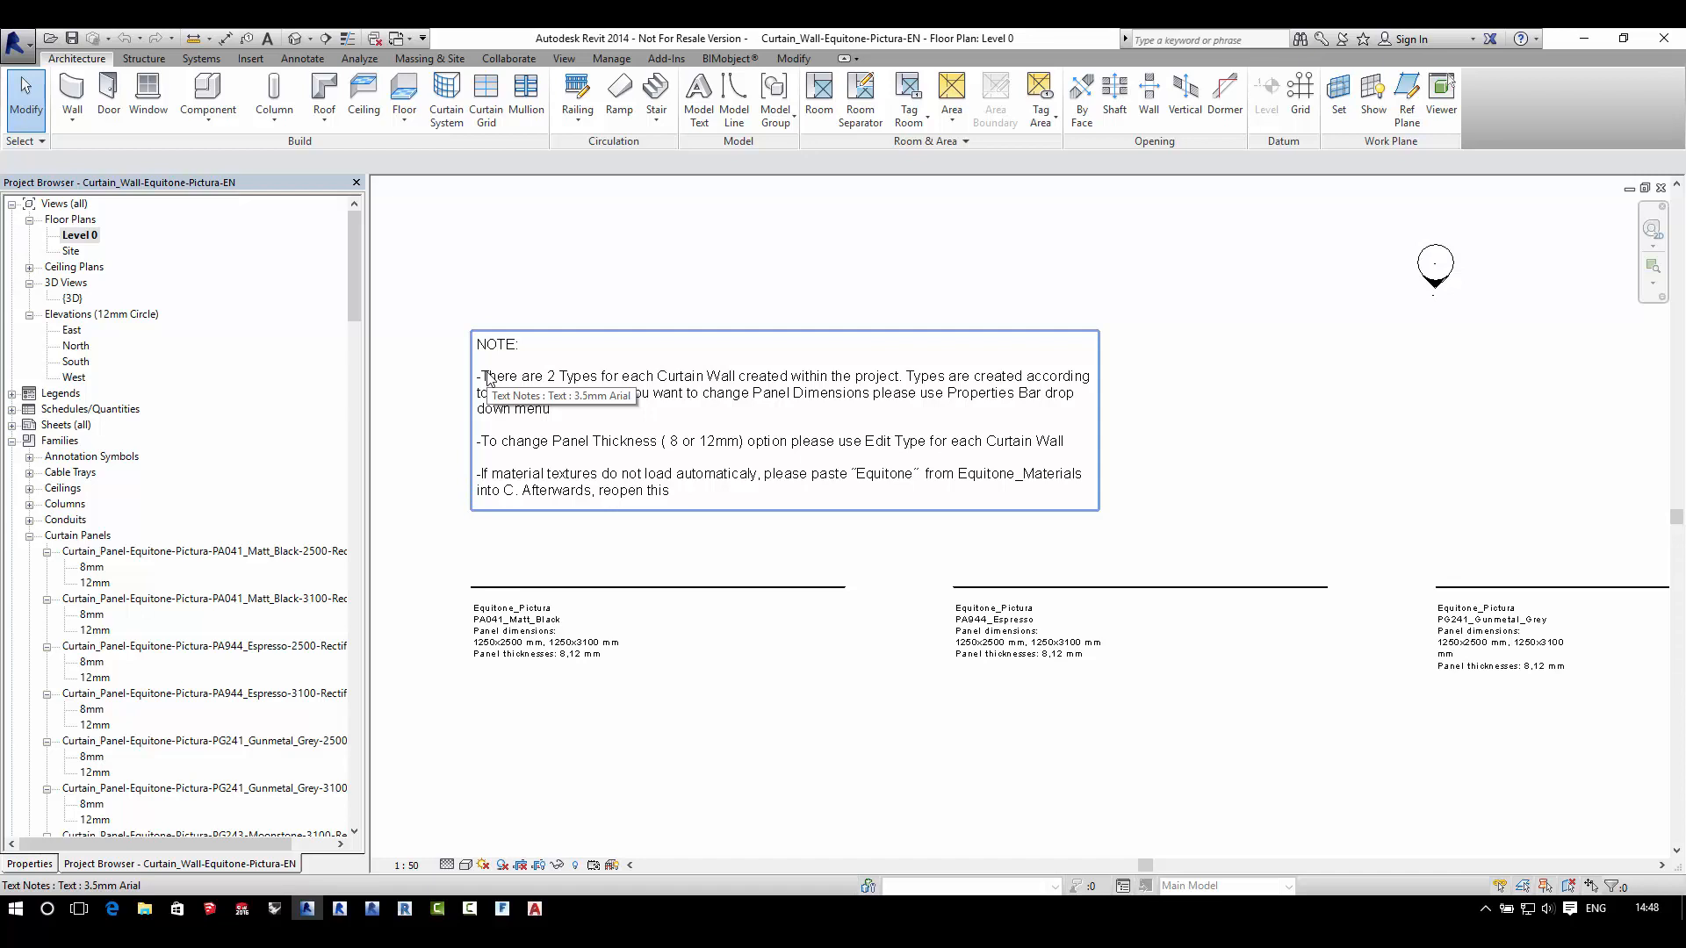
mouse_move(534, 475)
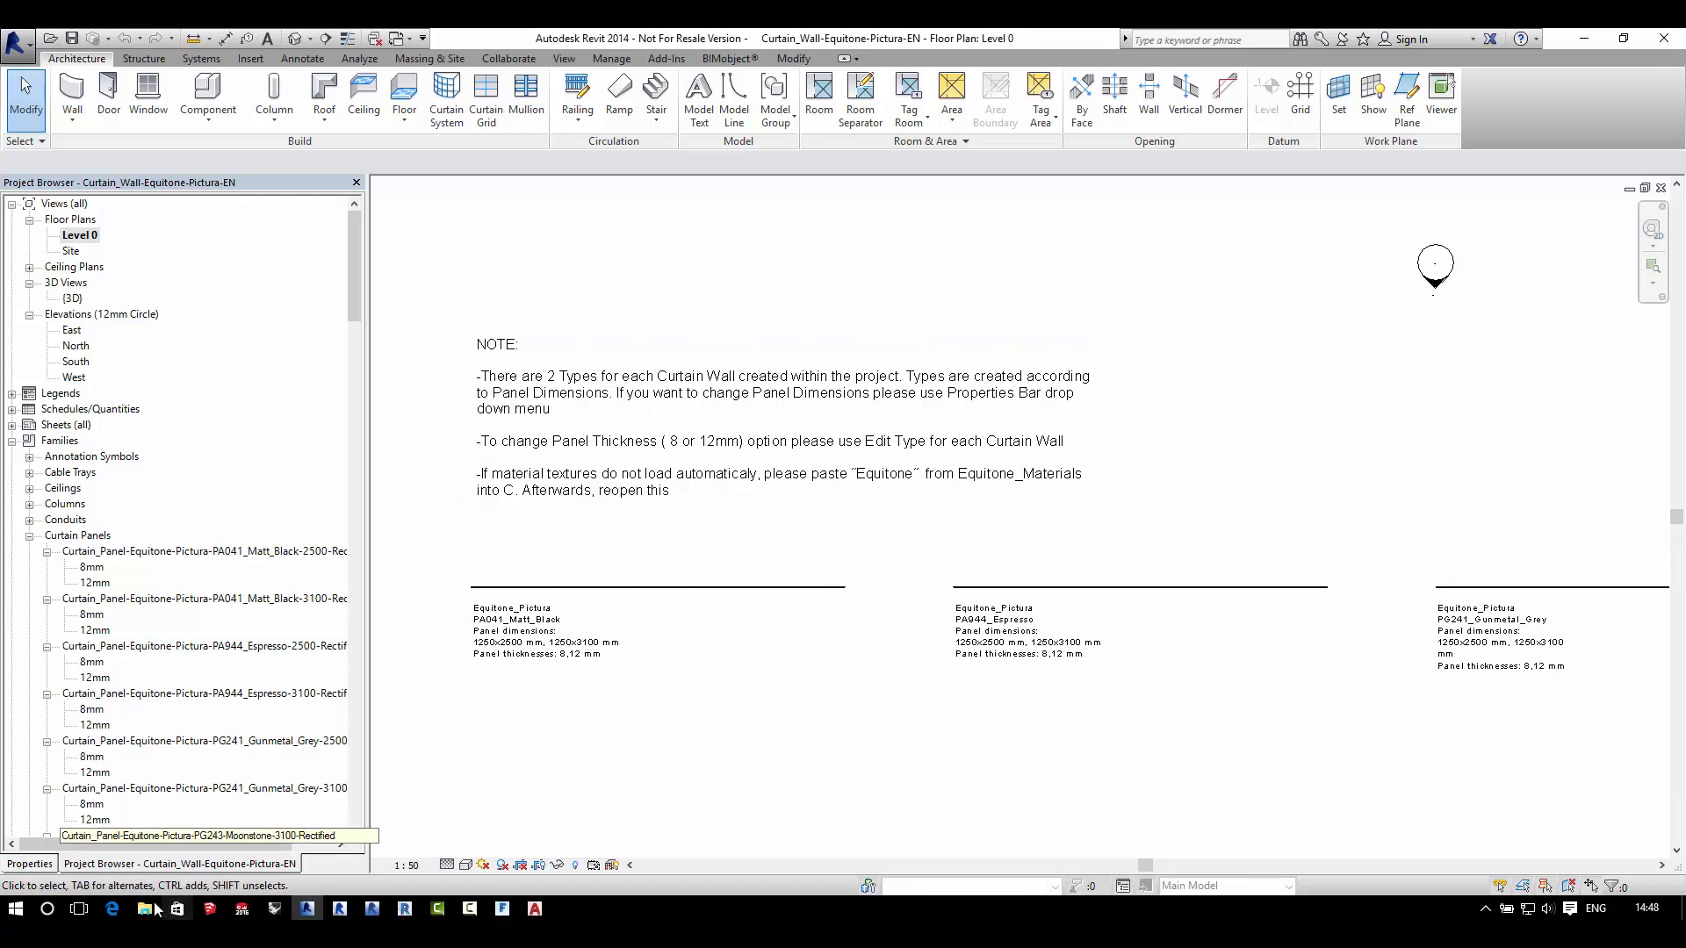
Step: Briefly check the Equitone folder on the C drive in File Explorer, then close it
click(144, 908)
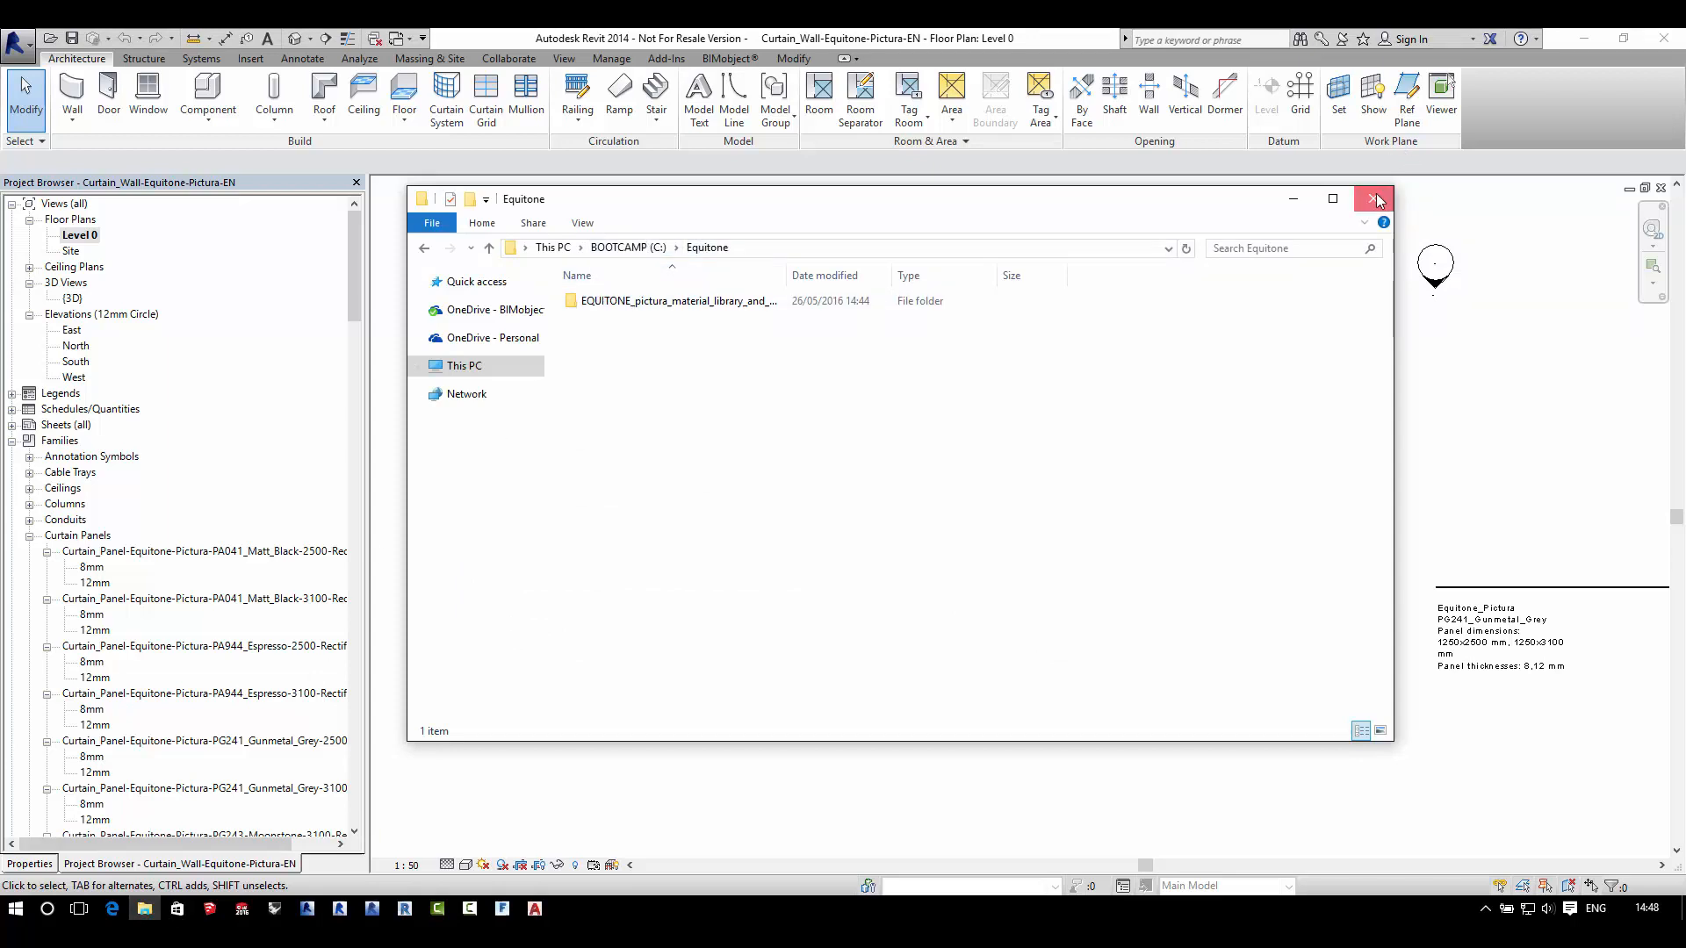
click(1379, 200)
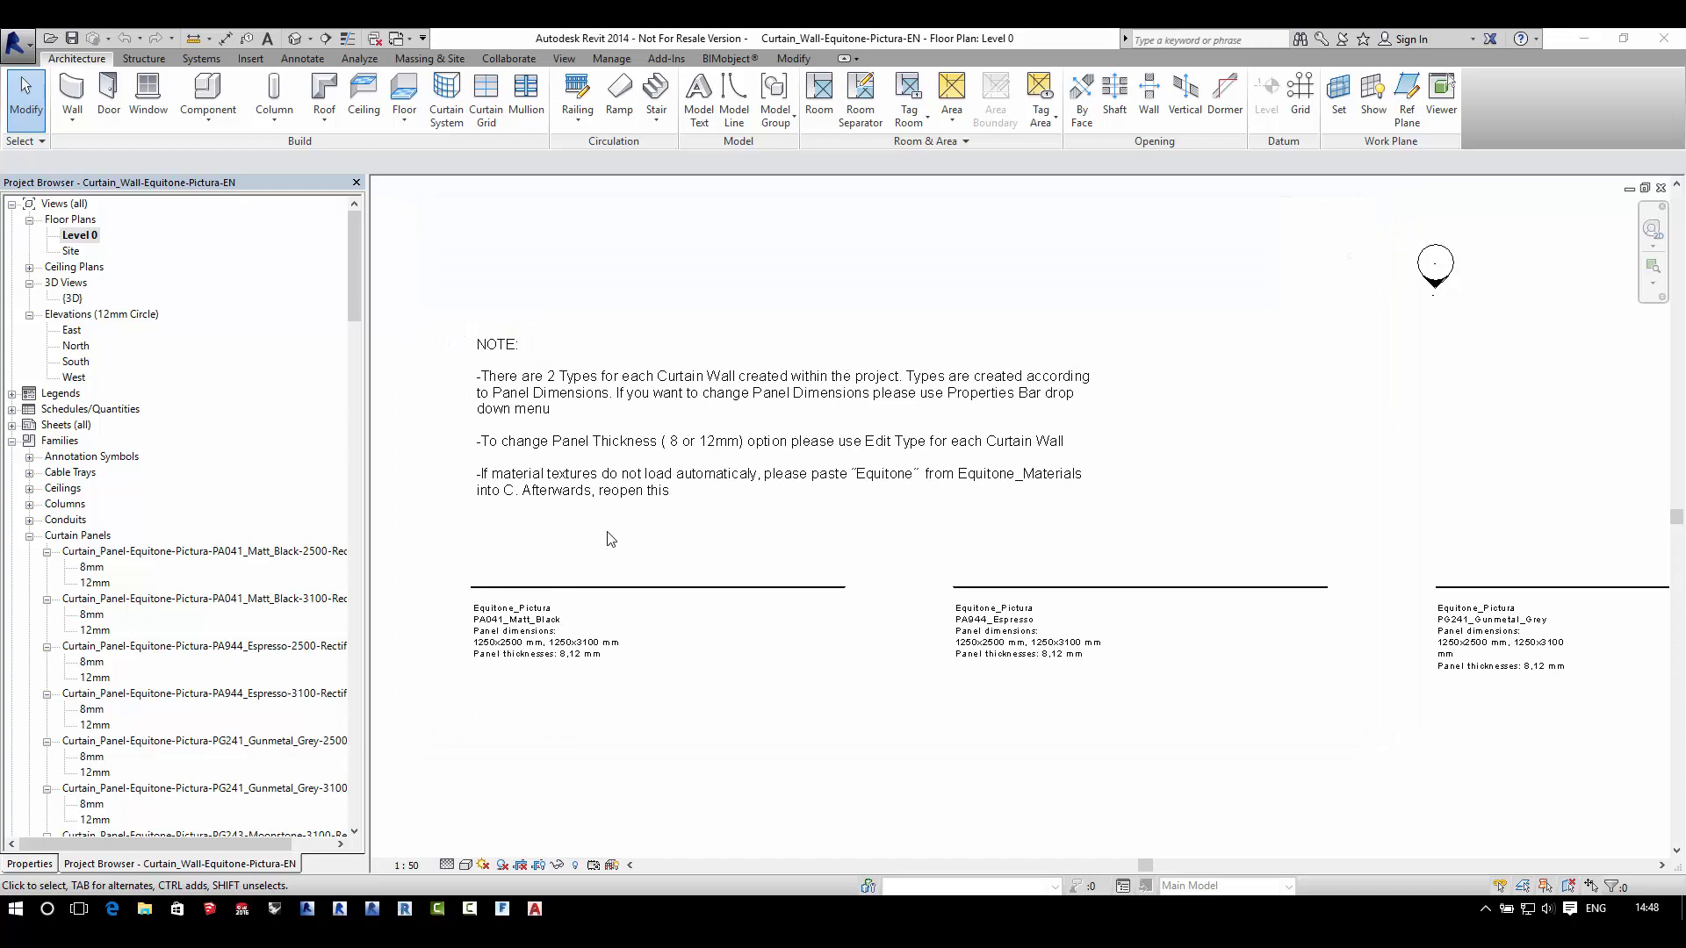
mouse_move(526, 388)
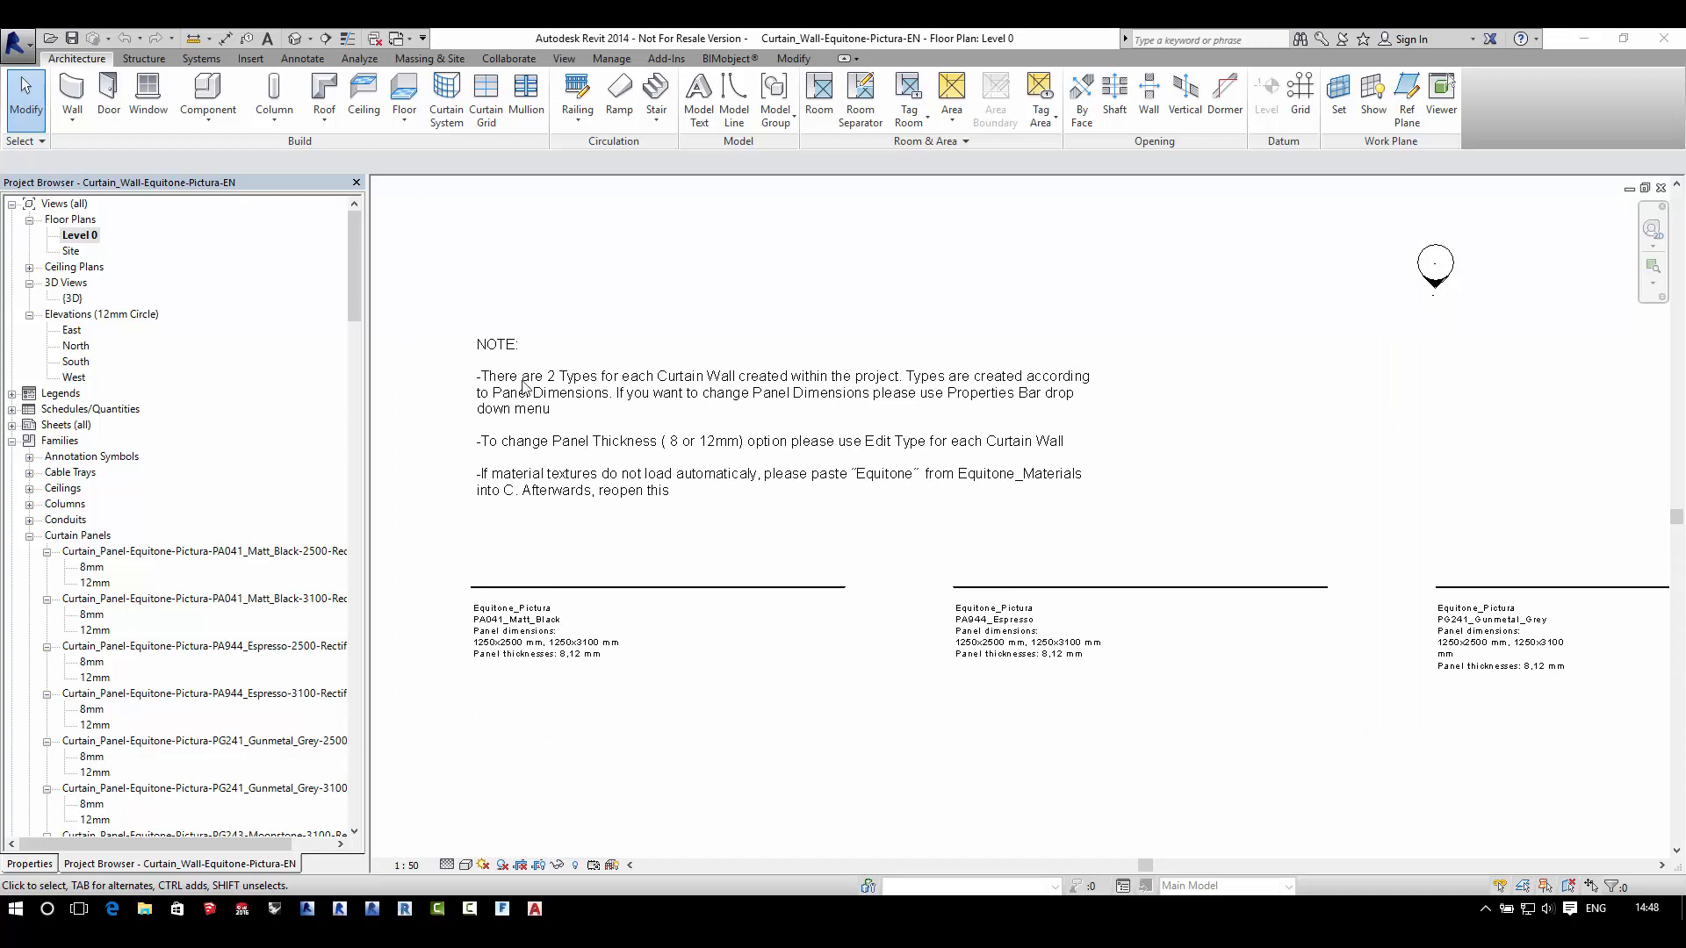
mouse_move(509, 293)
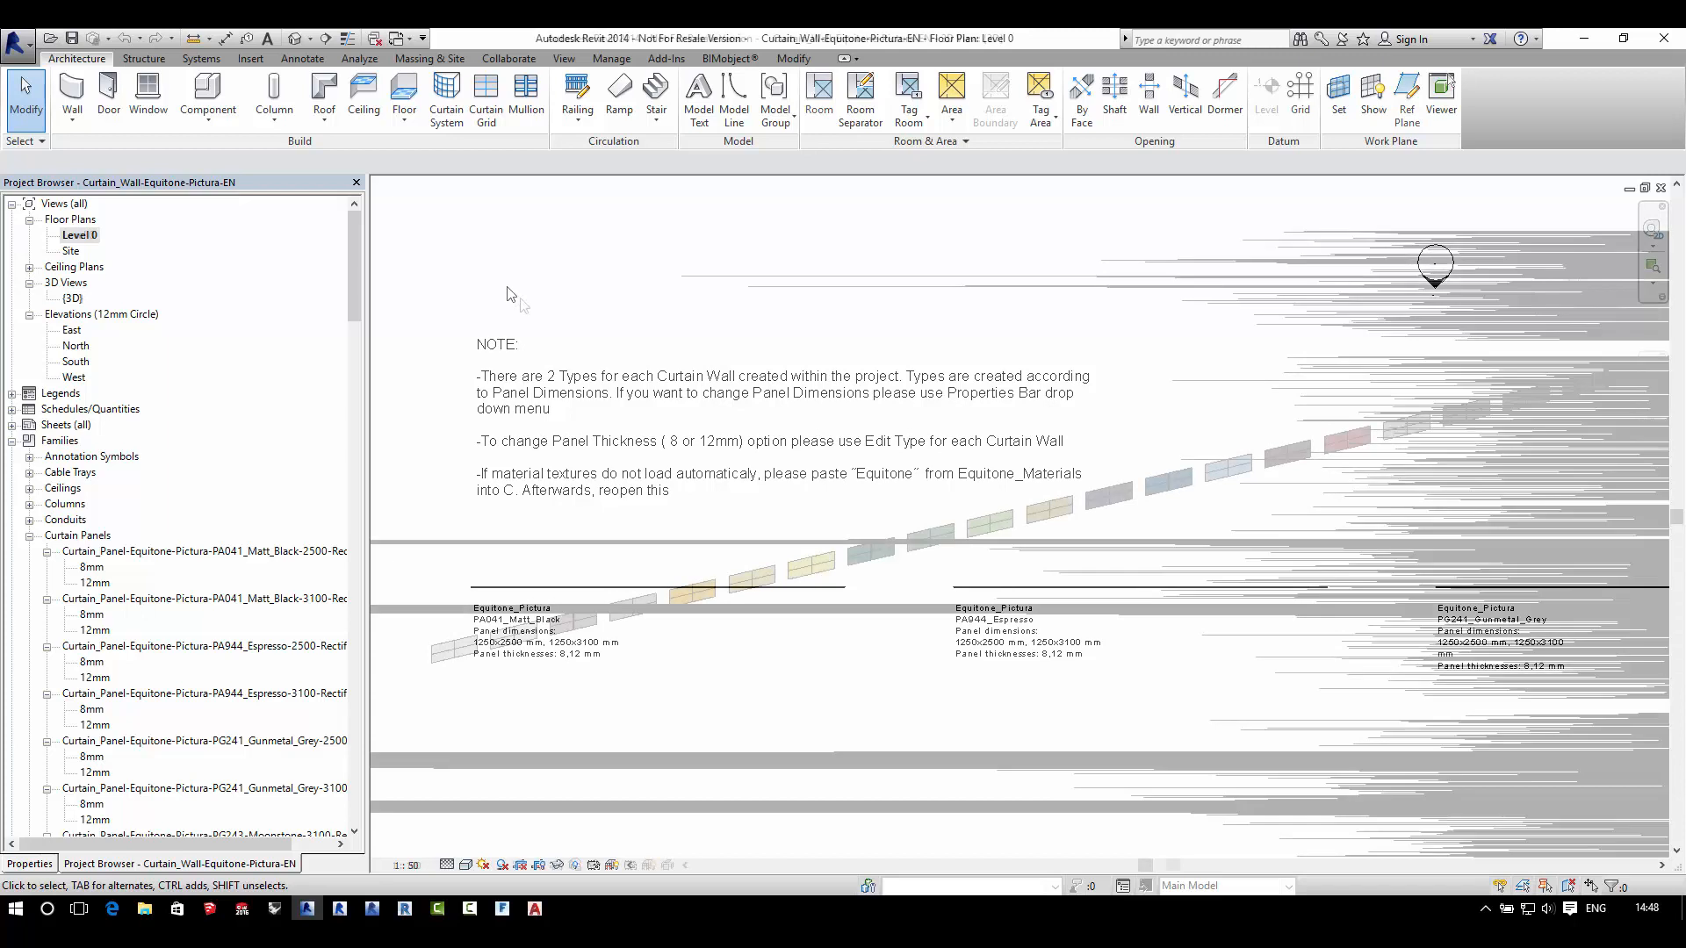
Step: Show the {3D} view and select the Pictura-PG742_Pale_Orange curtain wall
double_click(72, 298)
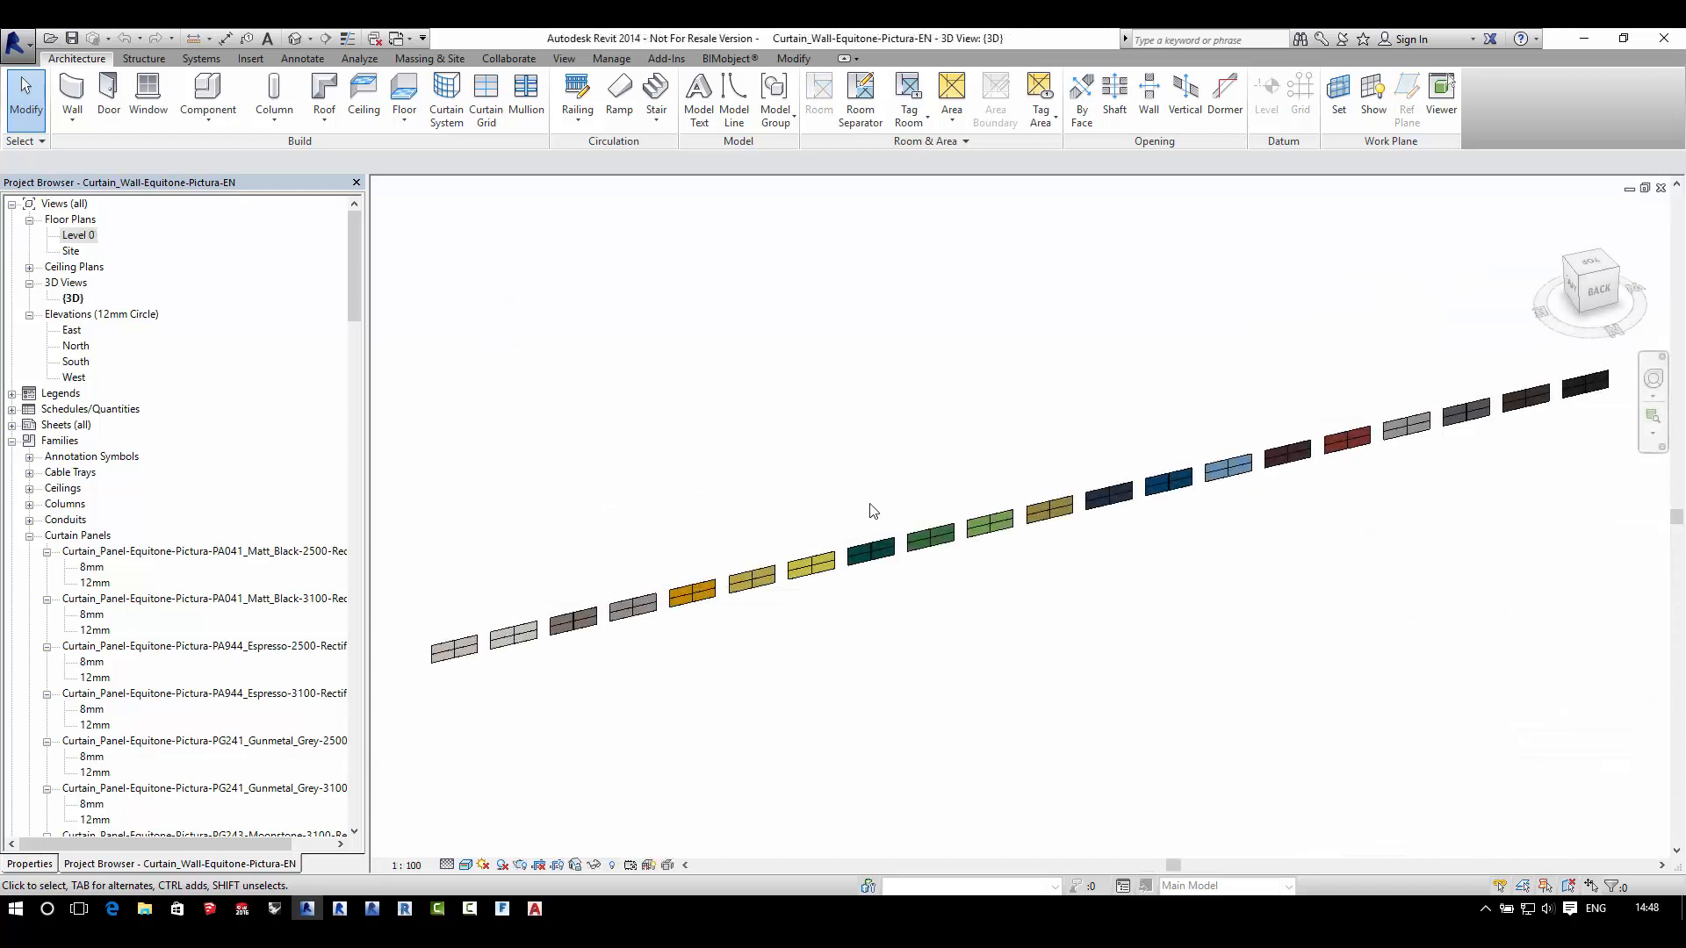
mouse_move(715, 597)
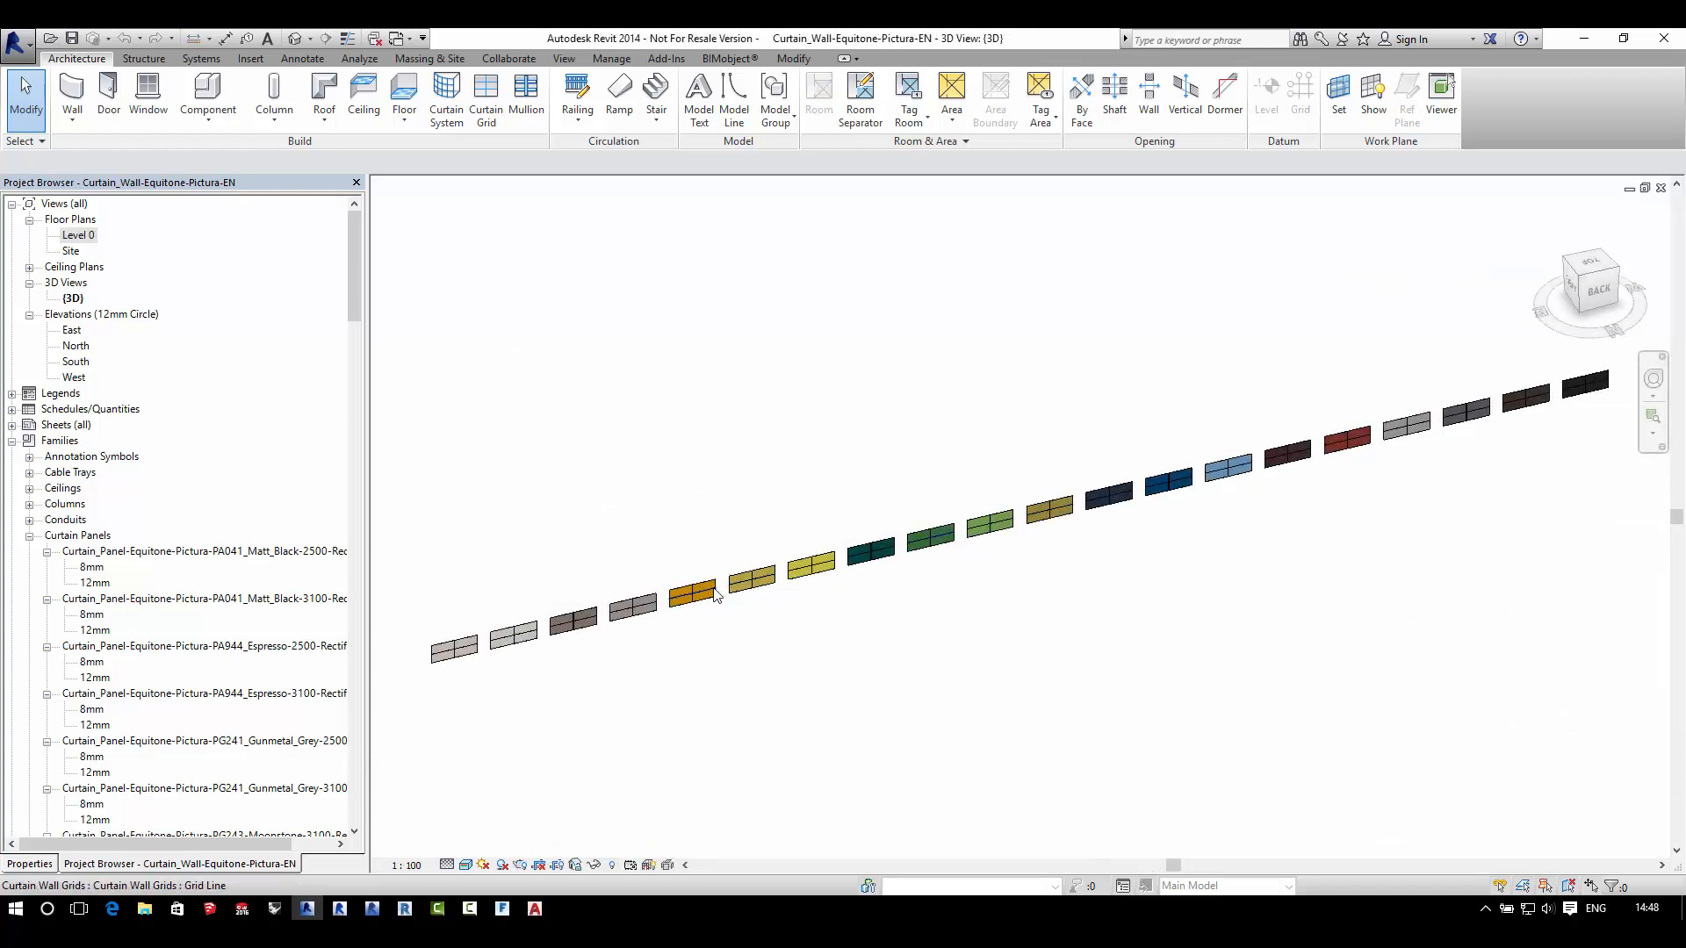
click(699, 589)
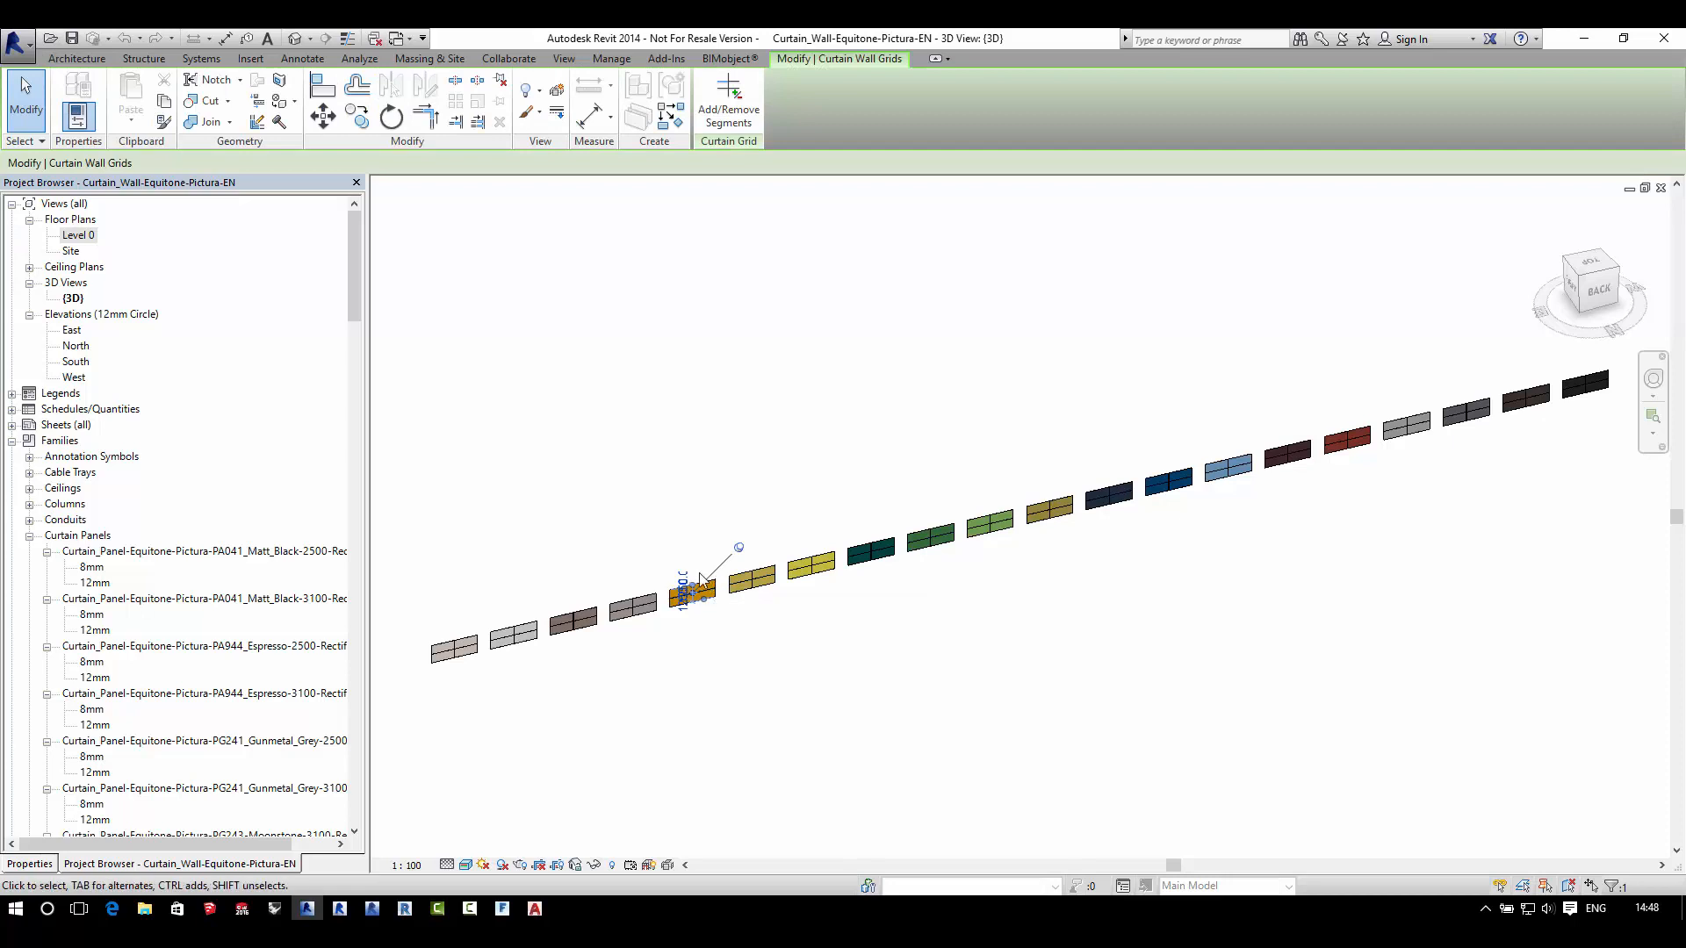
click(693, 591)
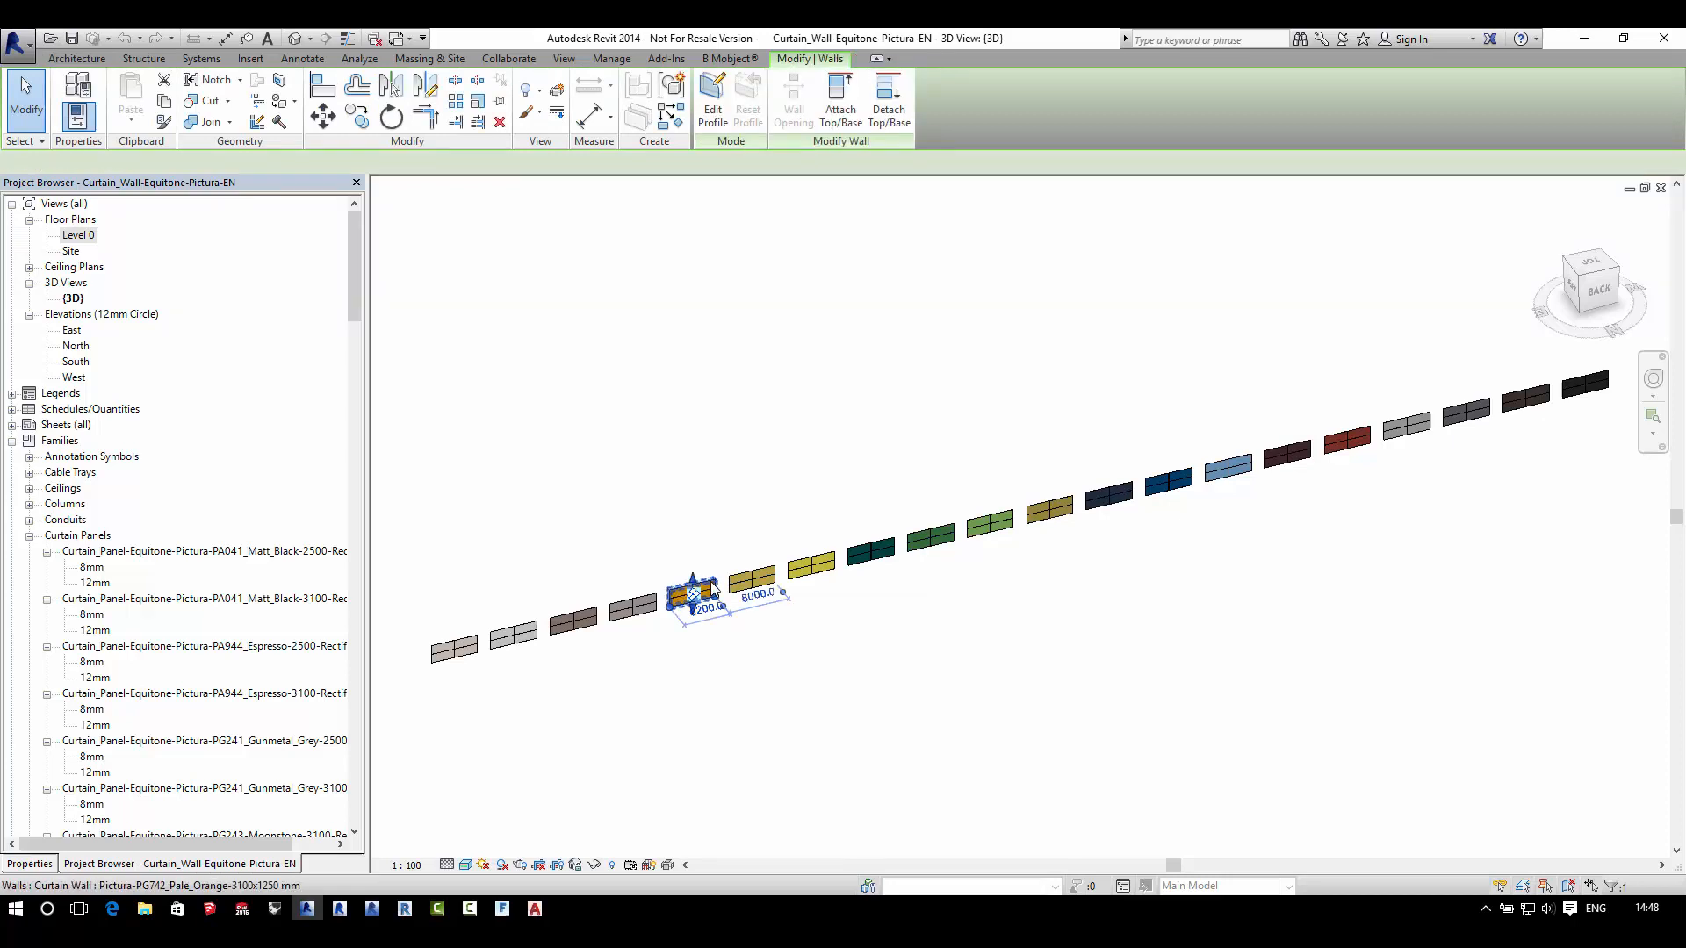
mouse_move(699, 591)
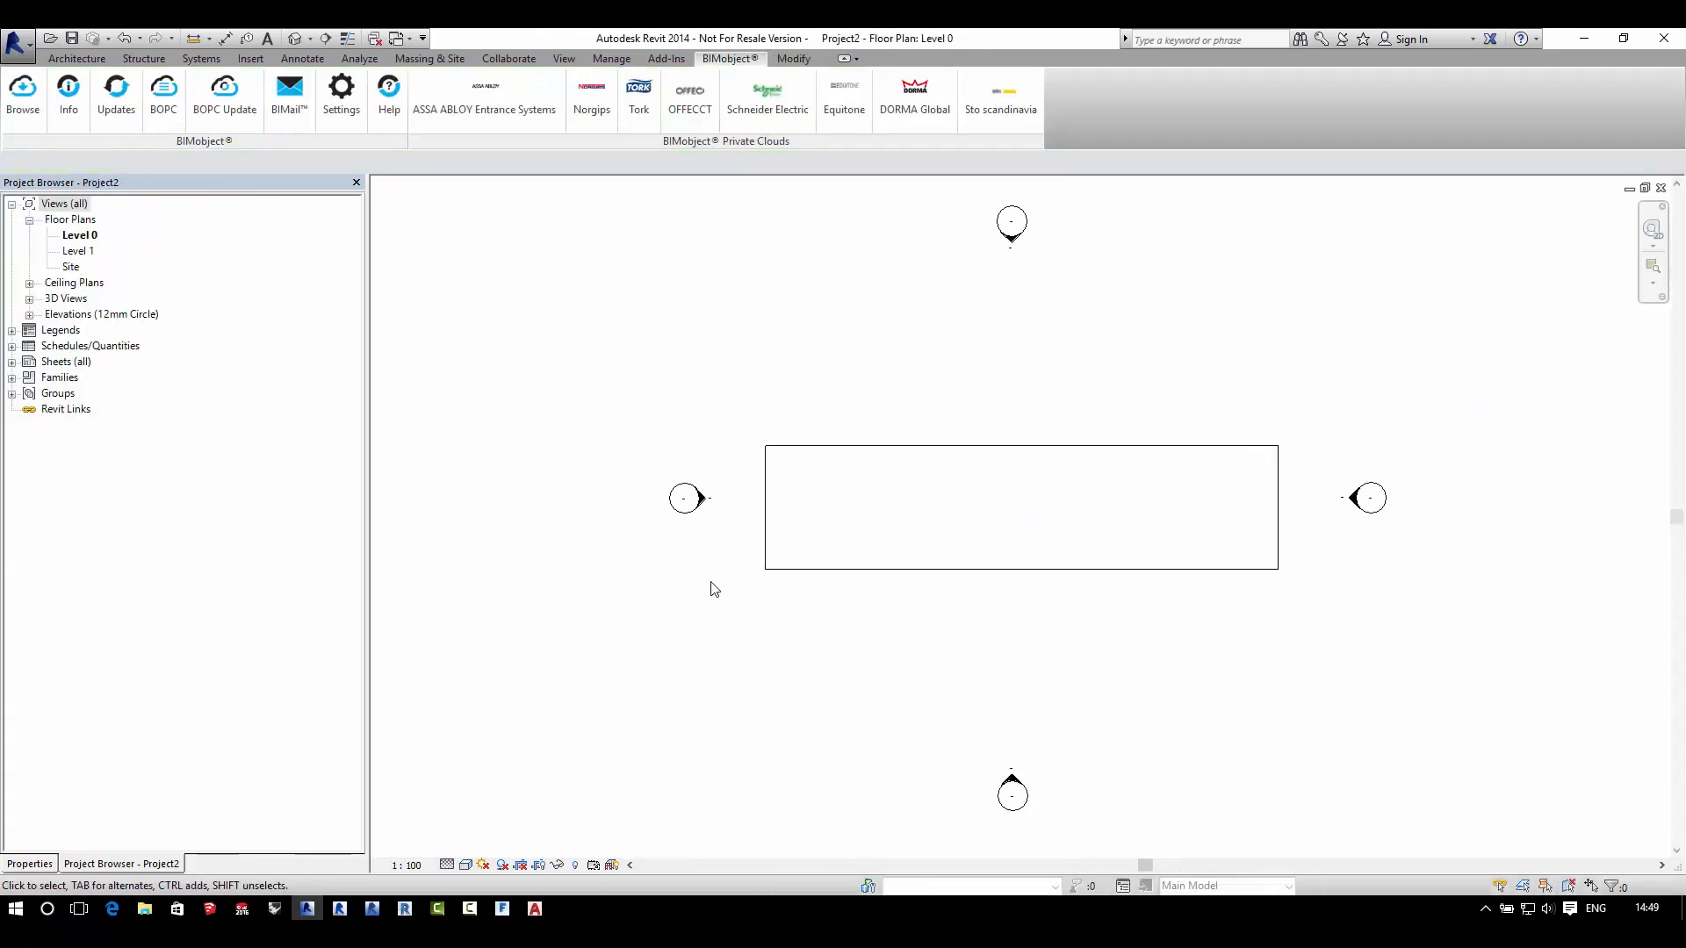
Step: Show the floor plan's Properties and start the Architecture Wall placement tool
click(709, 589)
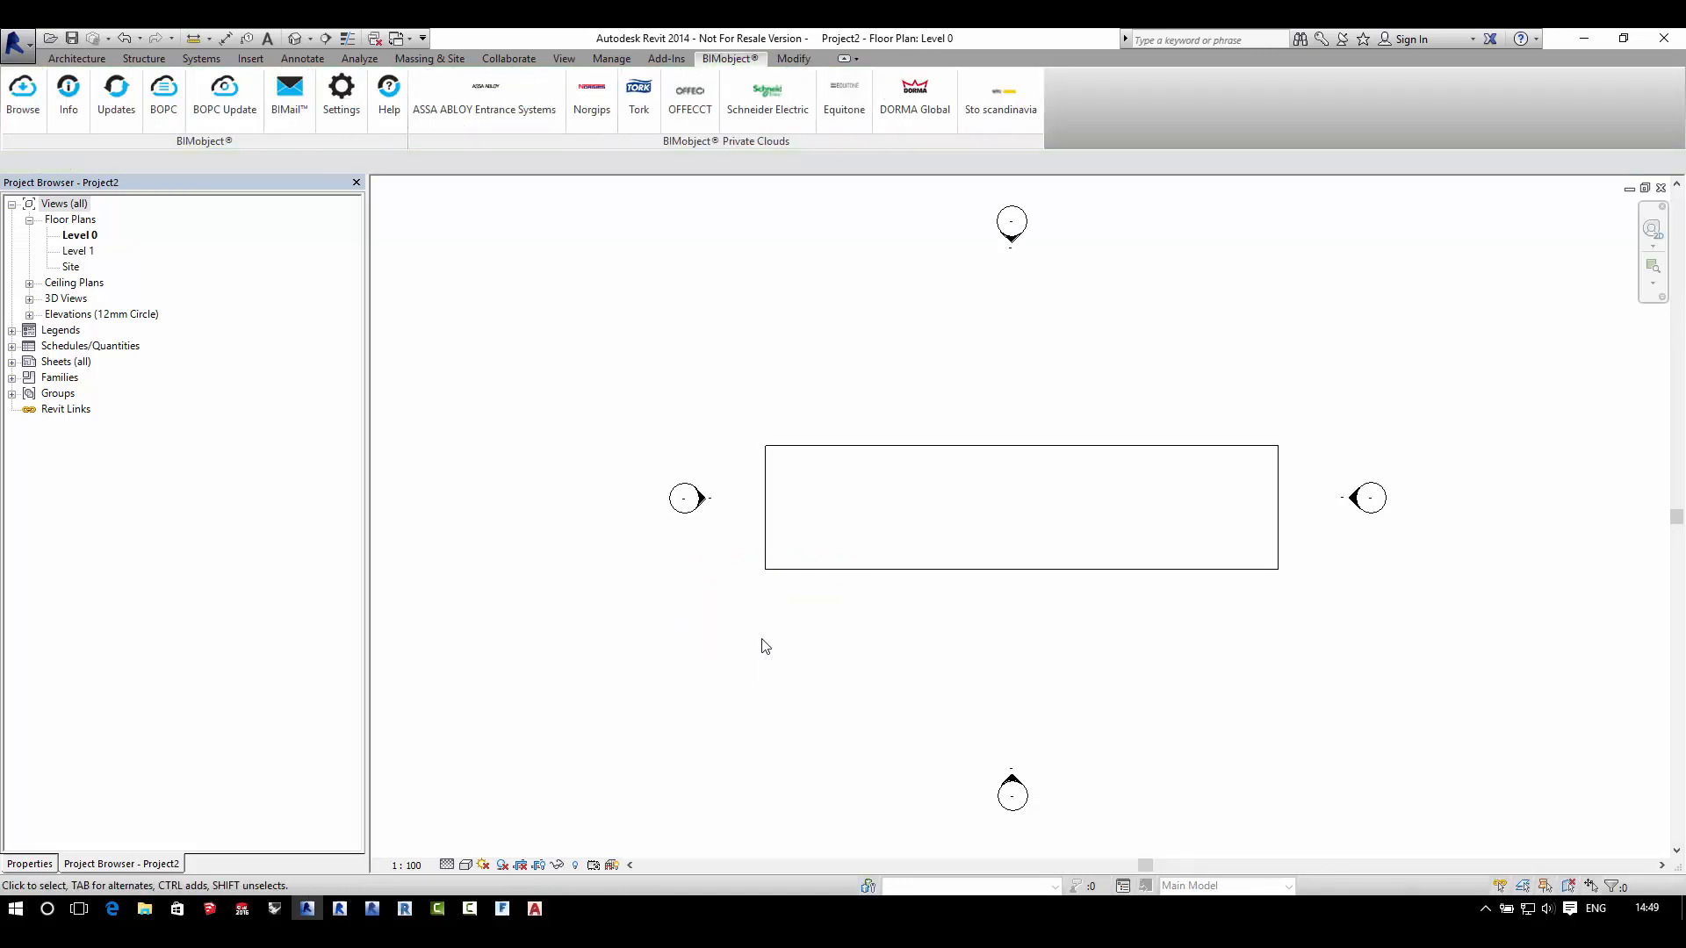
click(29, 863)
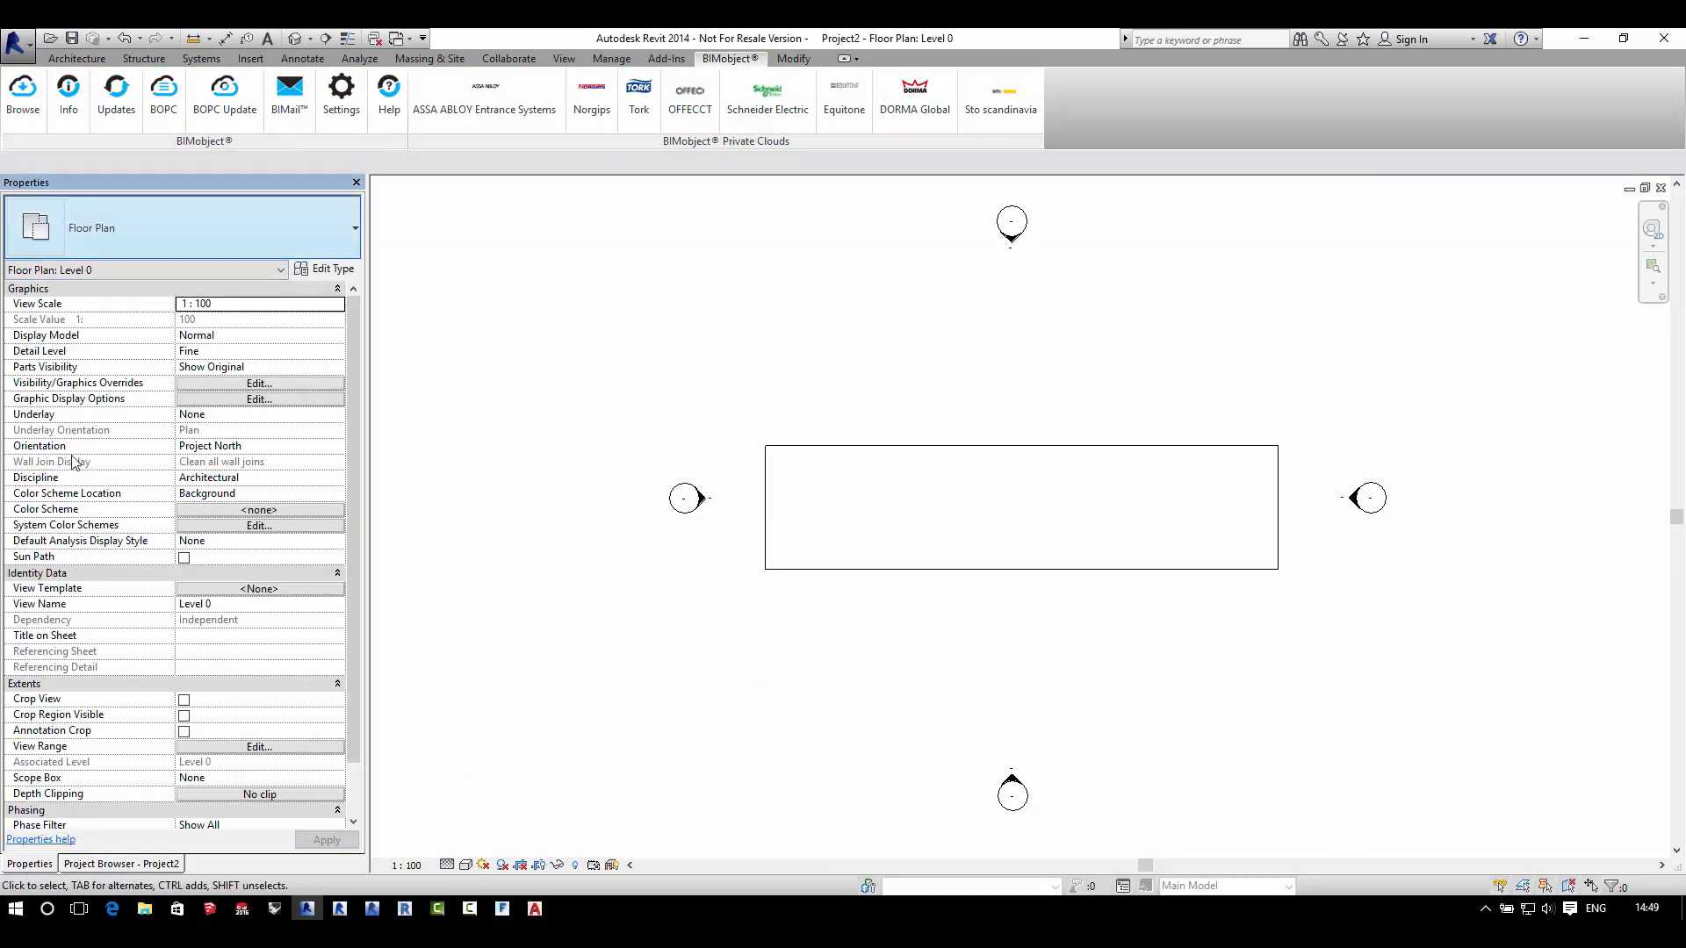
click(120, 863)
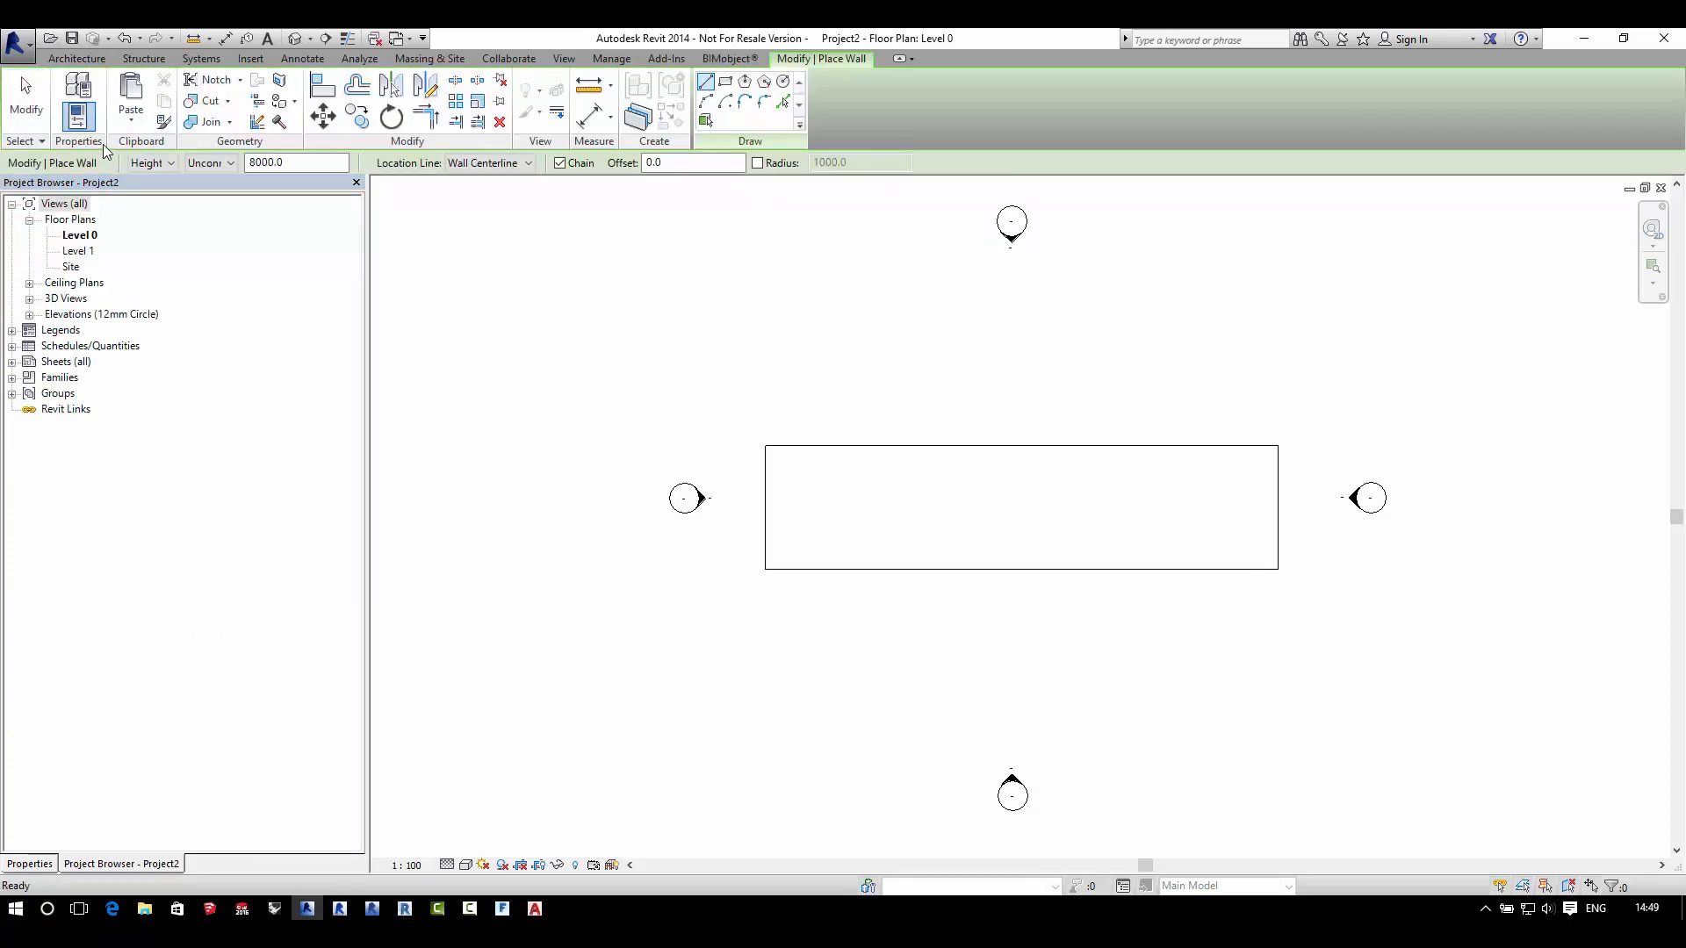
Step: Set wall height to Level 1 and choose type Pictura-PG742_Pale_Orange-3100x1250 mm
click(209, 162)
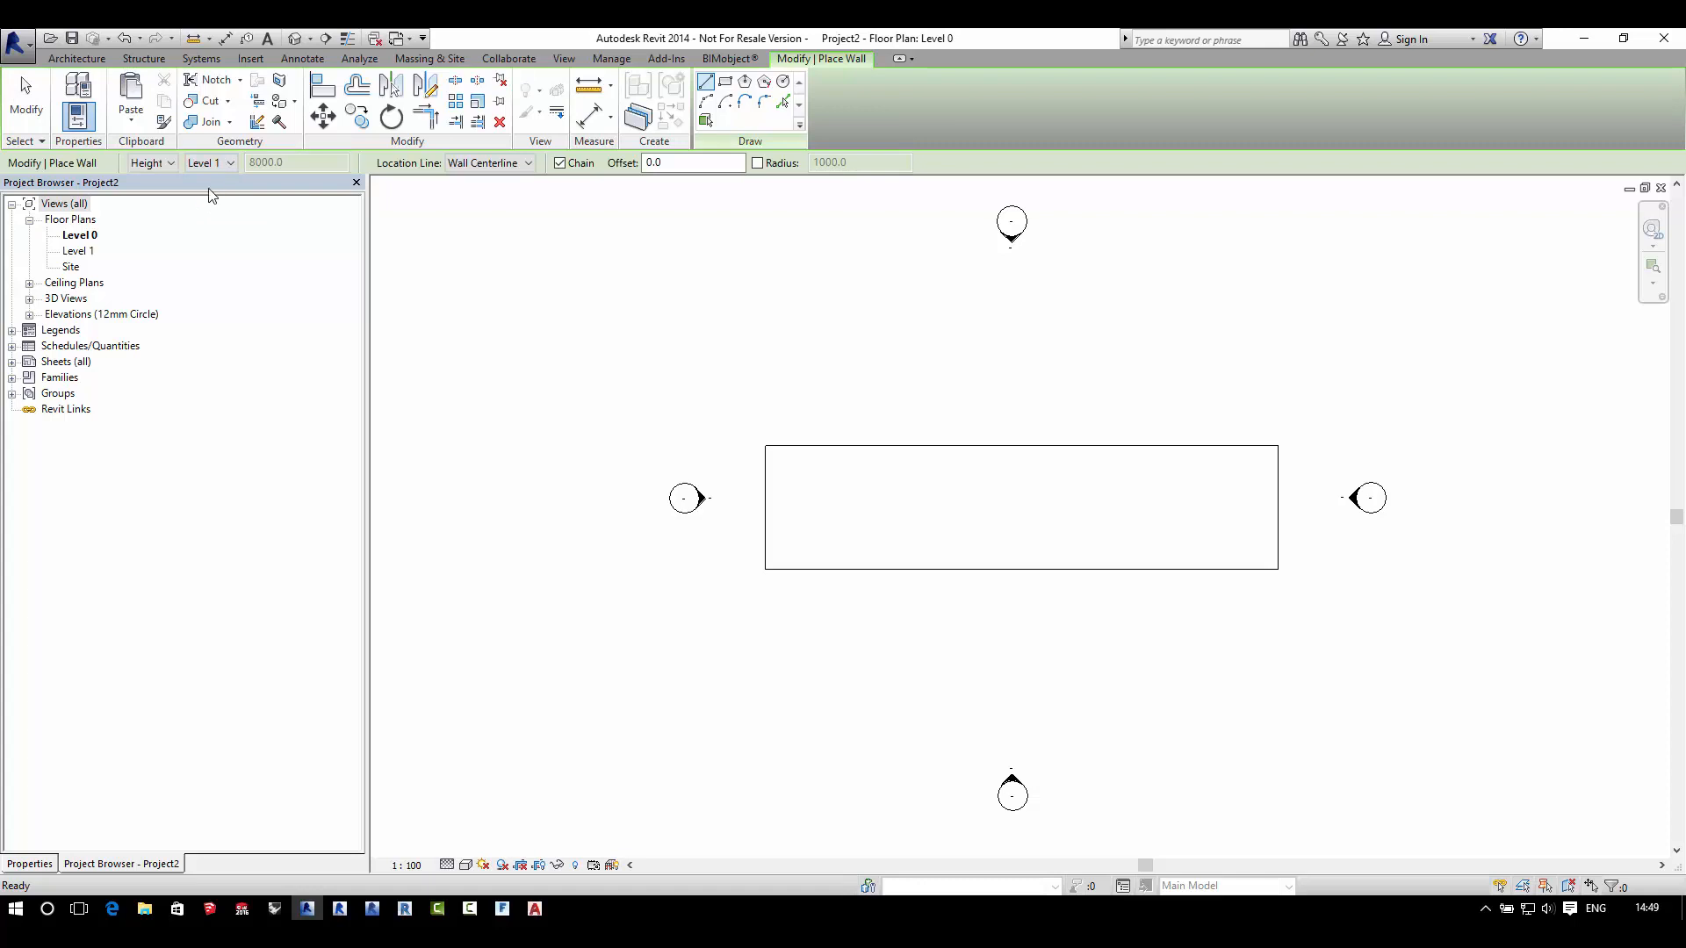
click(29, 863)
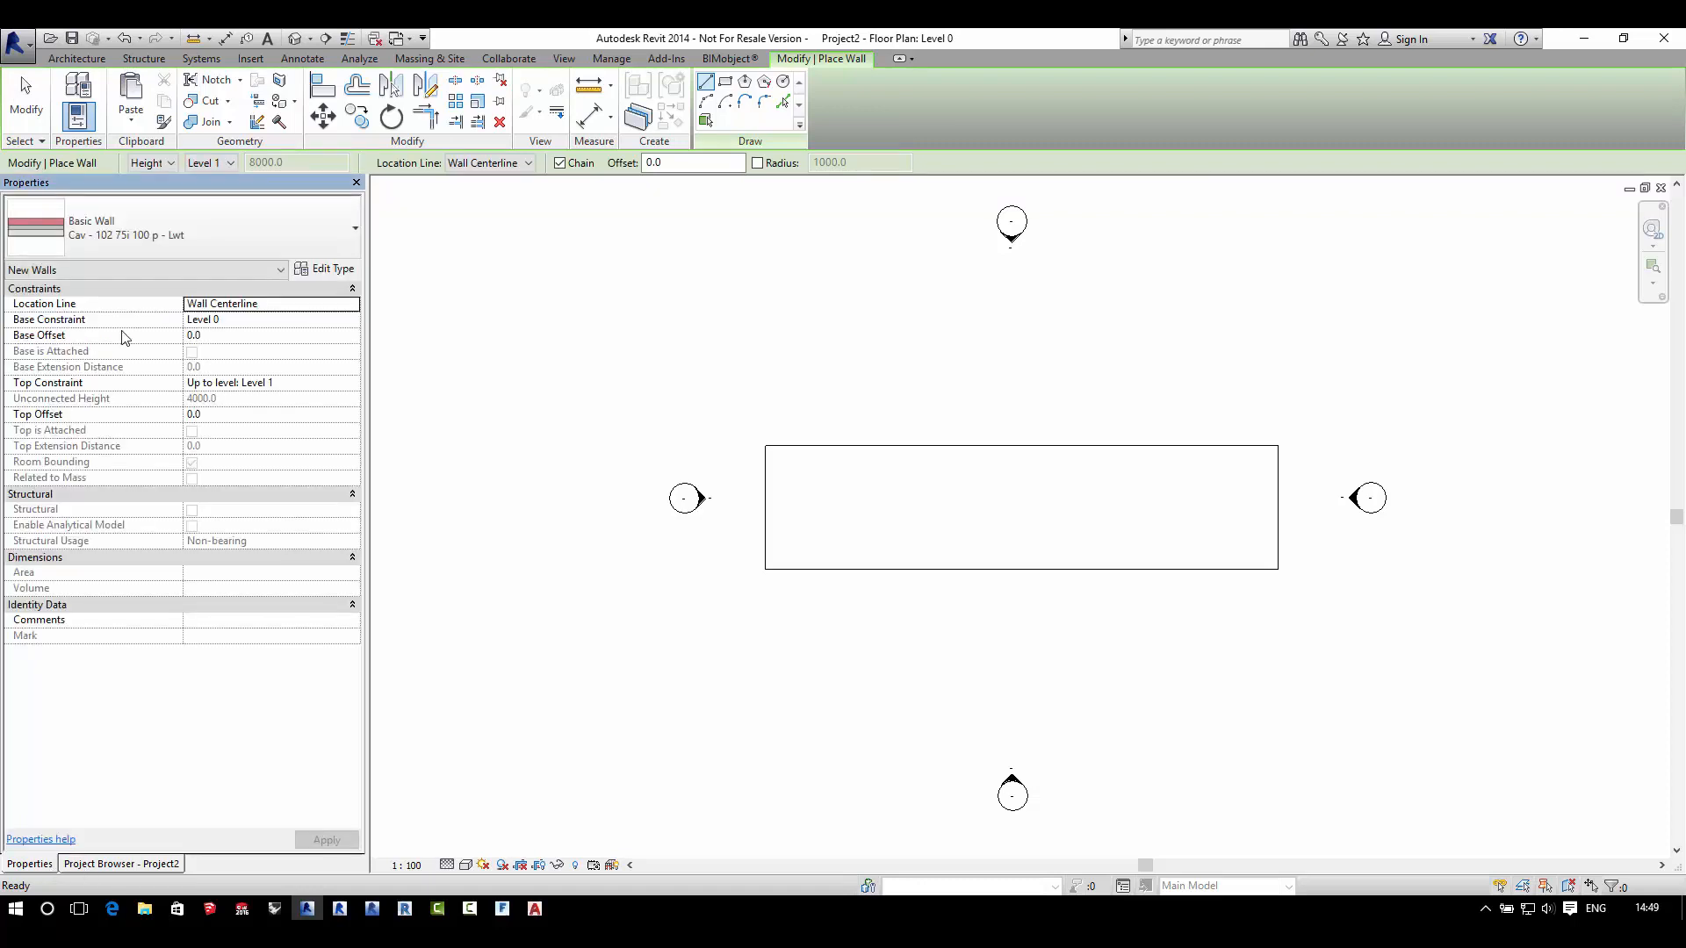
click(351, 226)
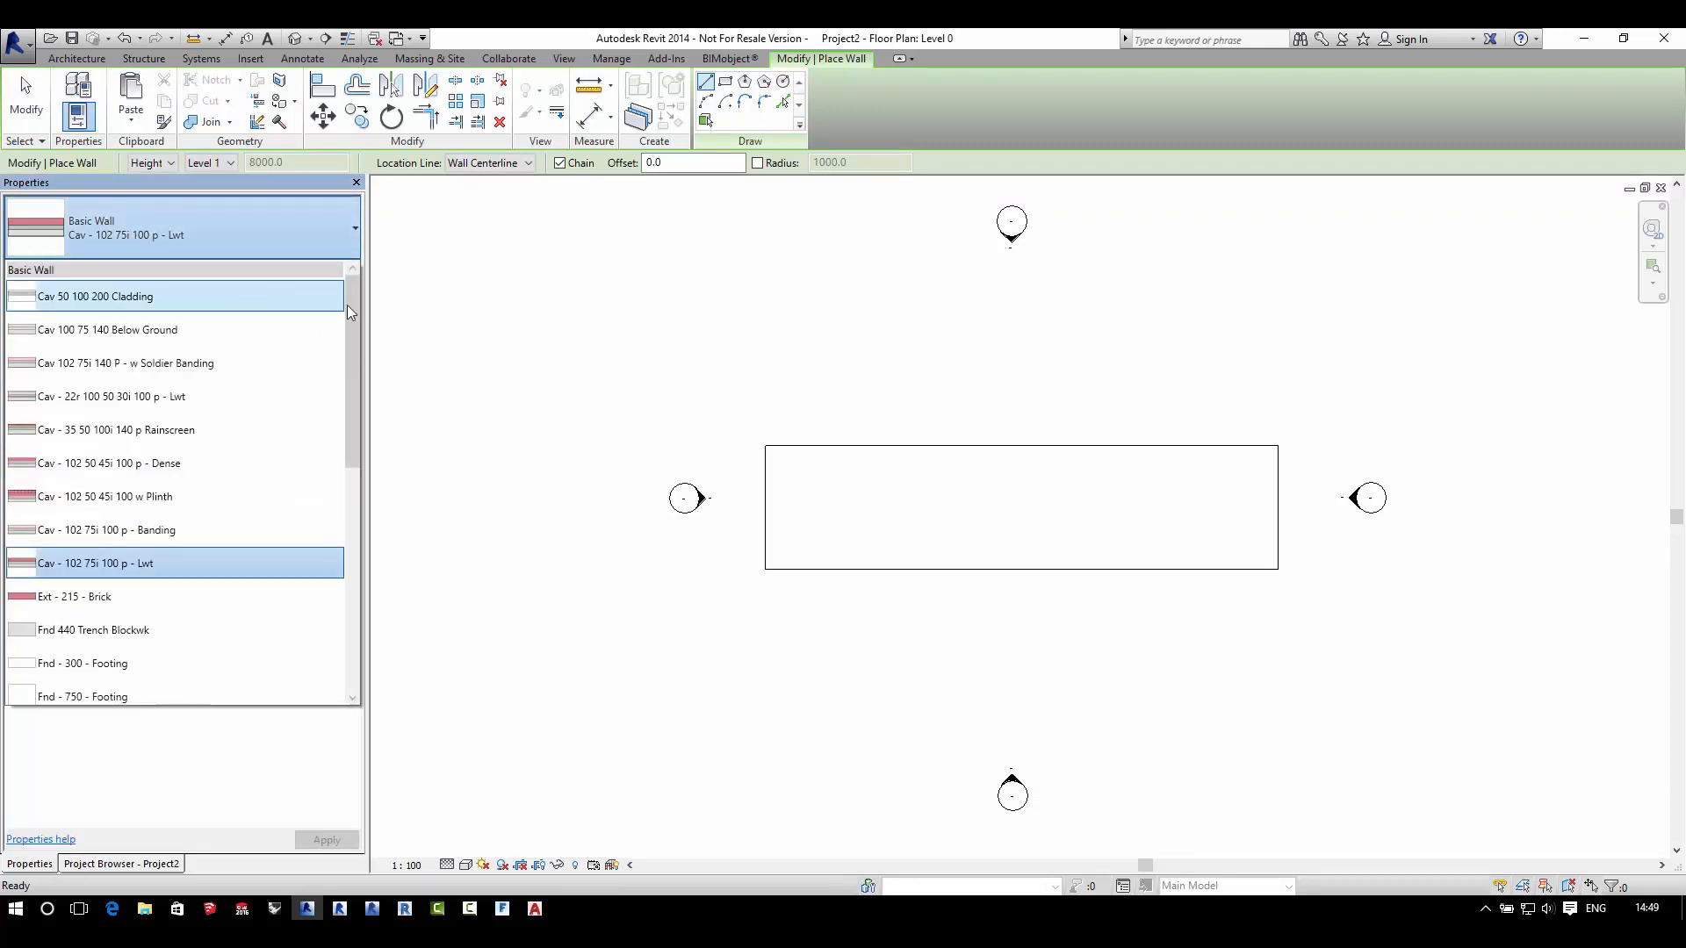
scroll(down, 3)
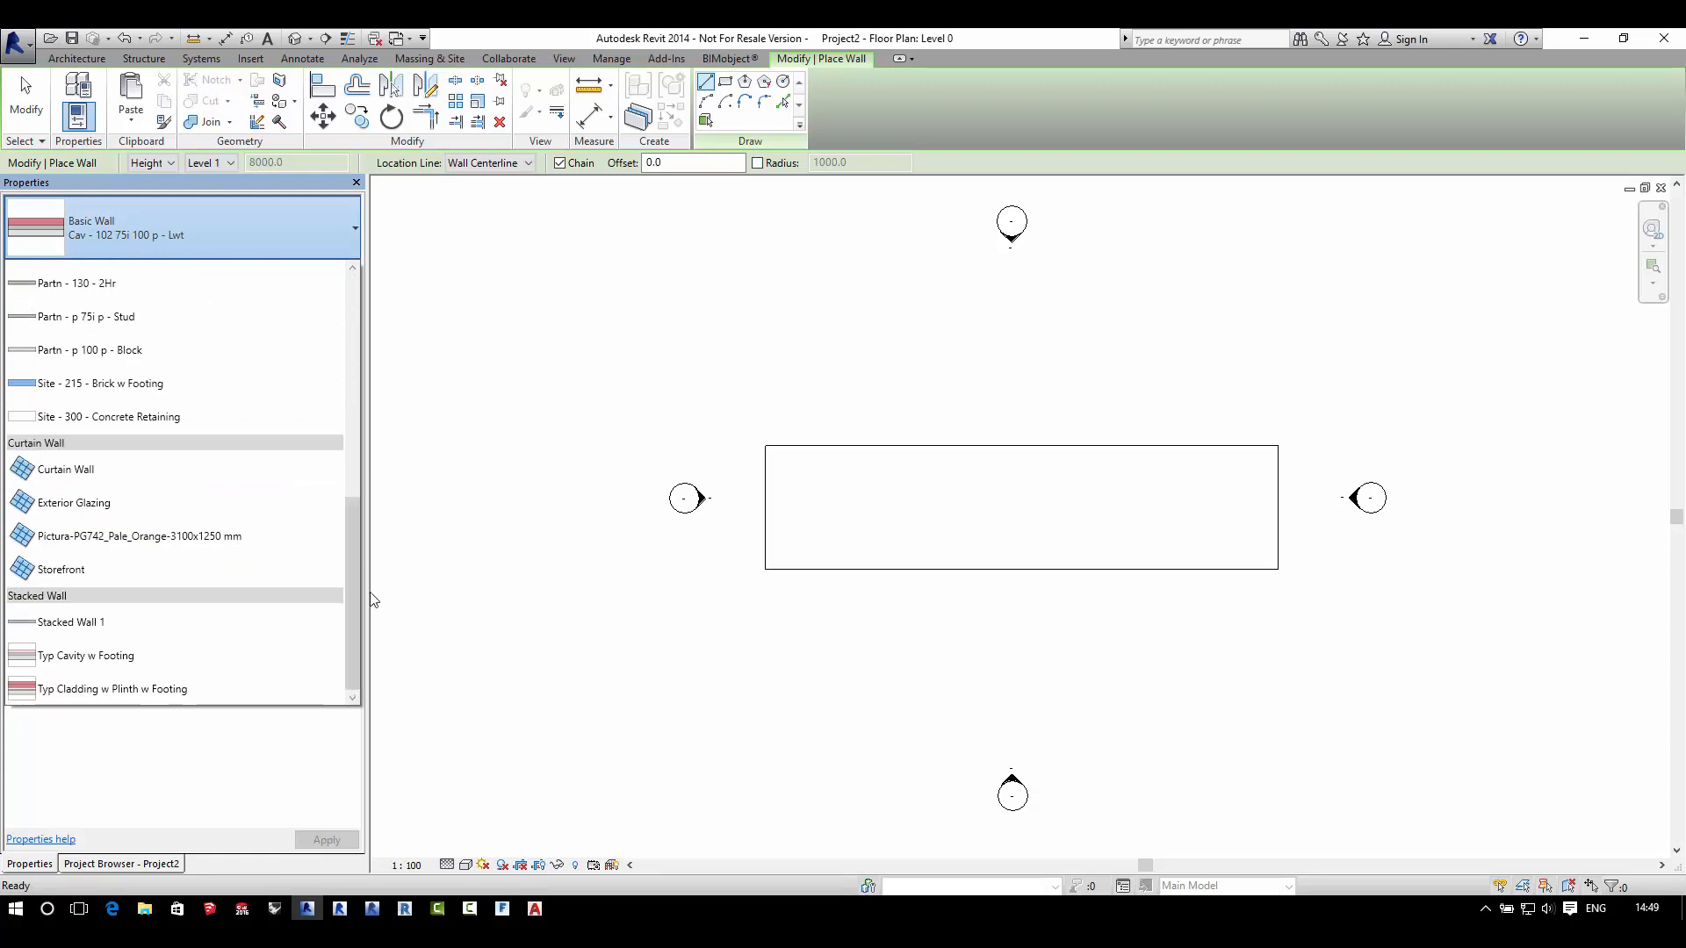
click(139, 536)
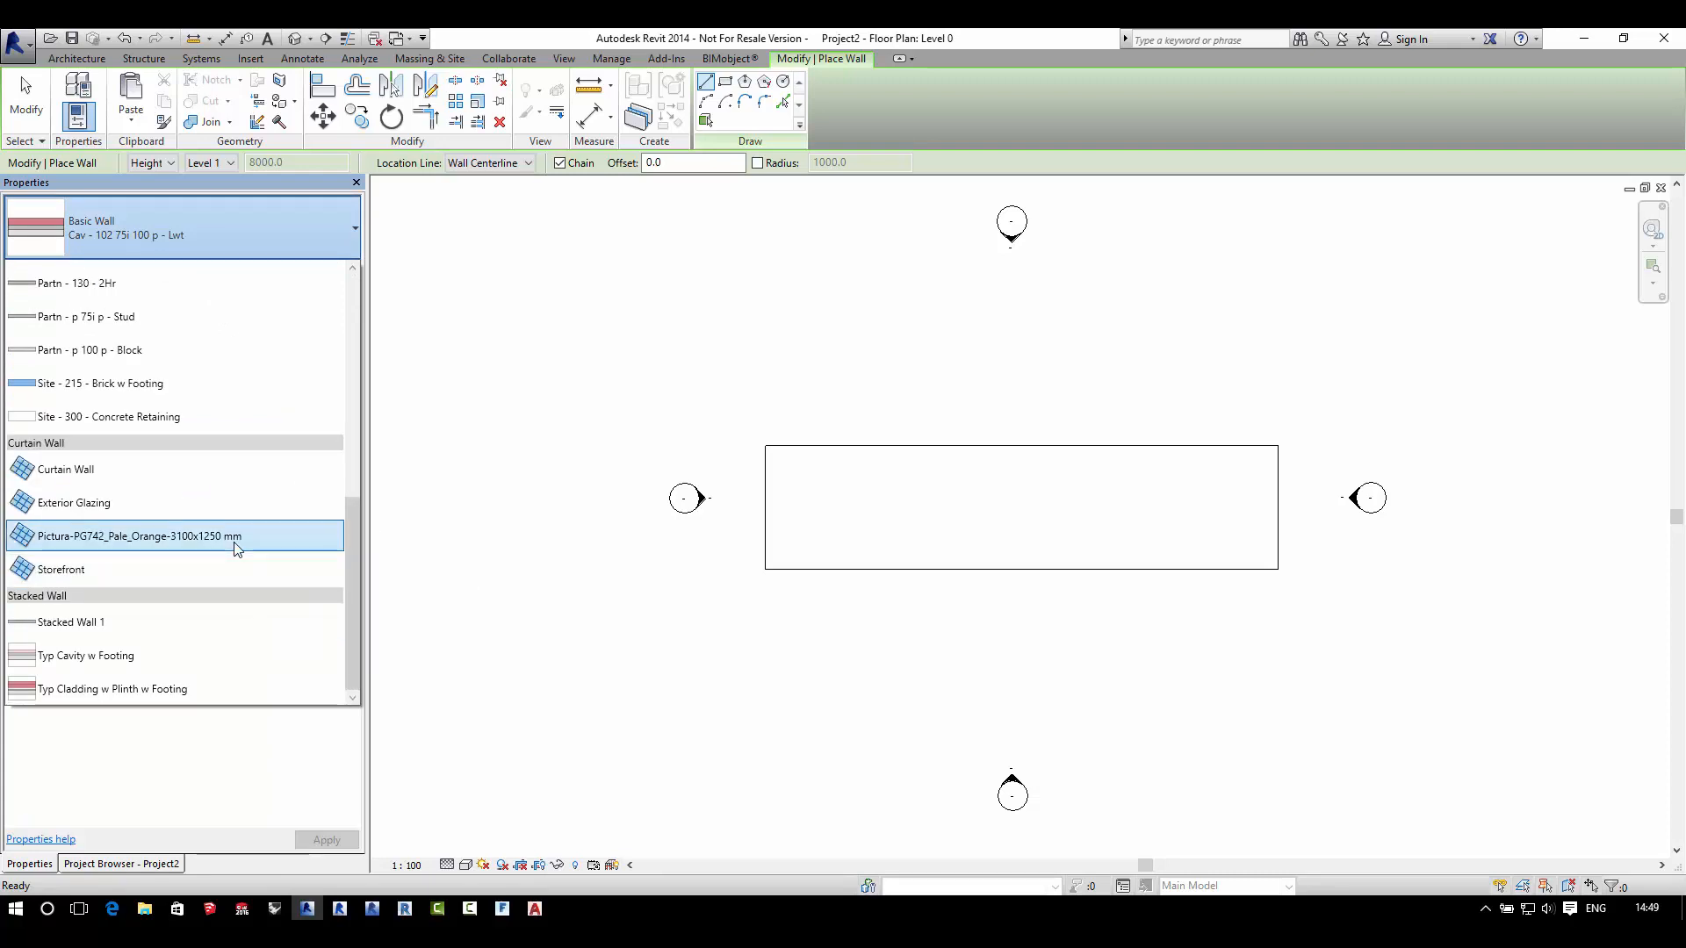
click(140, 536)
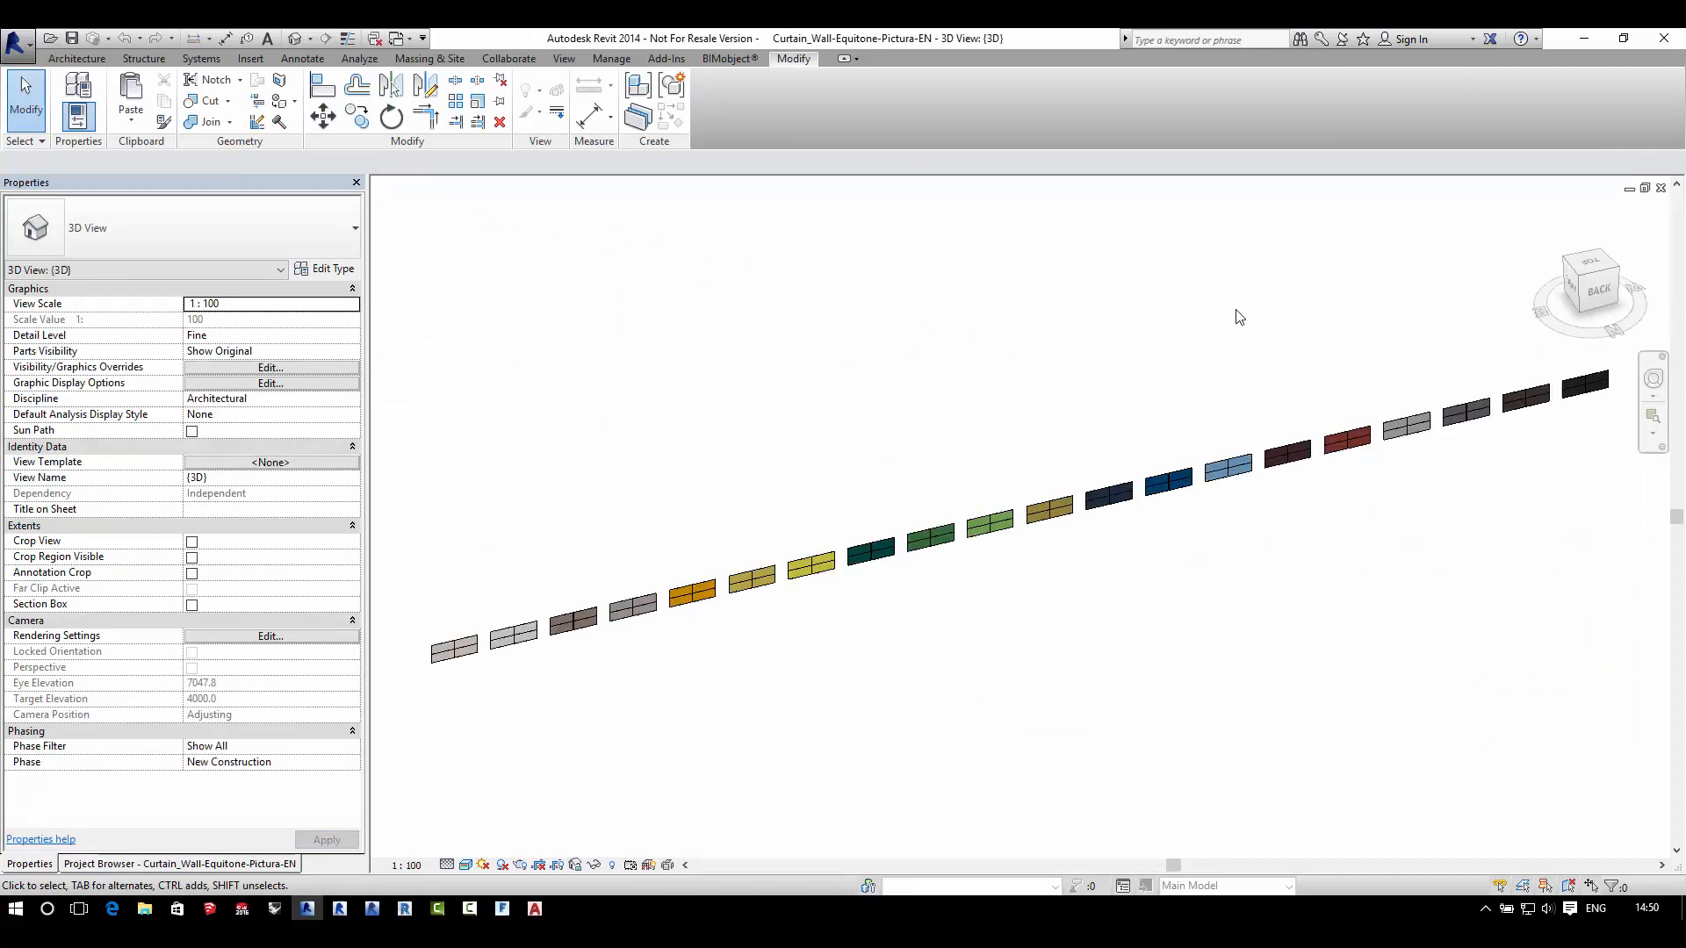
Step: Select the Regency Blue cladding wall in the Equitone sample file to copy into Project2
click(1167, 479)
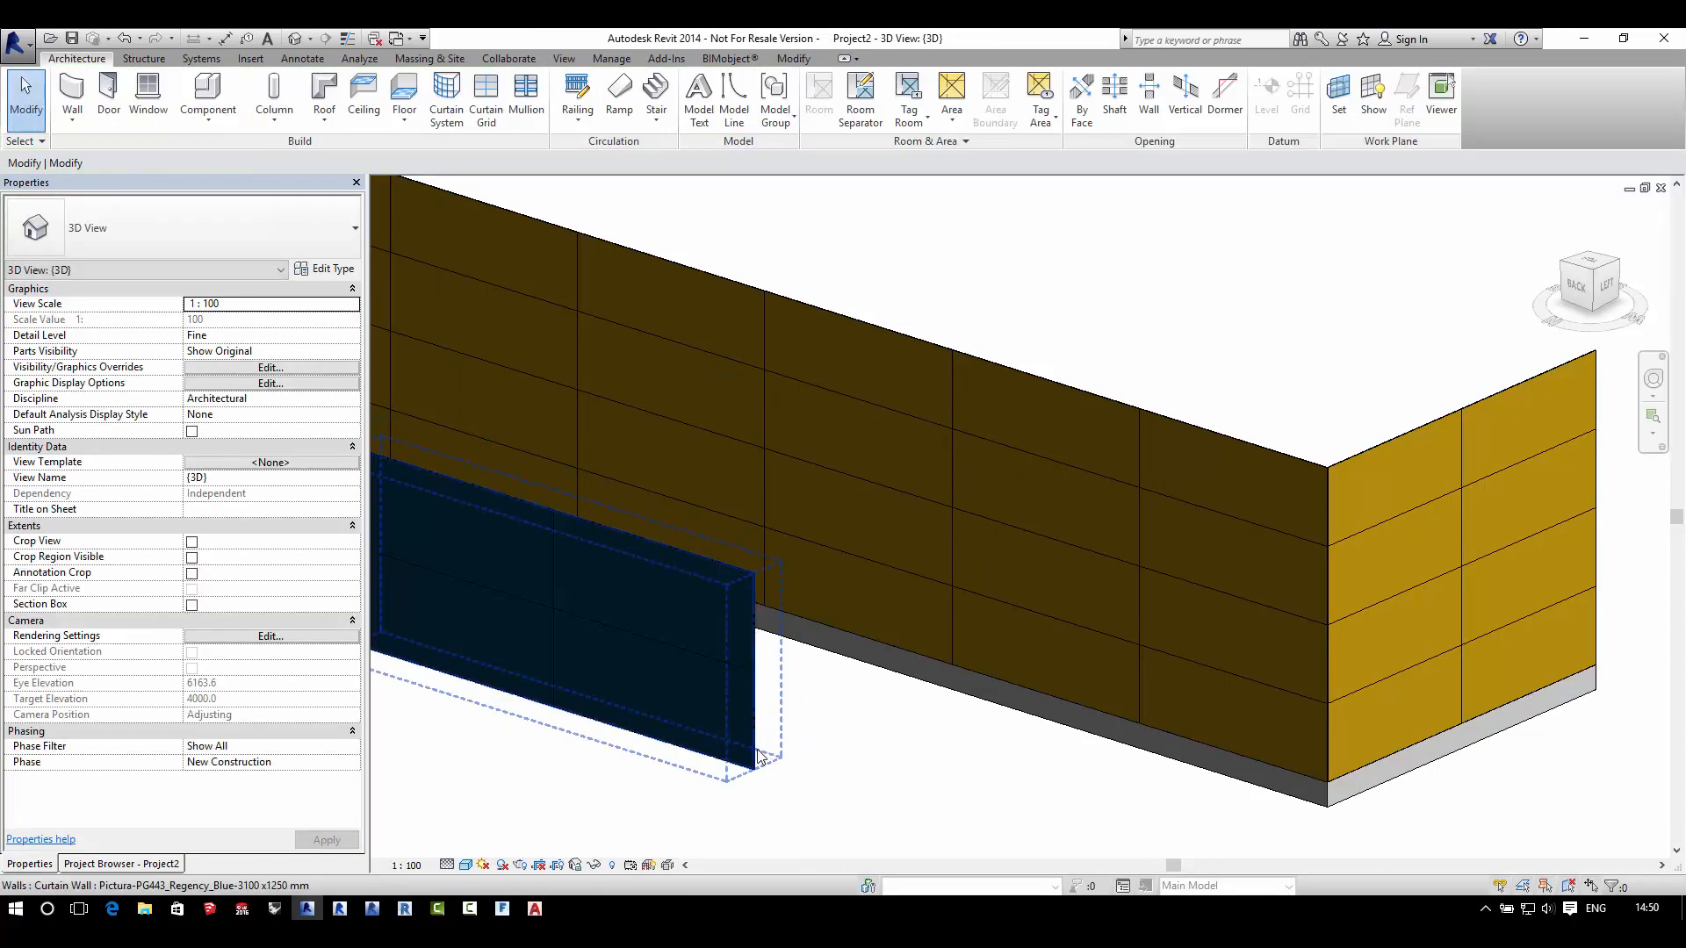
Step: Cancel the pasted blue wall, leaving only the Pale Orange cladding walls
click(758, 756)
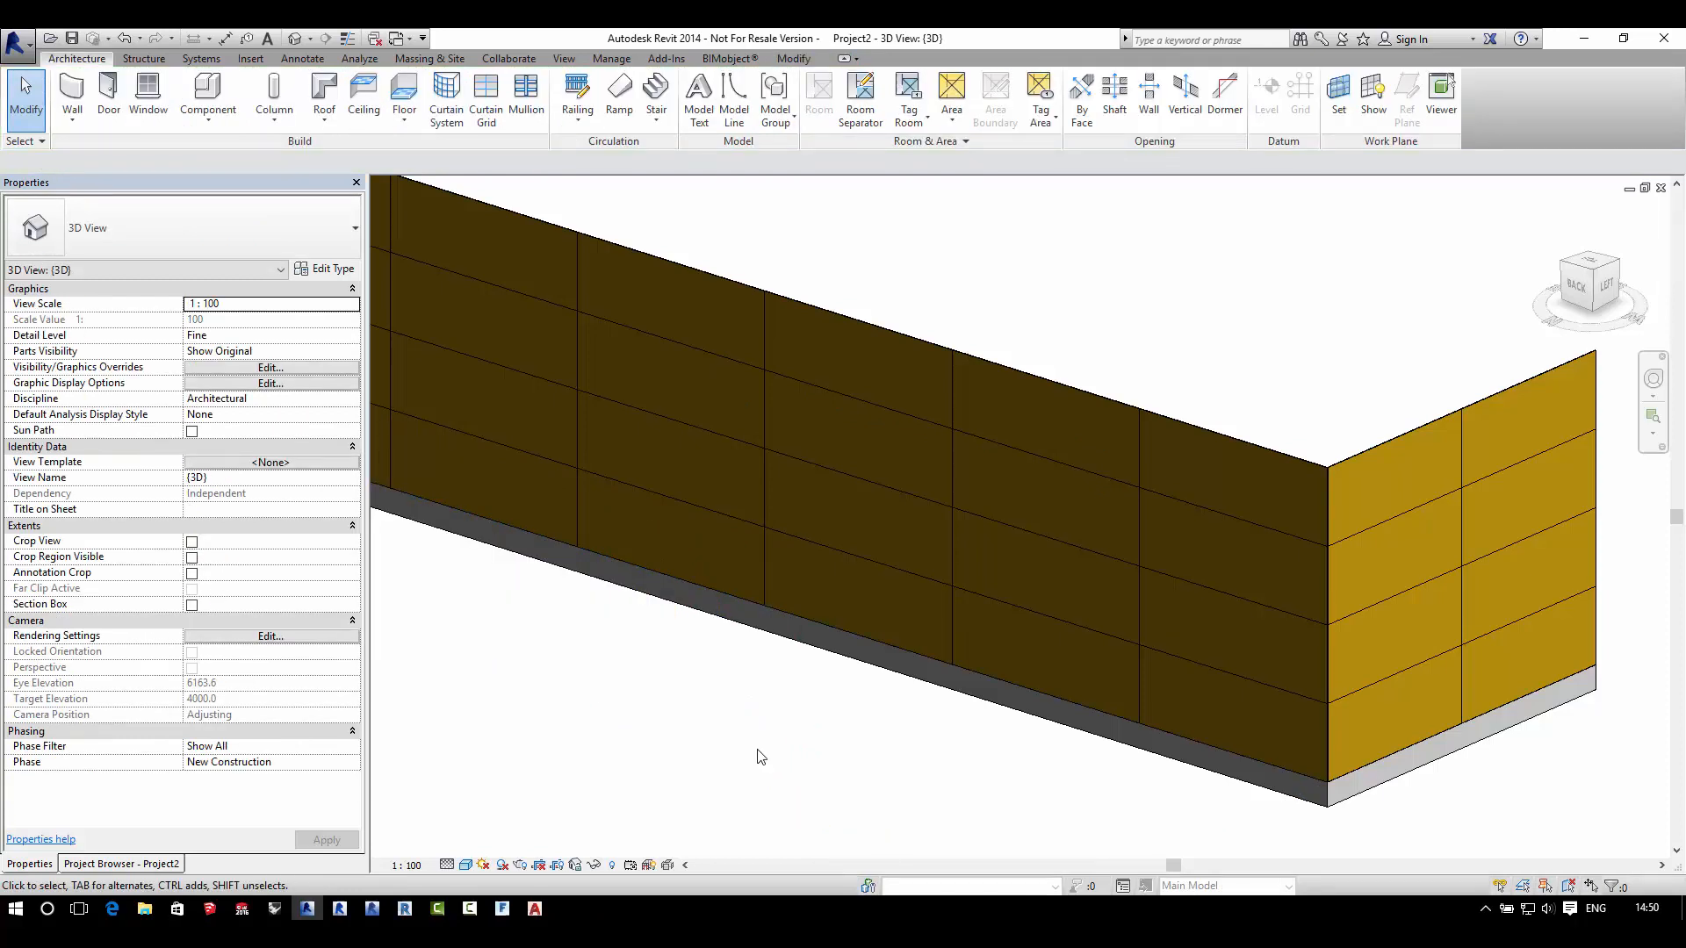
mouse_move(828, 475)
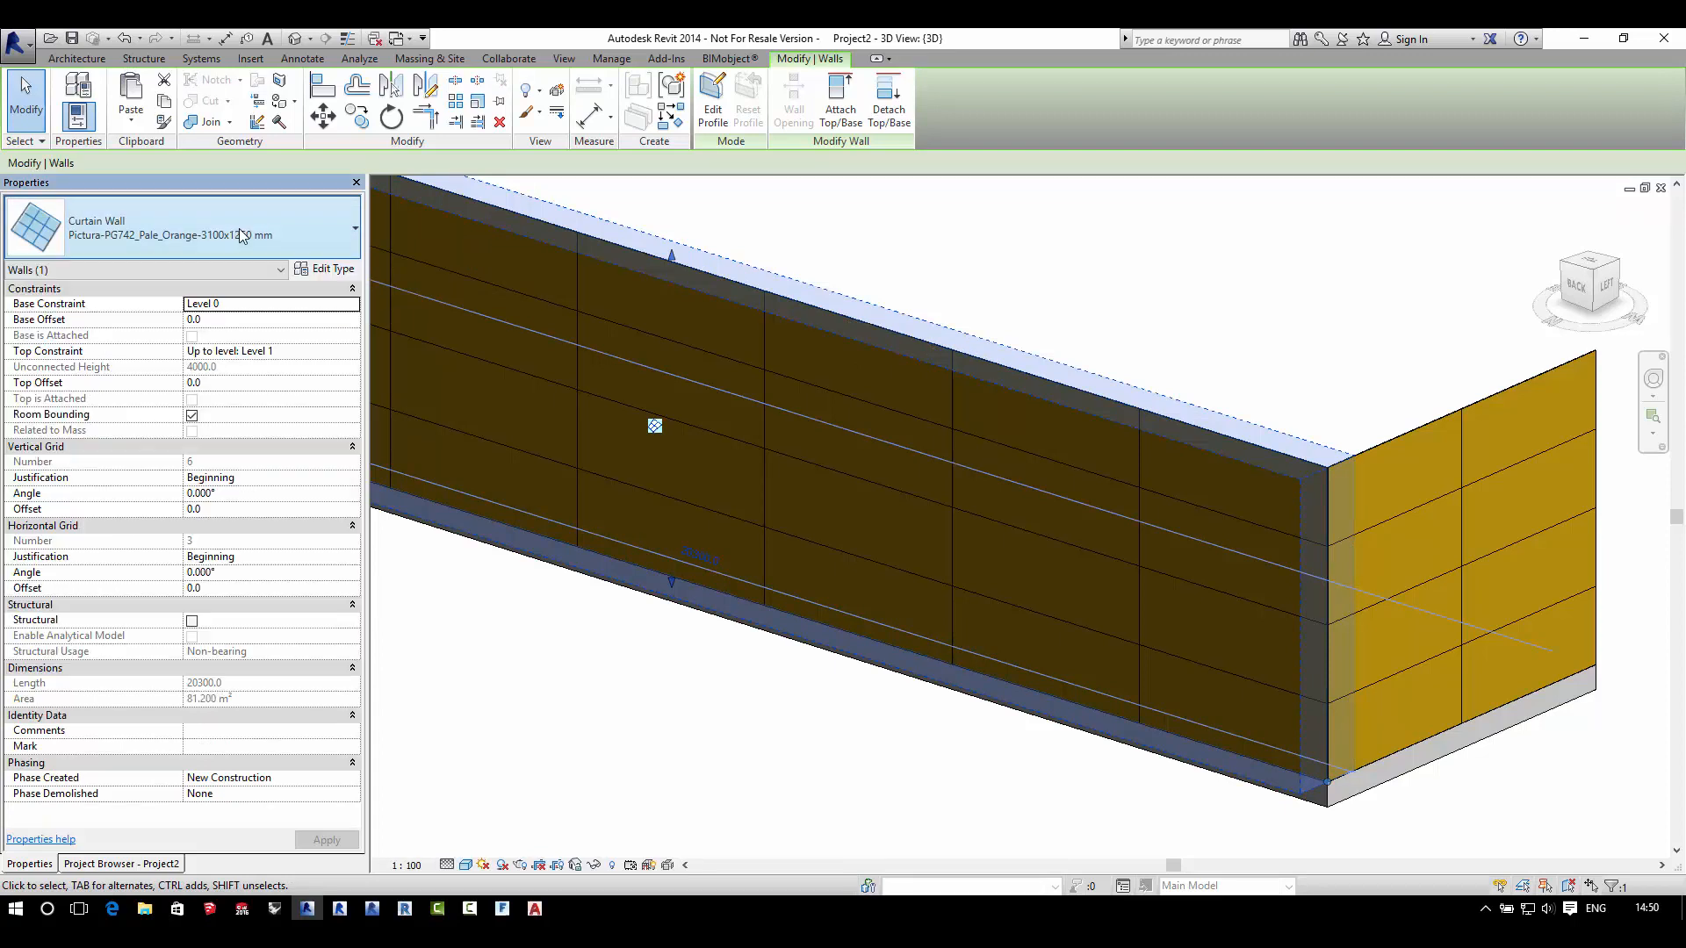
click(326, 268)
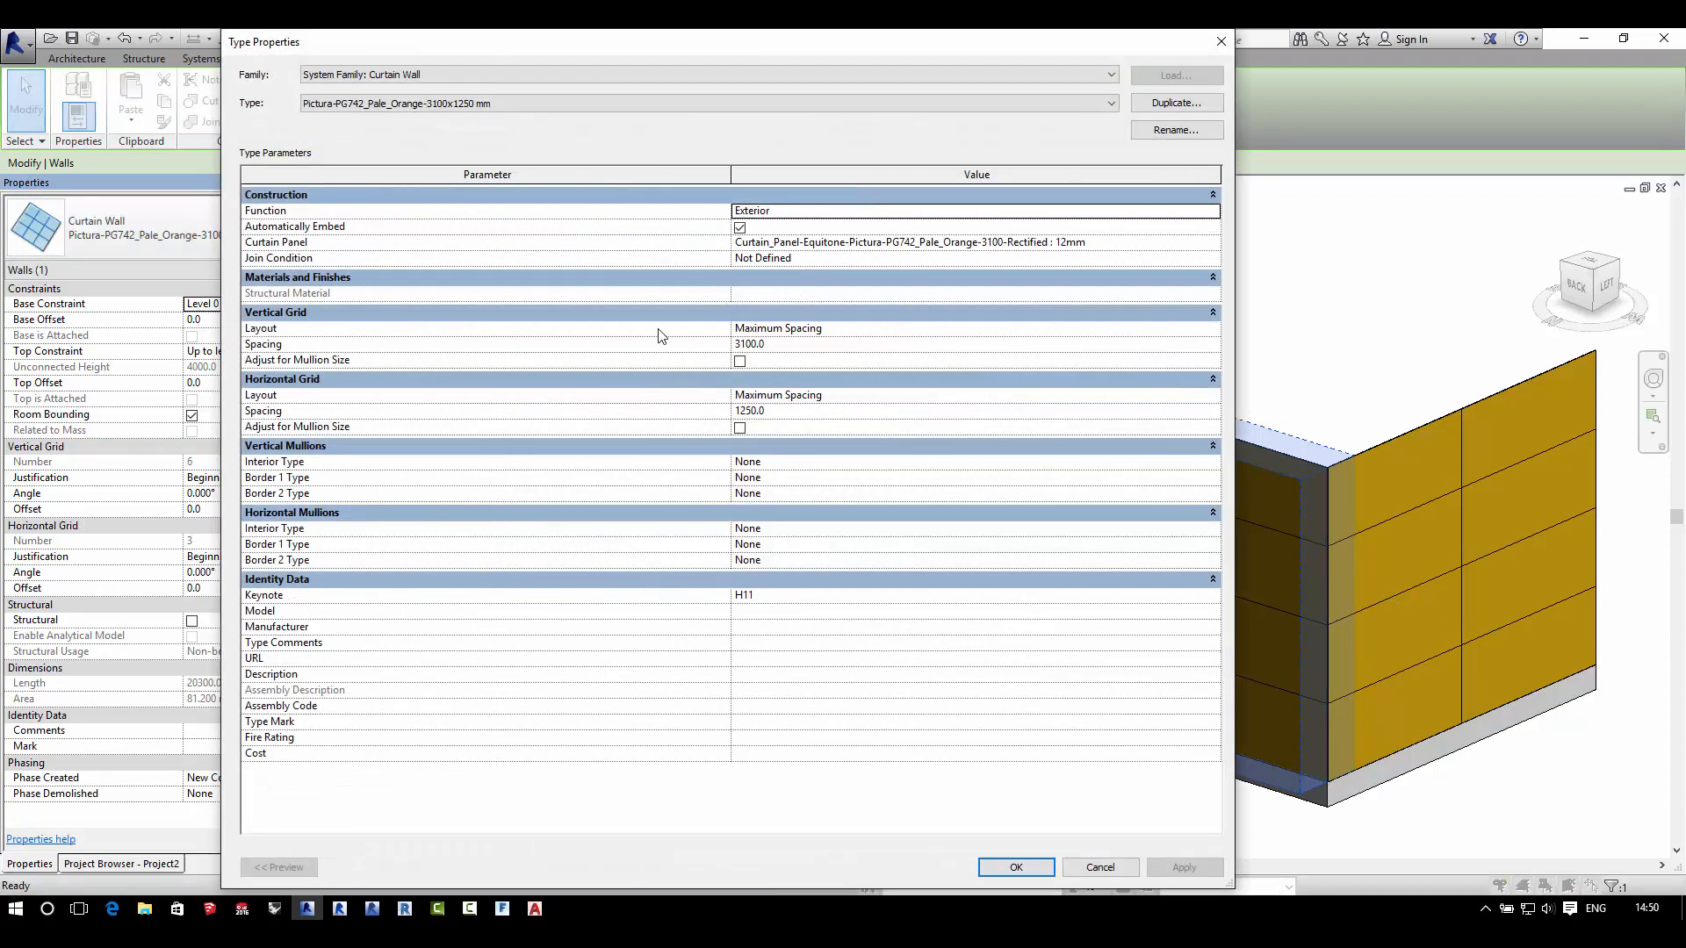
mouse_move(863, 469)
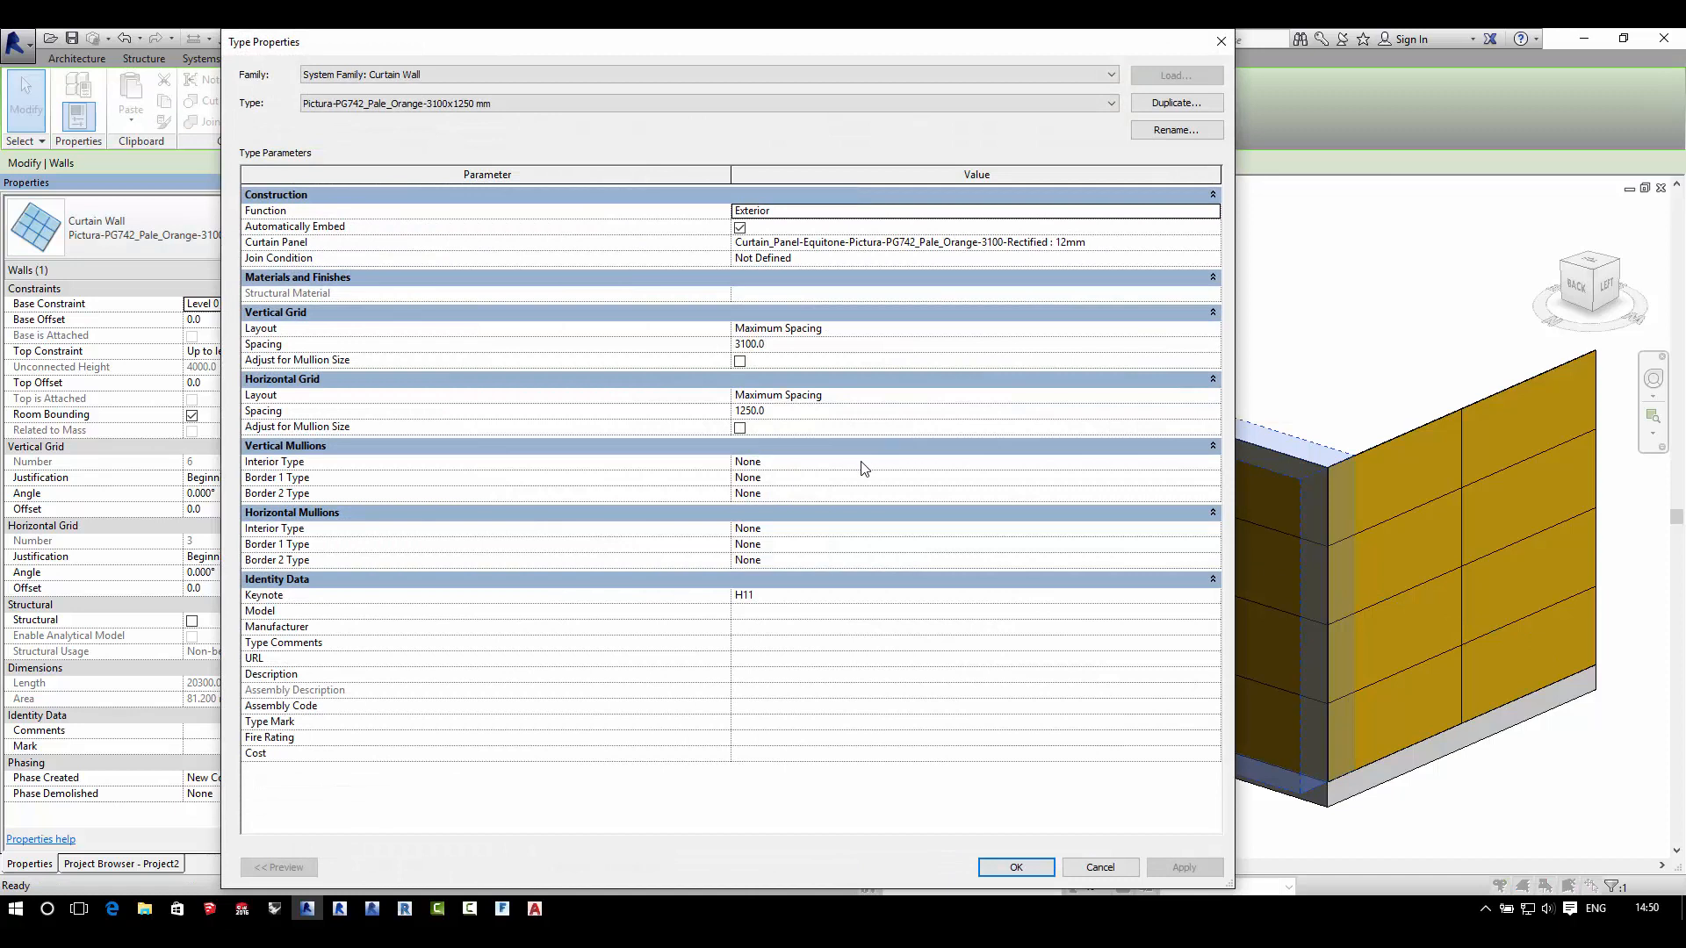
click(1015, 867)
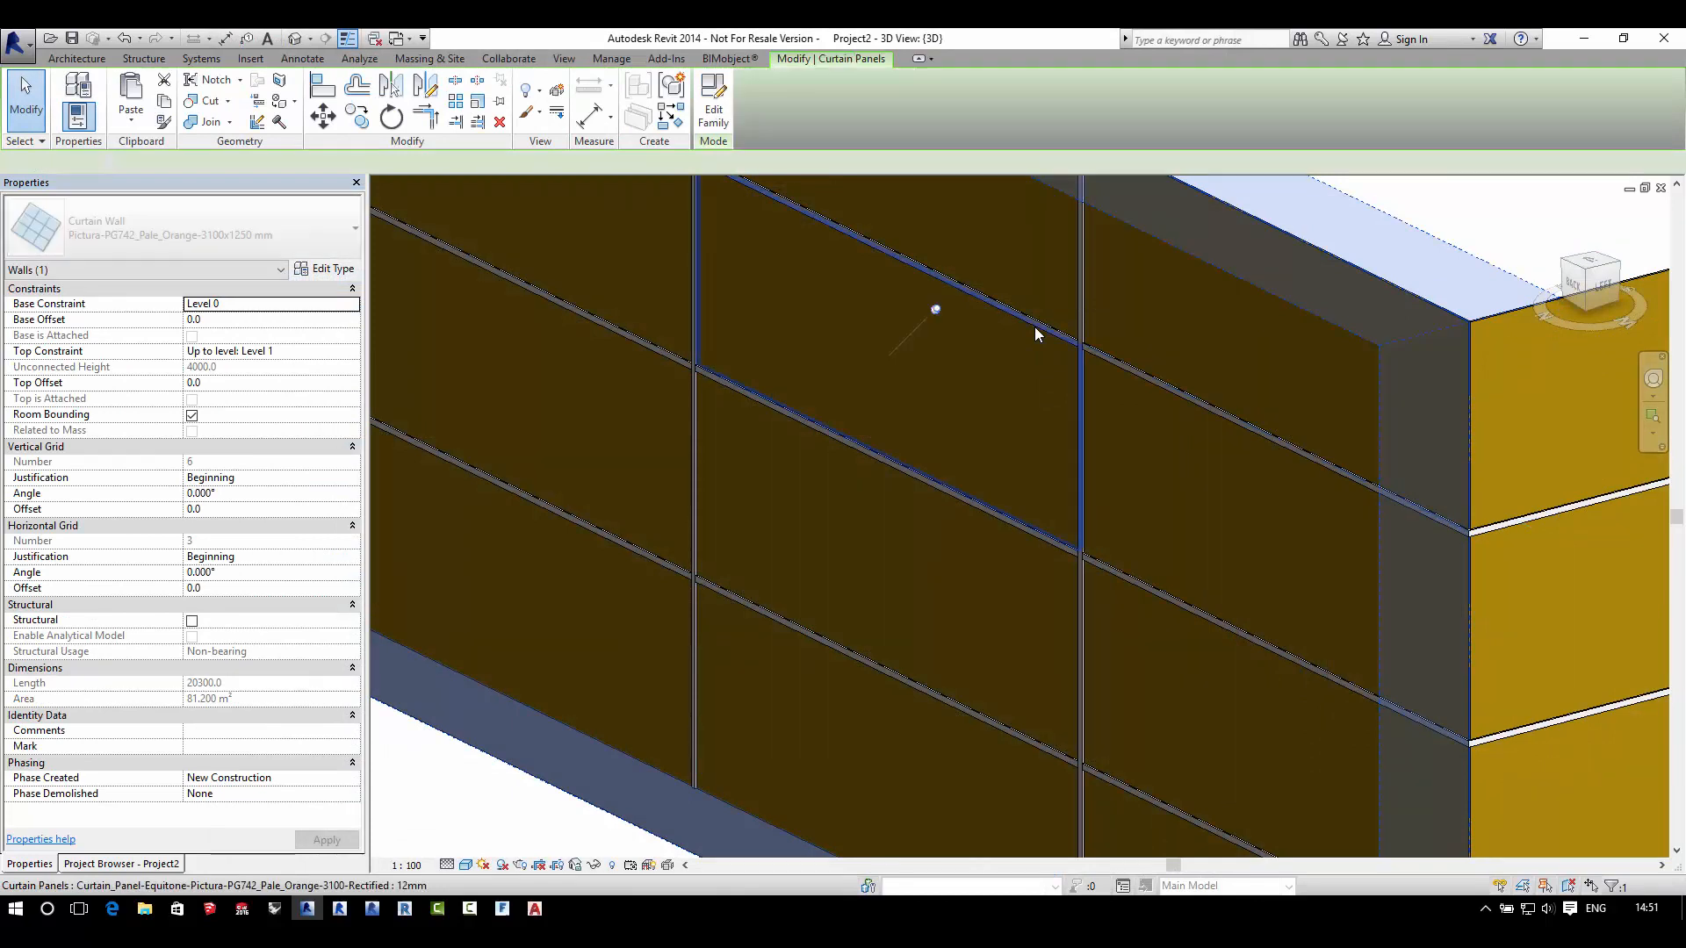
Step: Set one upper orange panel to Curtain_Panel-Equitone-Pictura-PG443_Regency_Blue-3100-Rectified 8mm
click(935, 311)
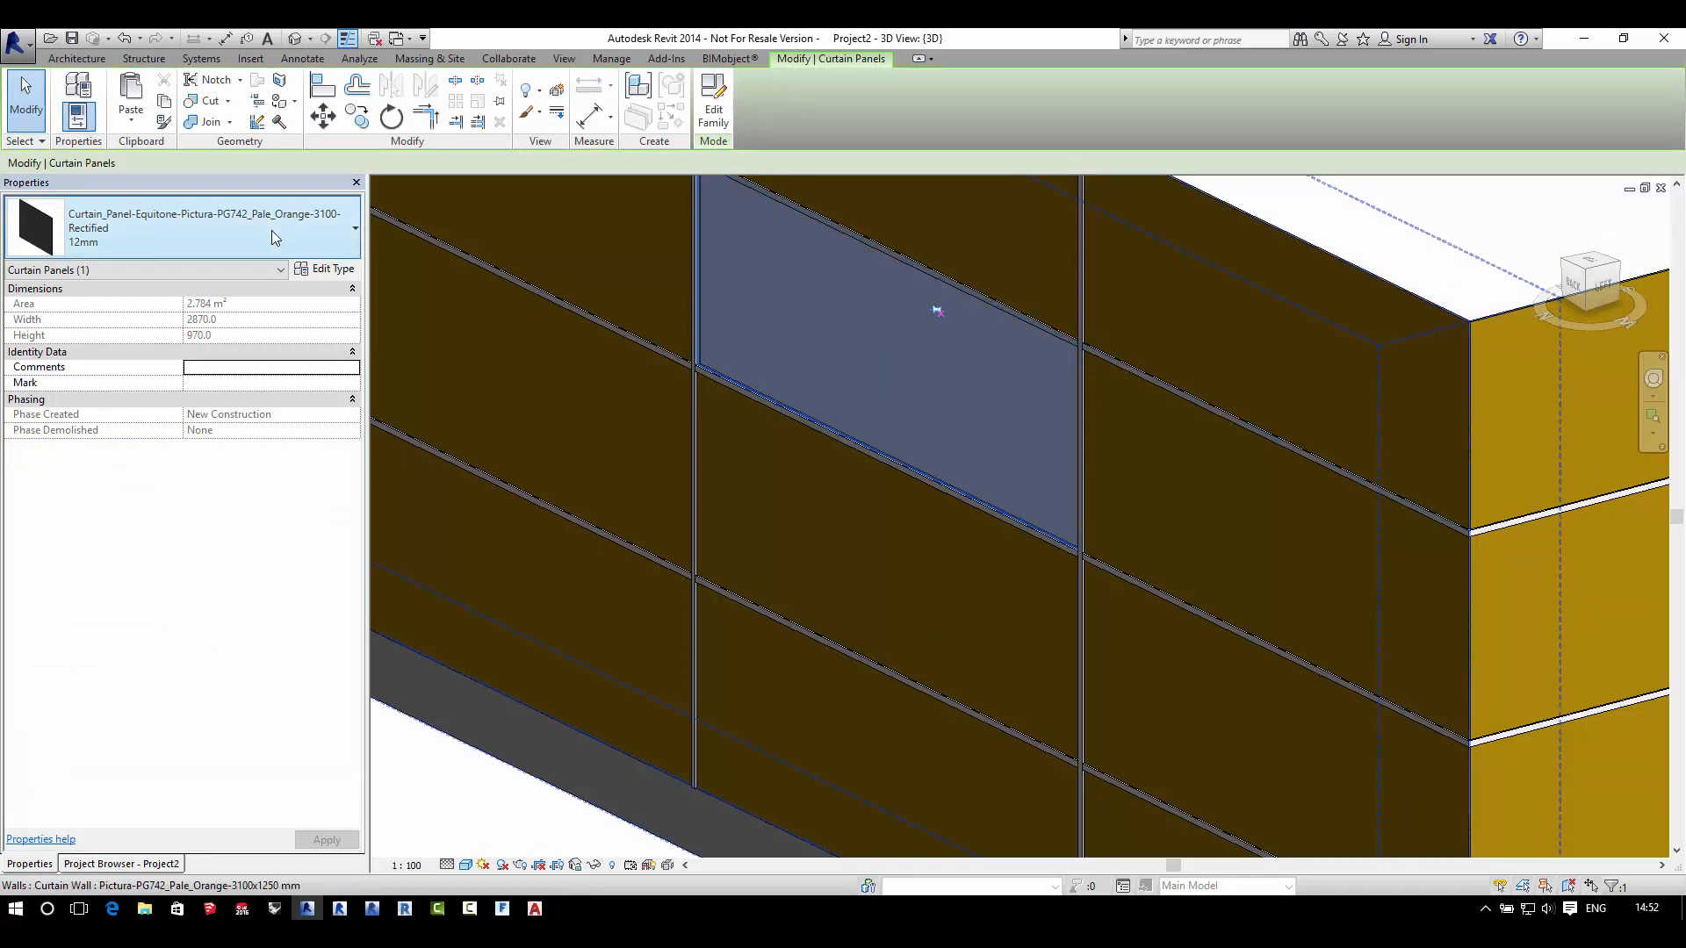
click(354, 227)
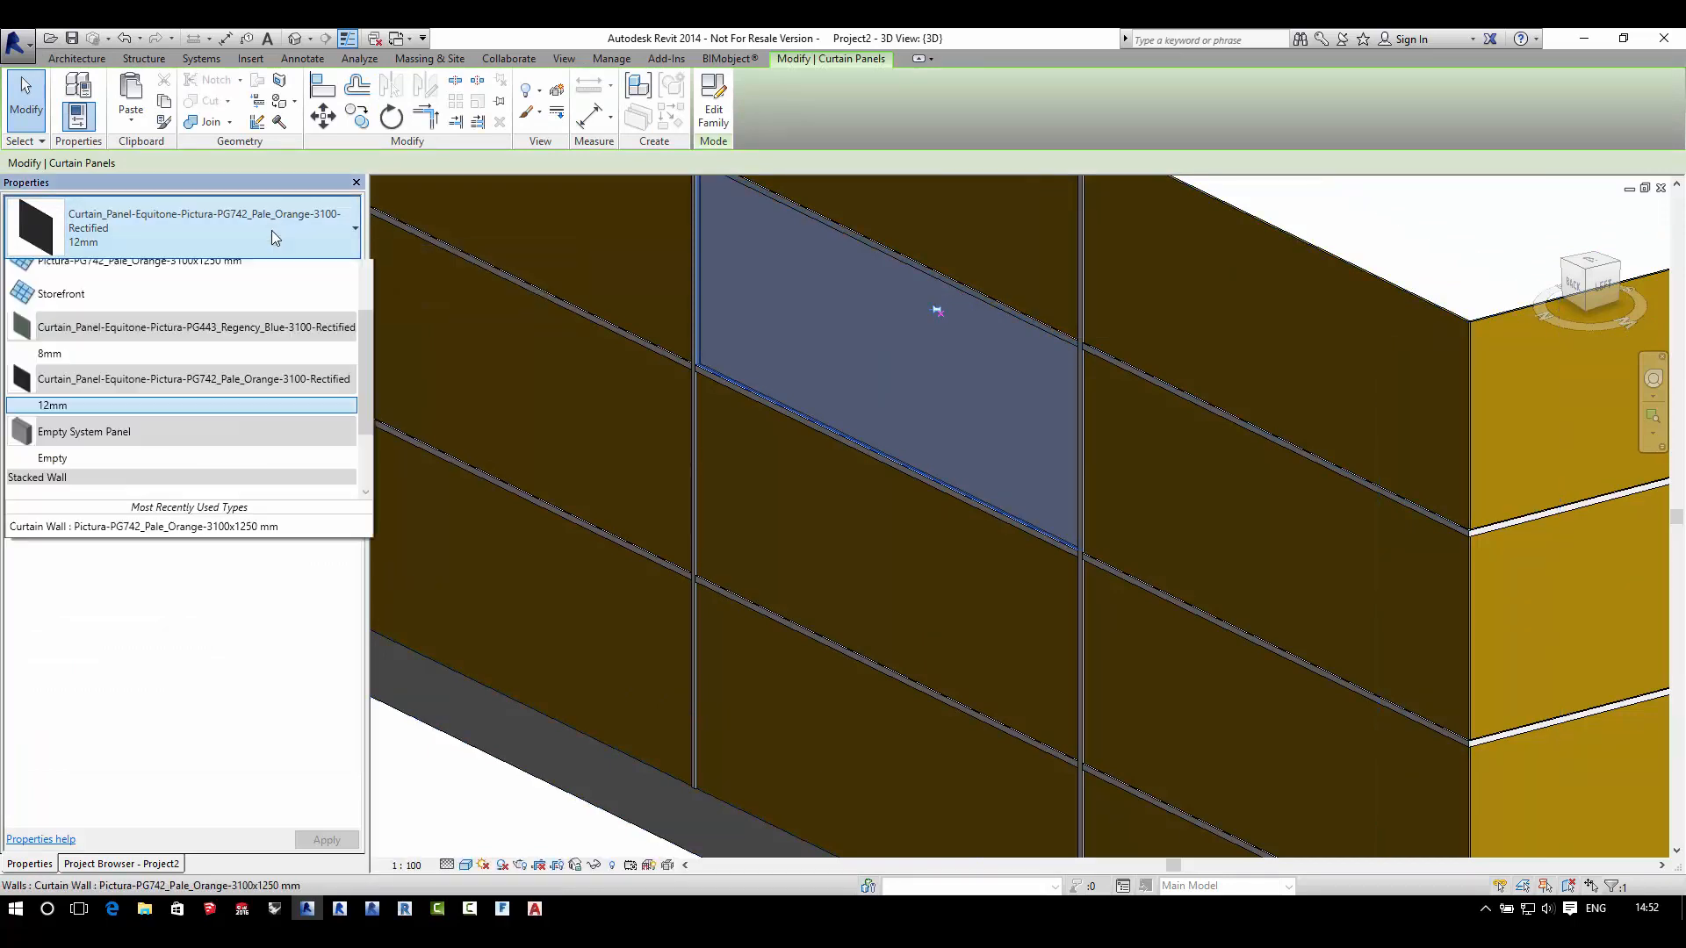
scroll(up, 3)
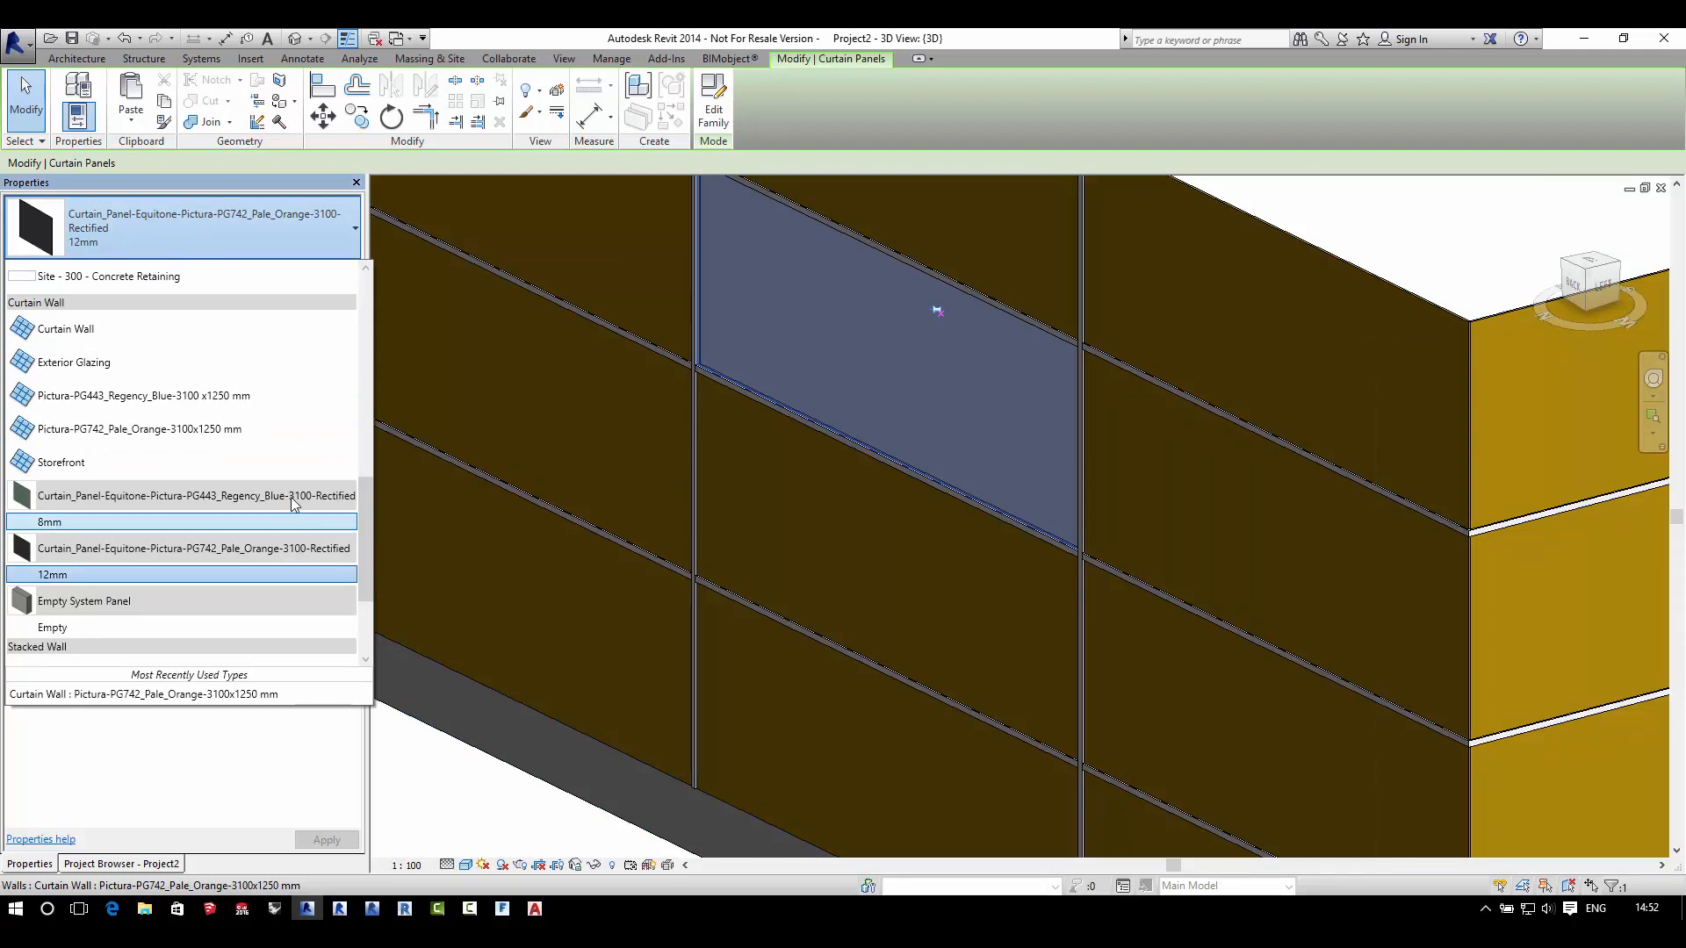
mouse_move(333, 622)
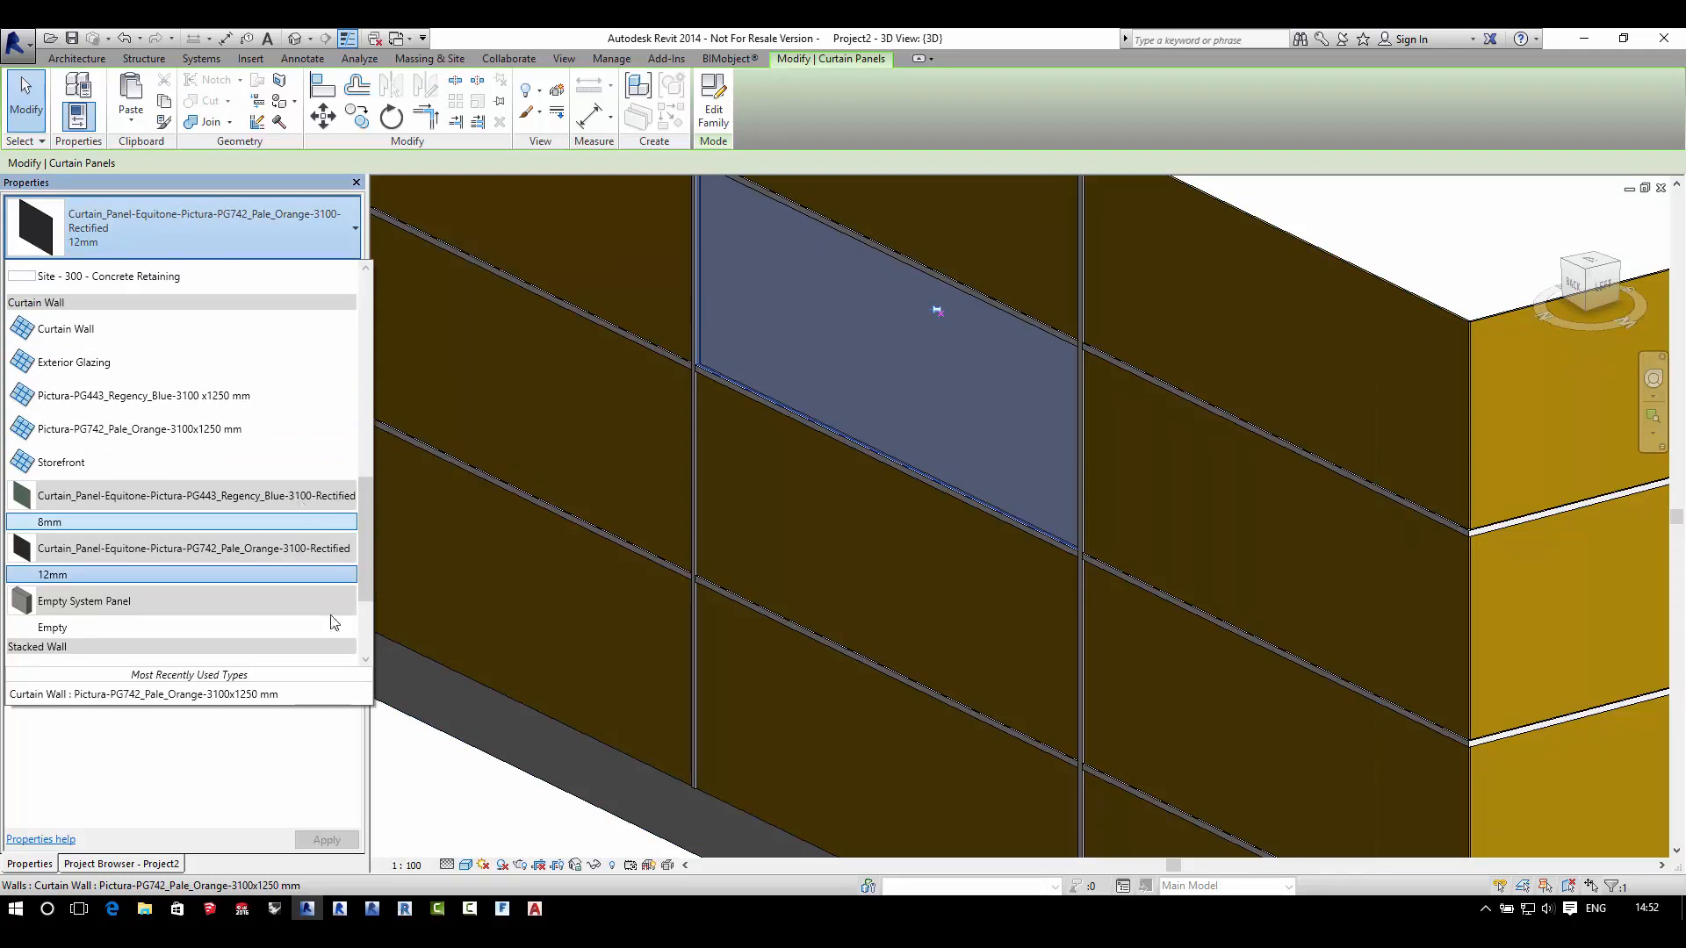
click(52, 574)
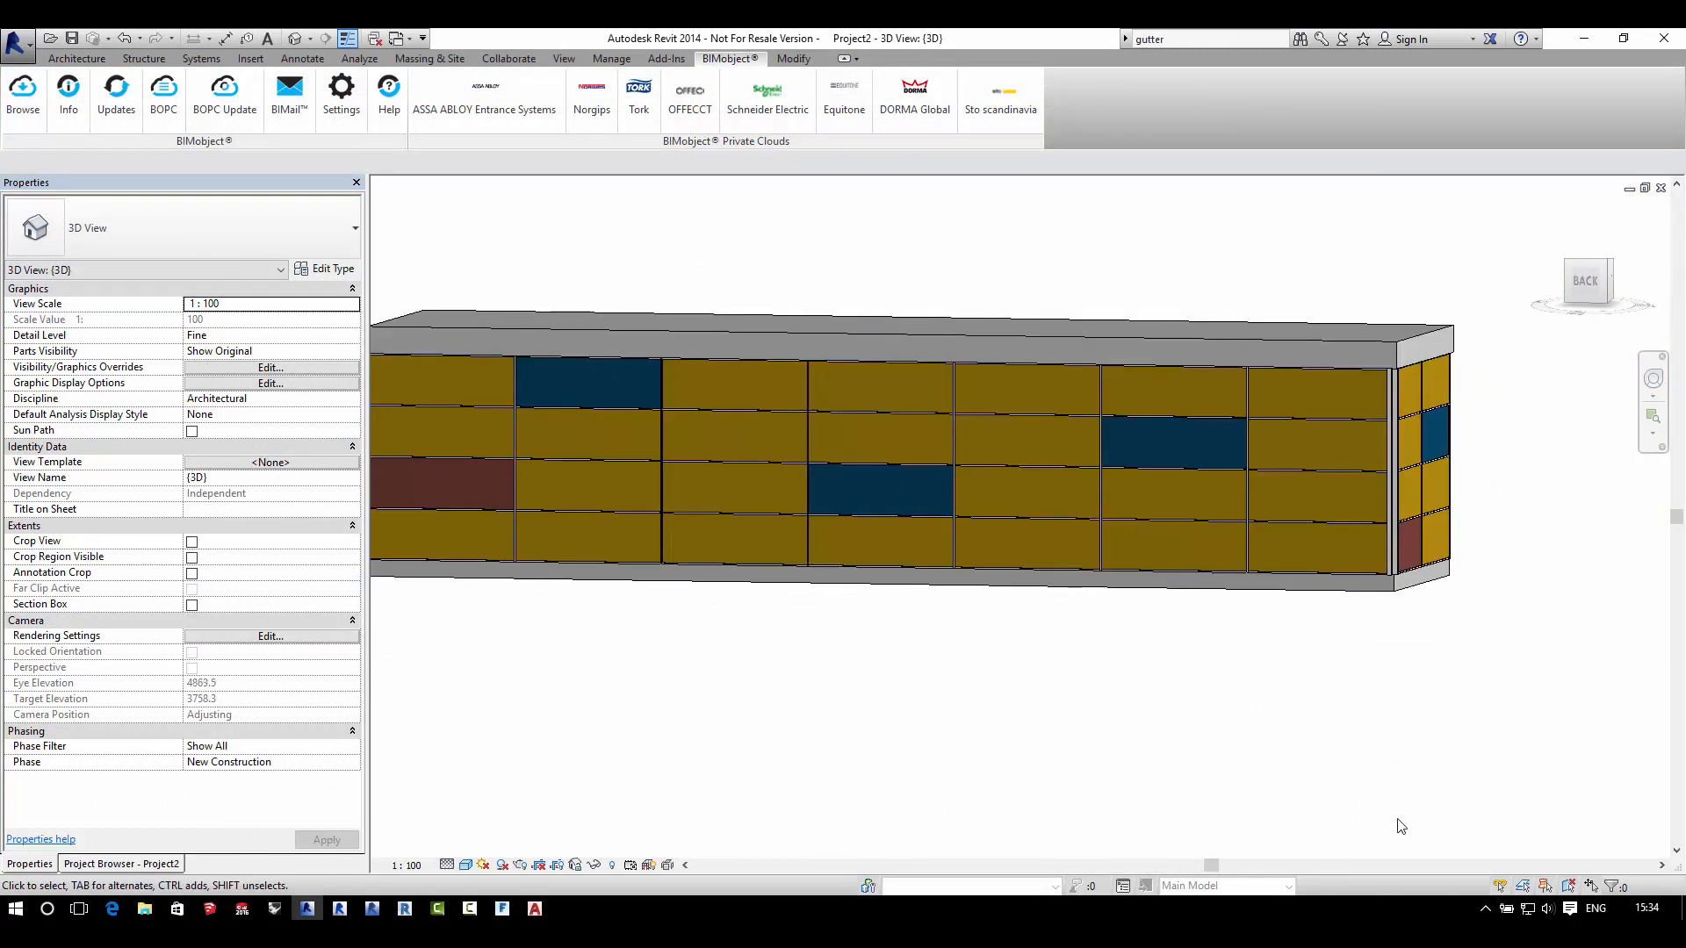
Step: Select the orange Pictura panel above the middle blue one to edit its type
click(906, 470)
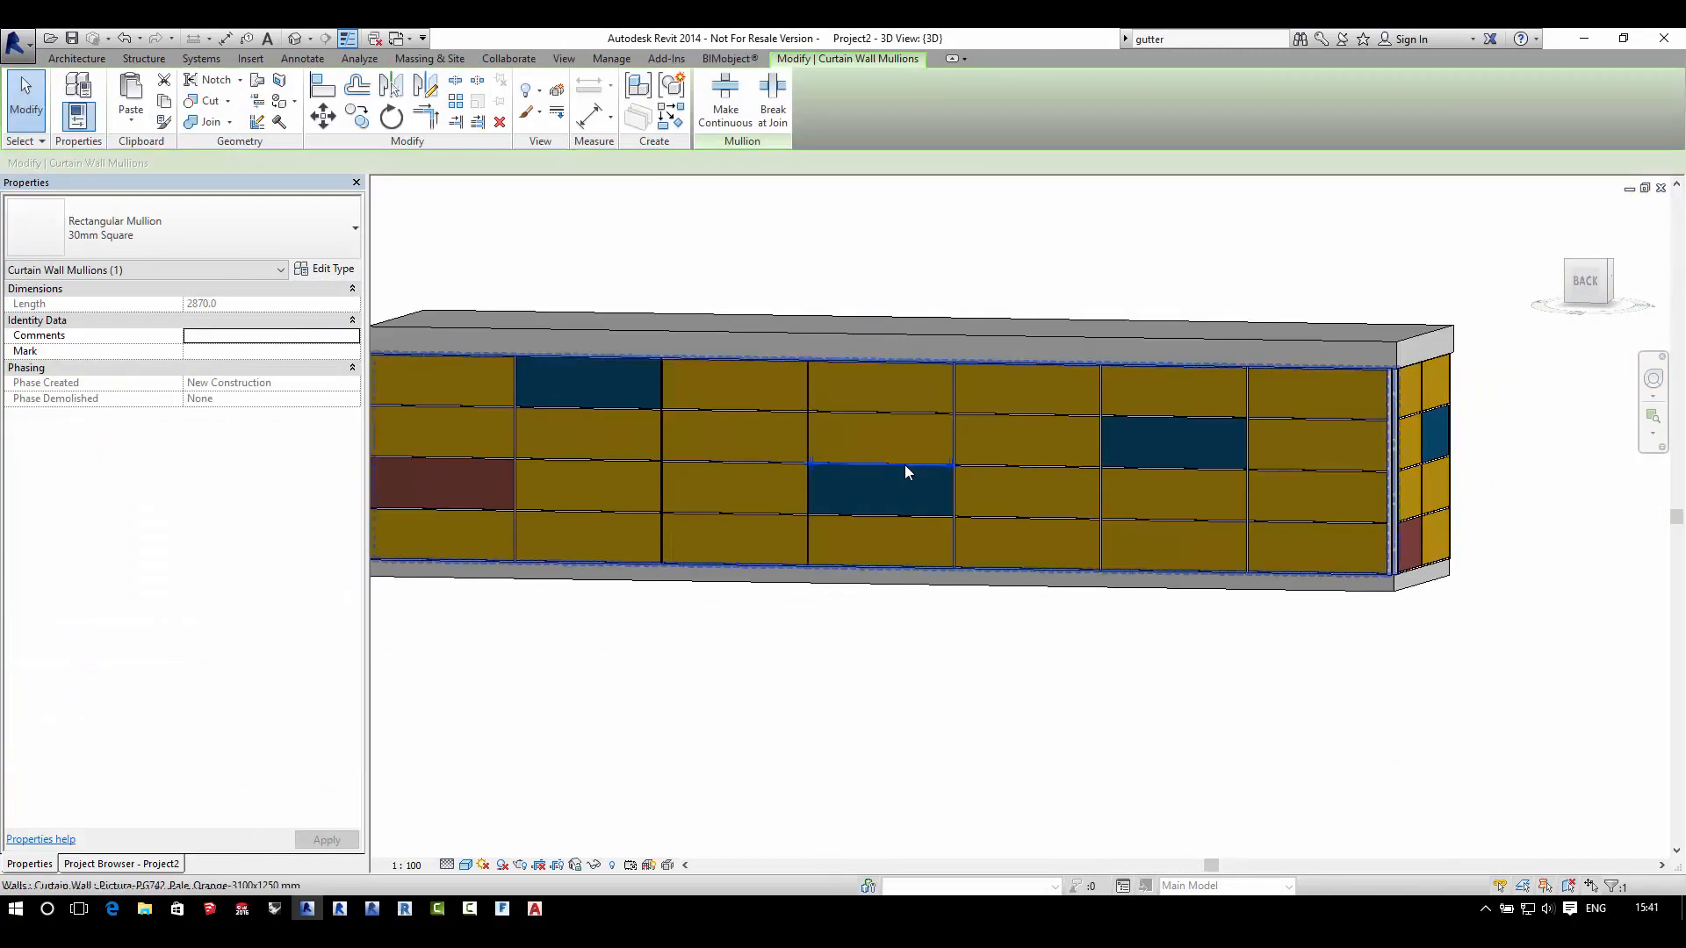
click(881, 435)
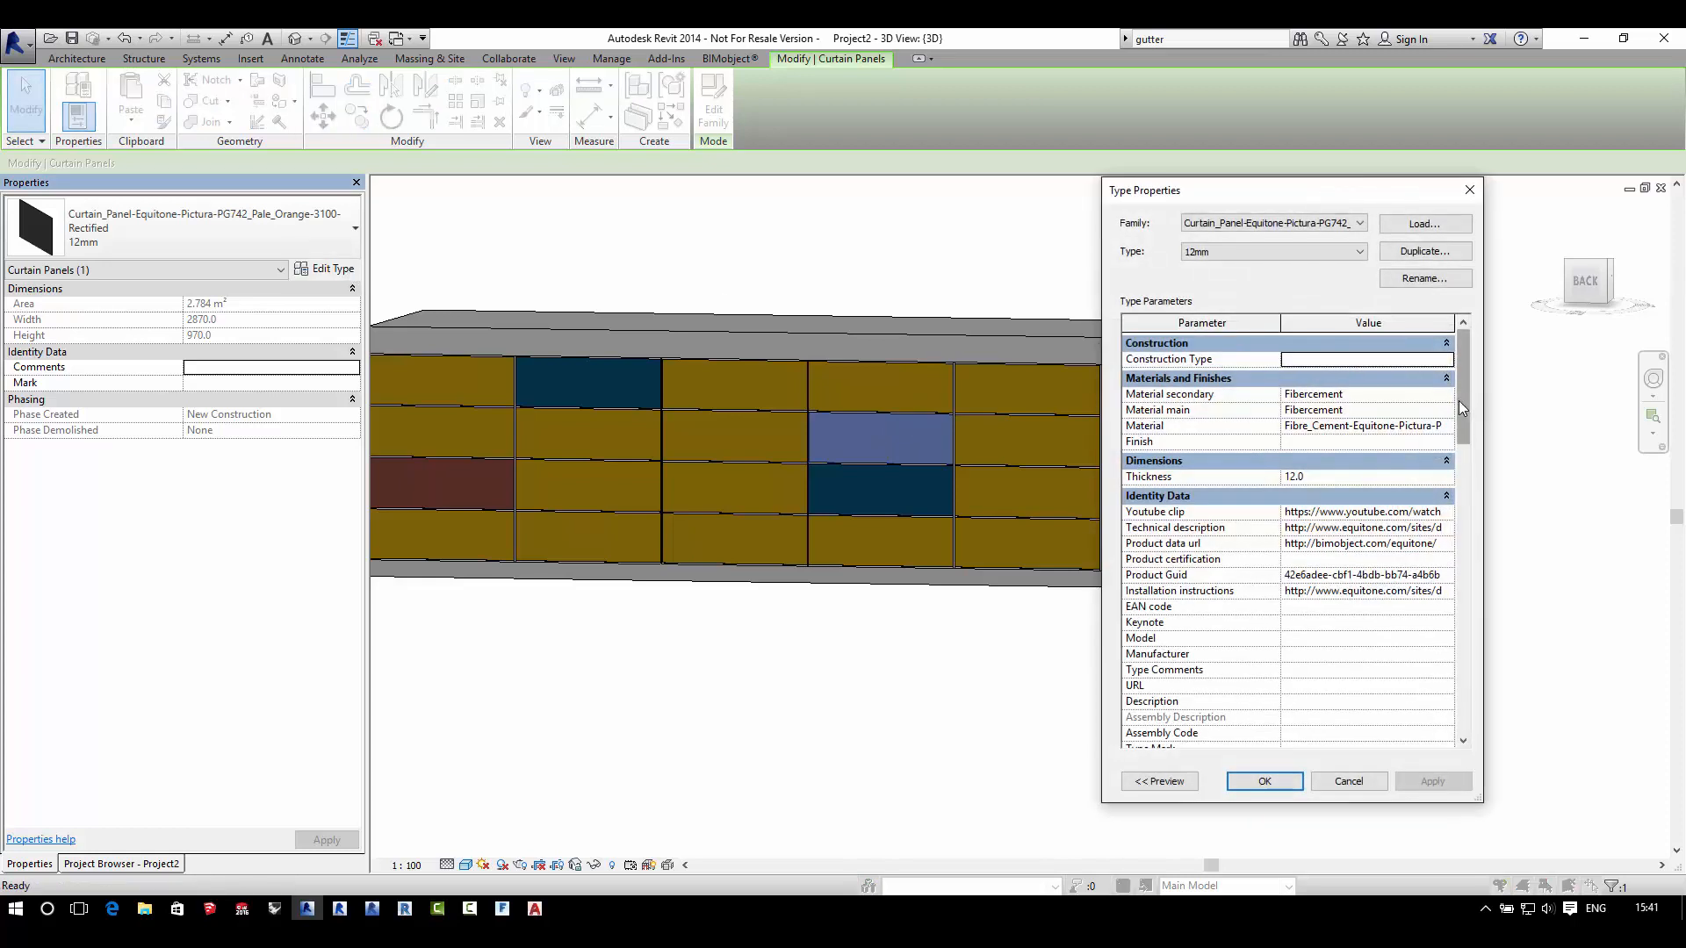
Step: Review the orange panel's material, product and technical parameters, then cancel without changes
scroll(down, 3)
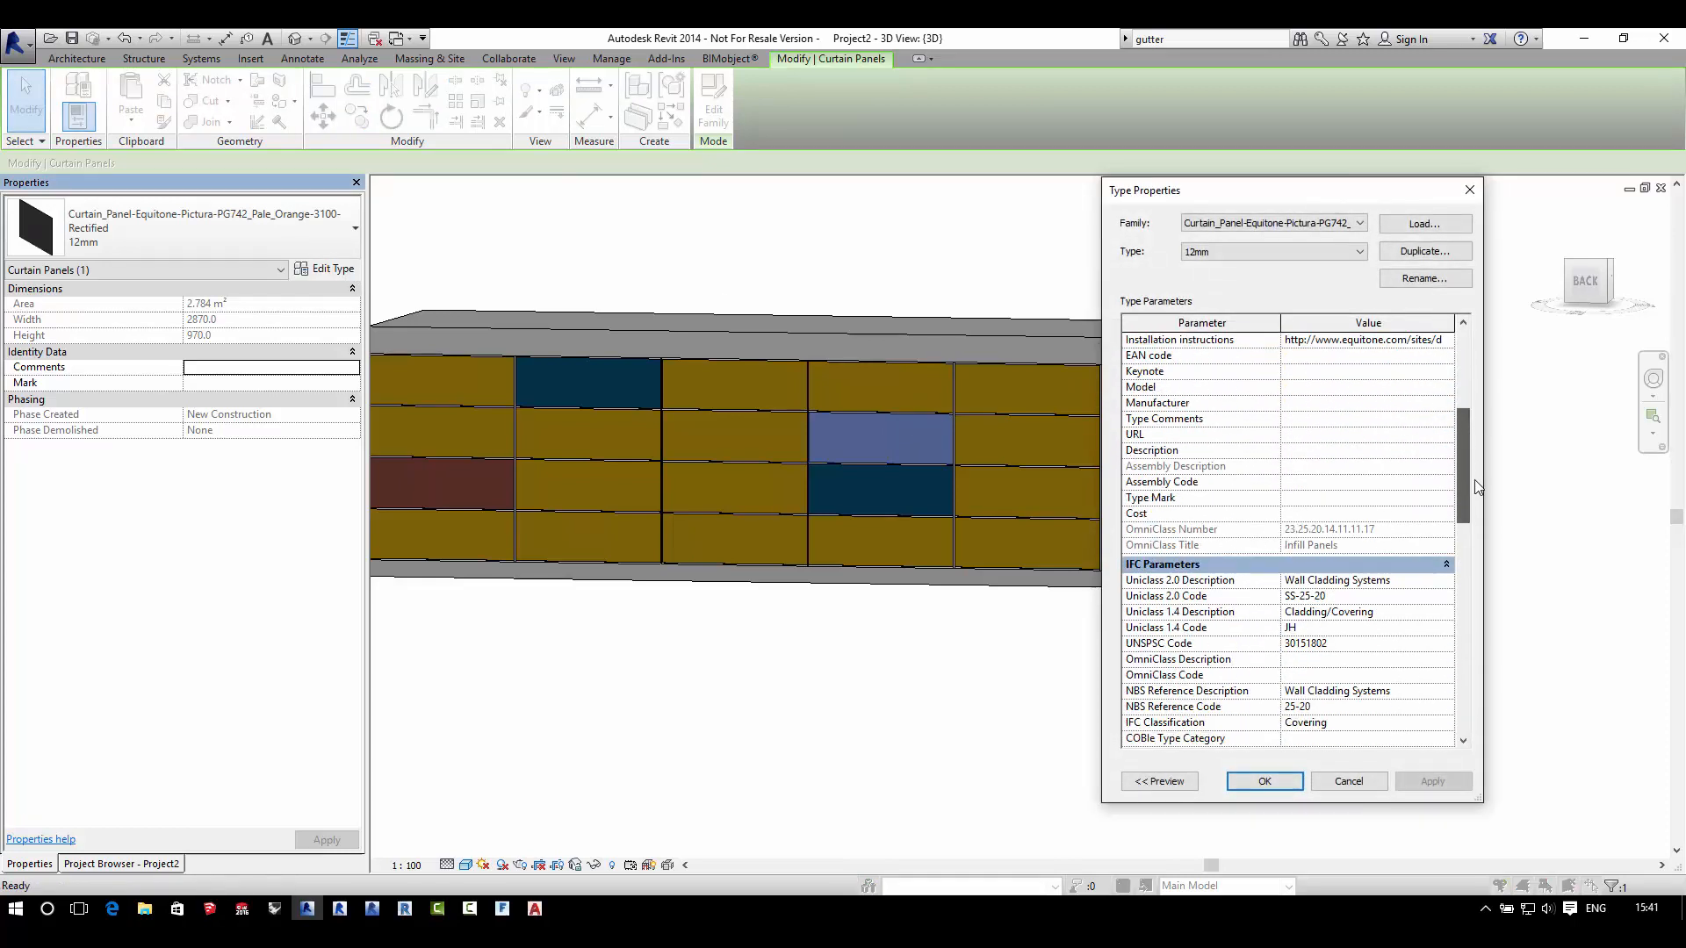
scroll(down, 3)
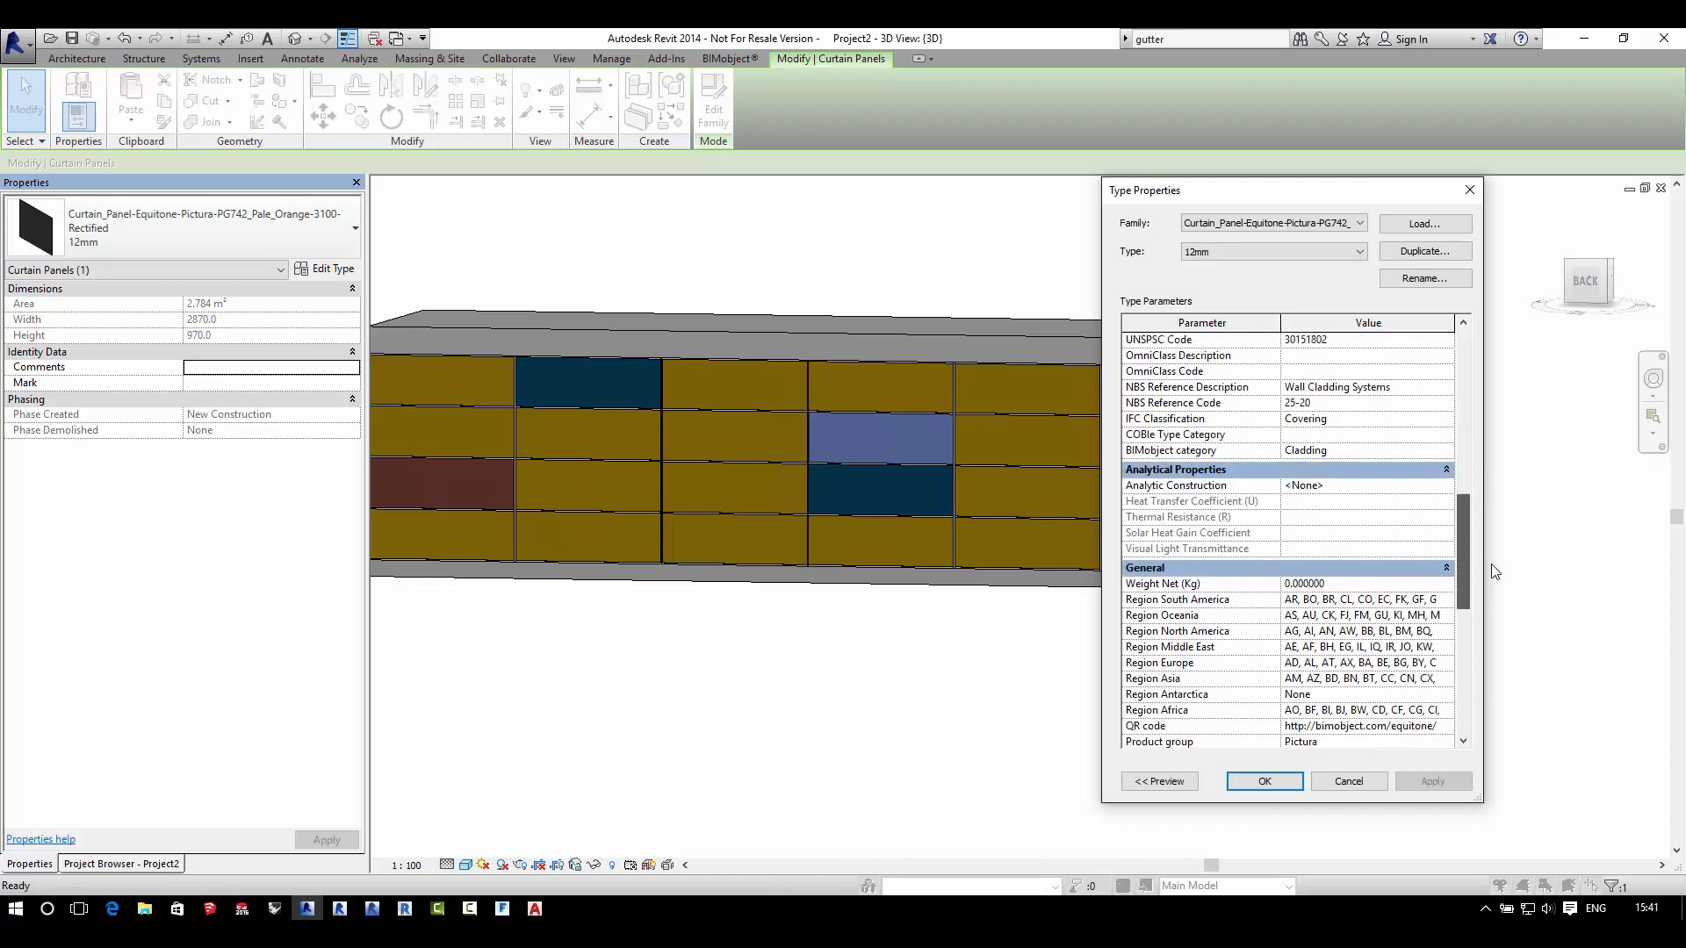
scroll(down, 3)
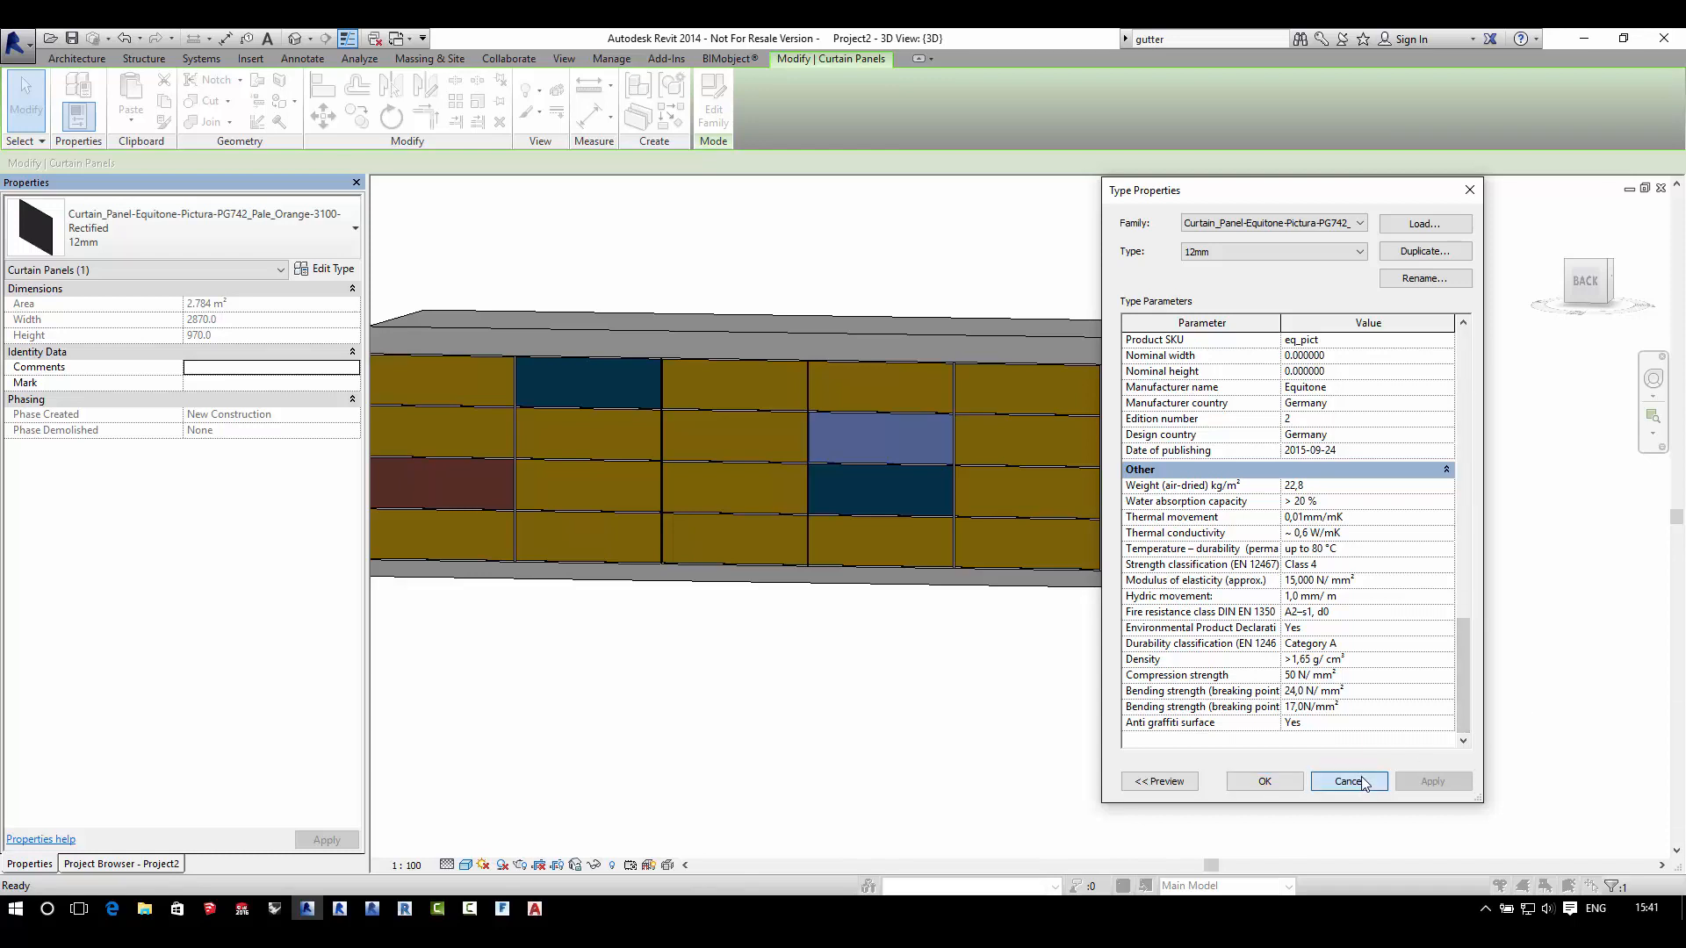
click(1347, 781)
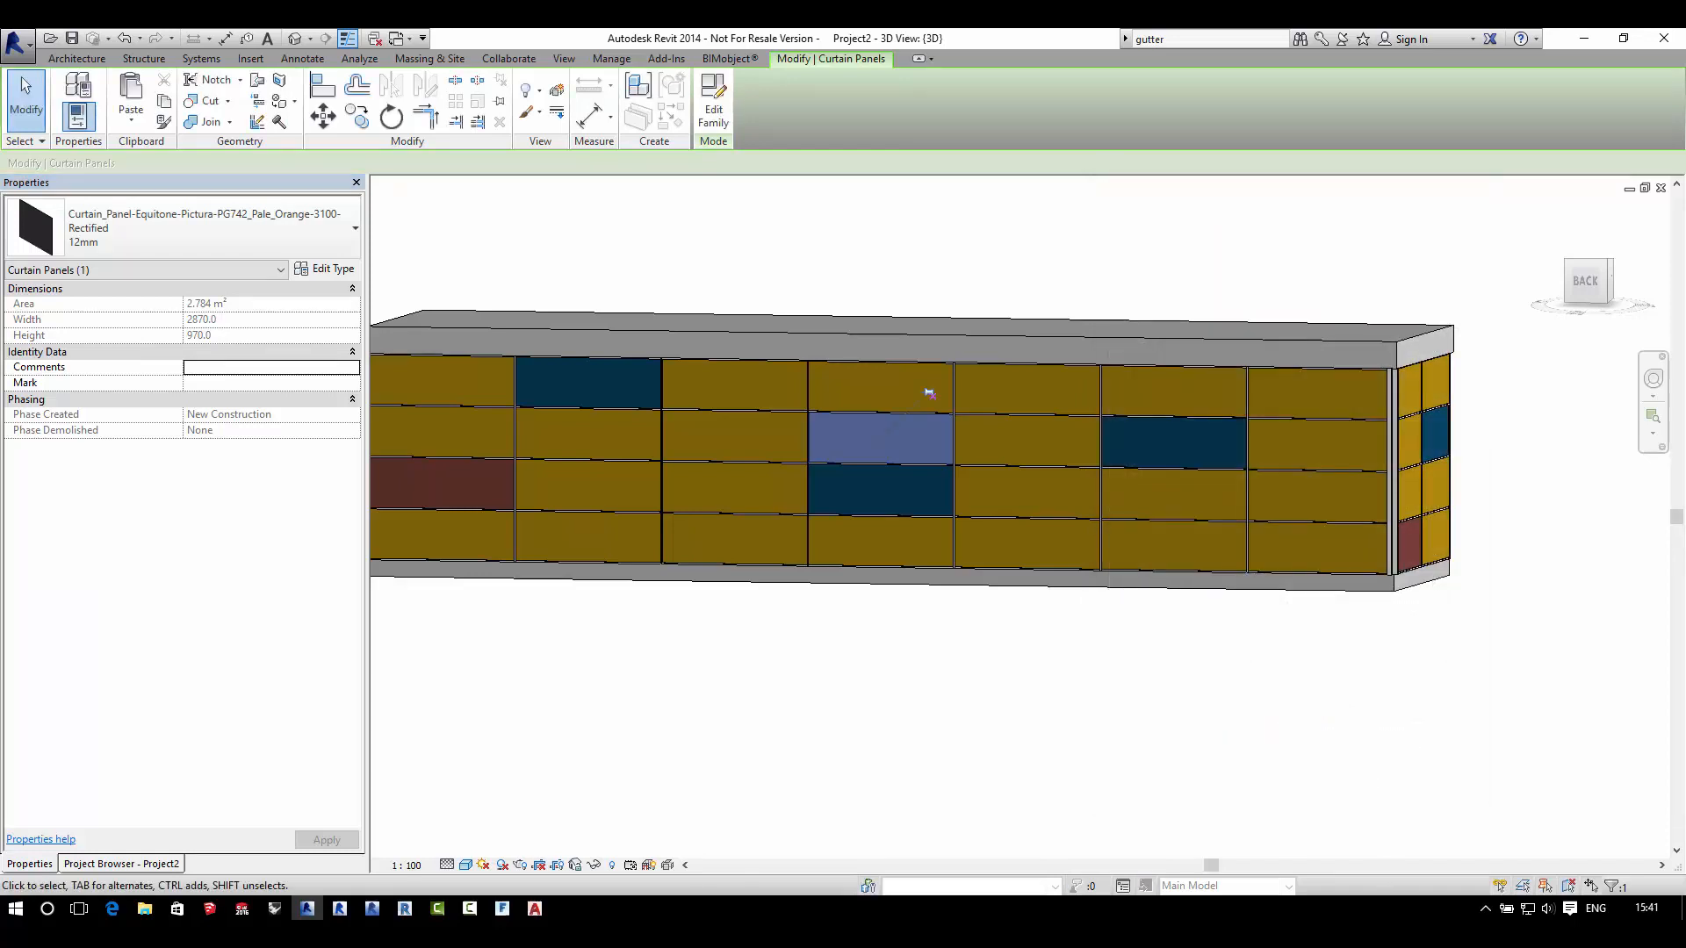